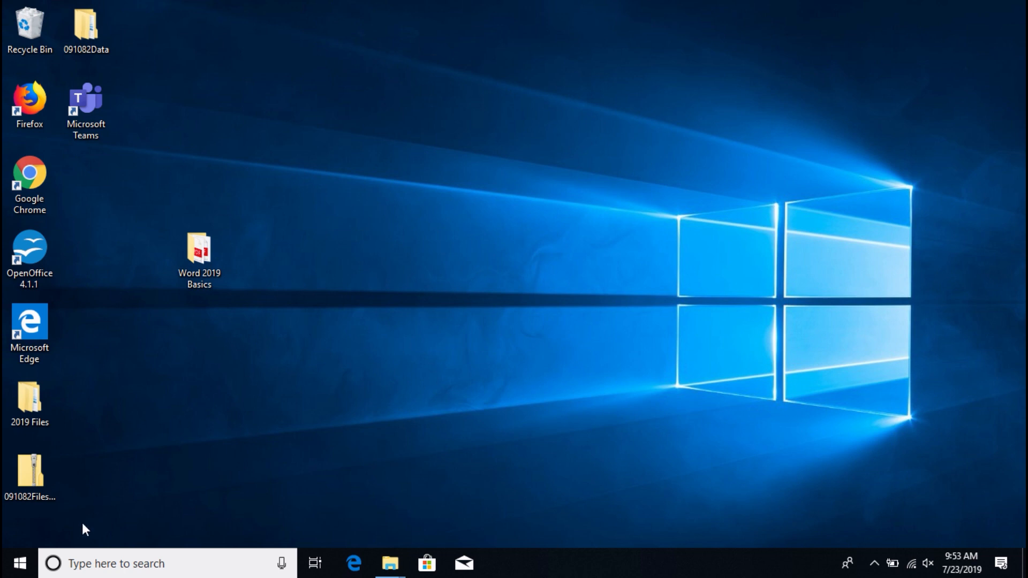
mouse_move(16, 563)
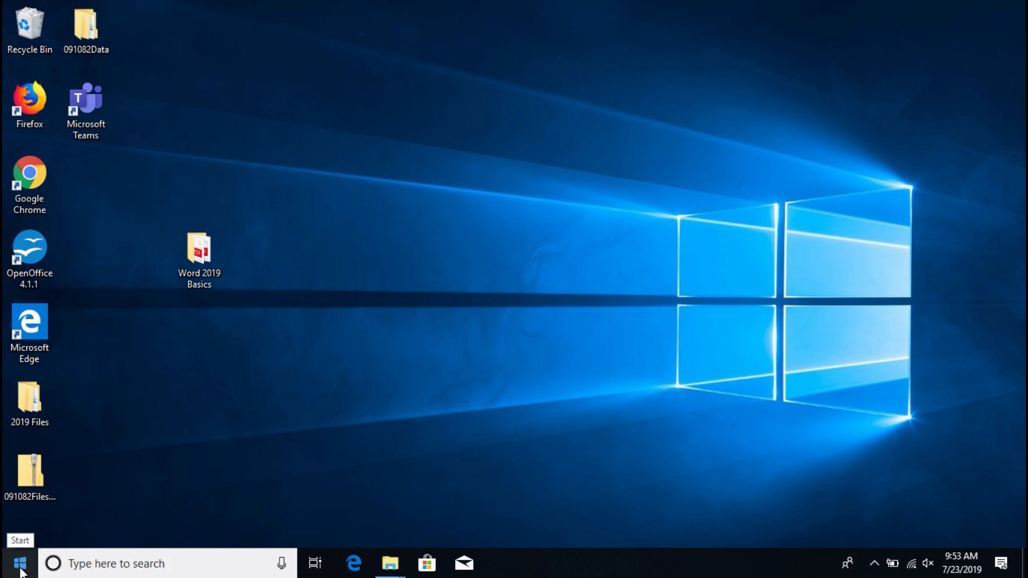
From the Windows 10 Start menu, search the installed apps for 'w' to find Word.
left_click(9, 565)
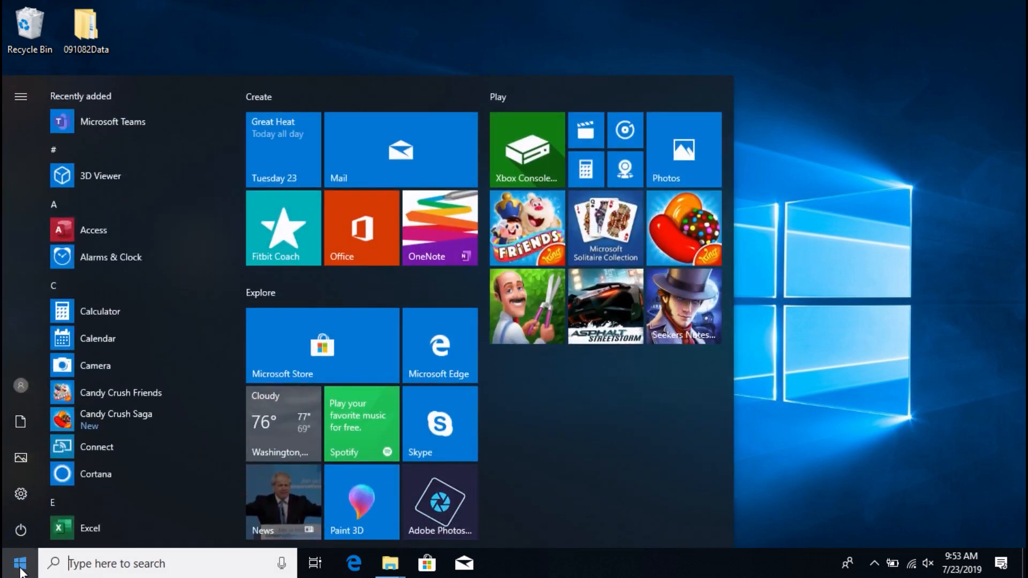
mouse_move(112, 151)
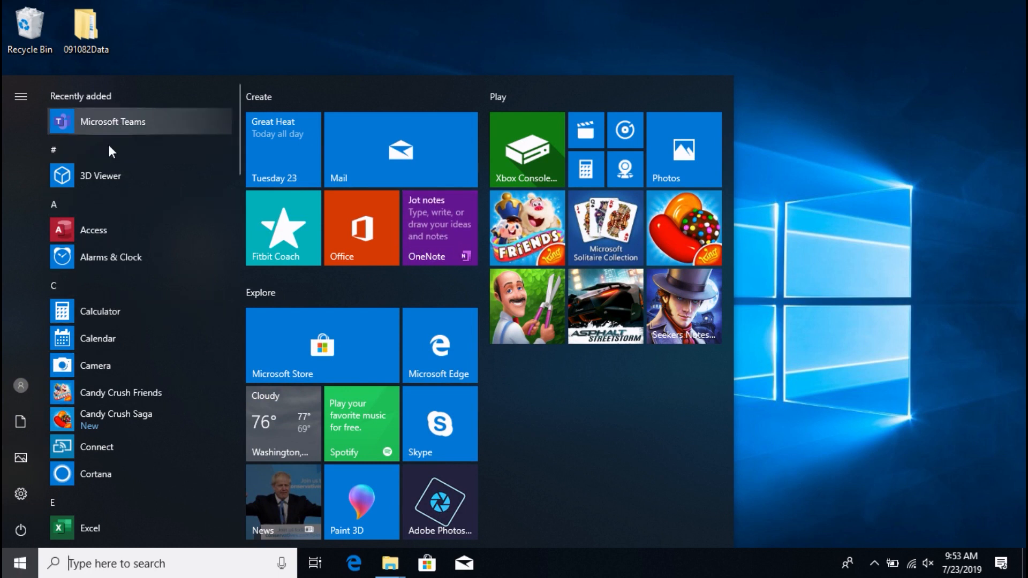
mouse_move(175, 224)
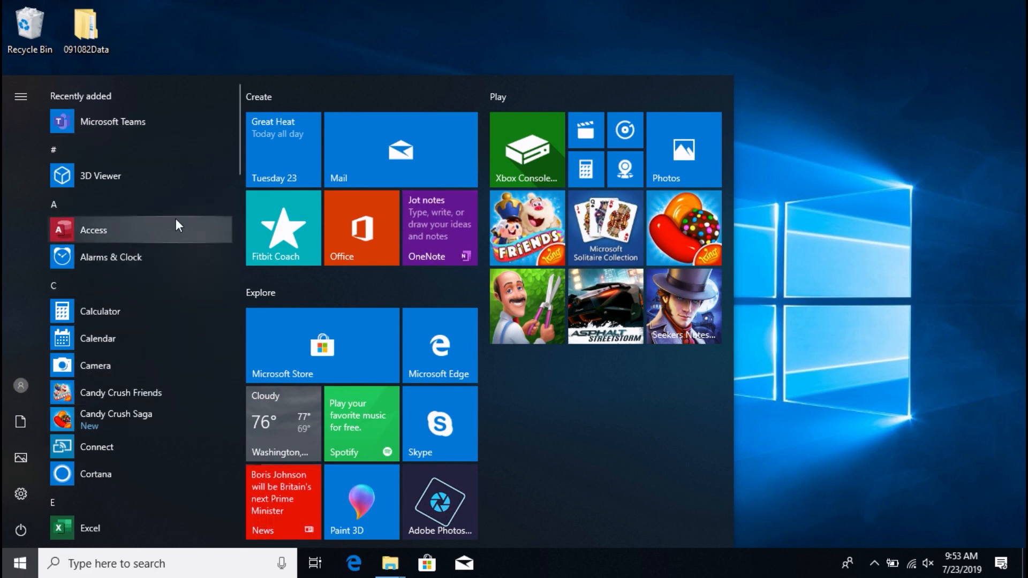
mouse_move(176, 121)
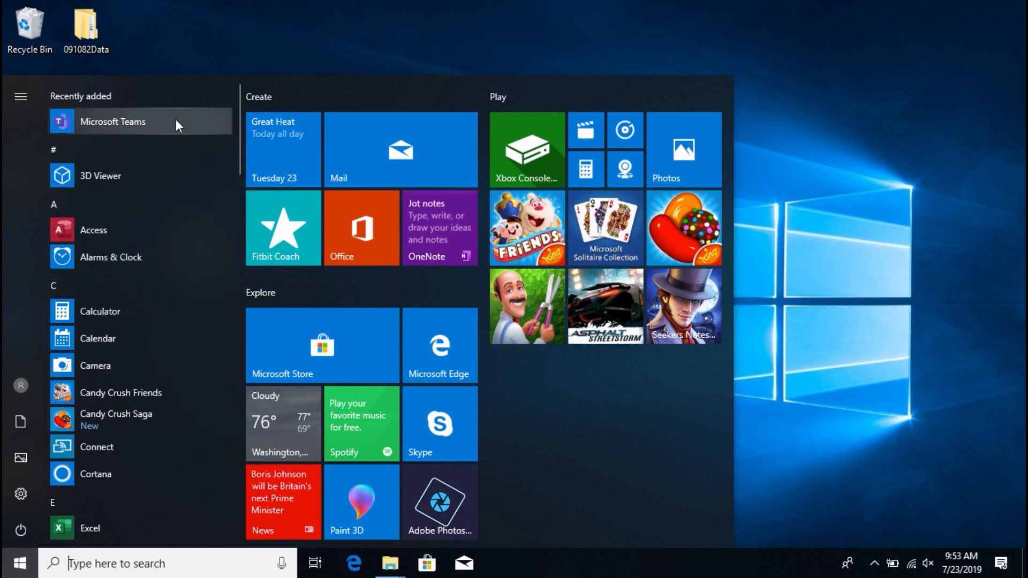
mouse_move(168, 179)
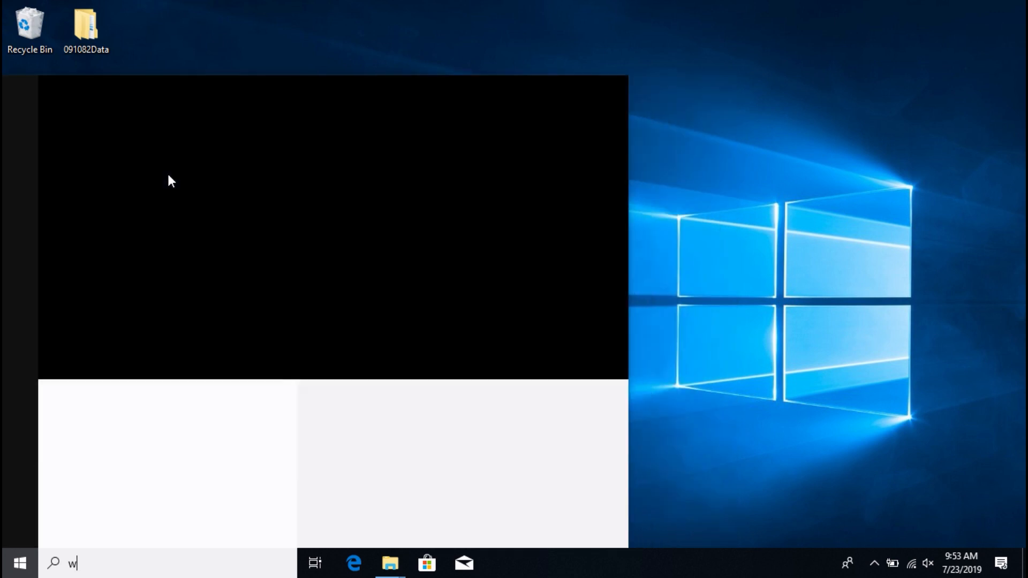
type("w")
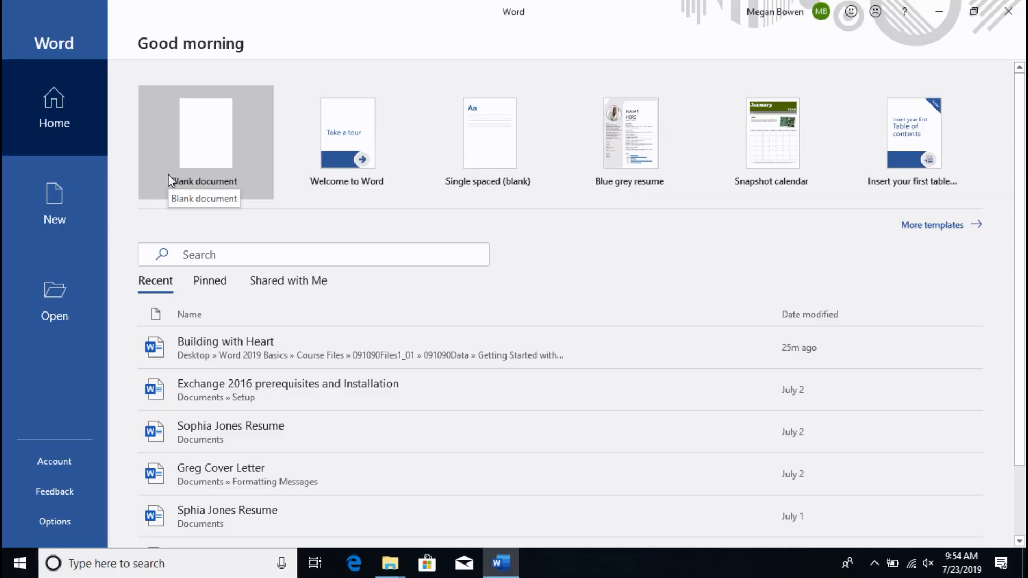
mouse_move(231, 432)
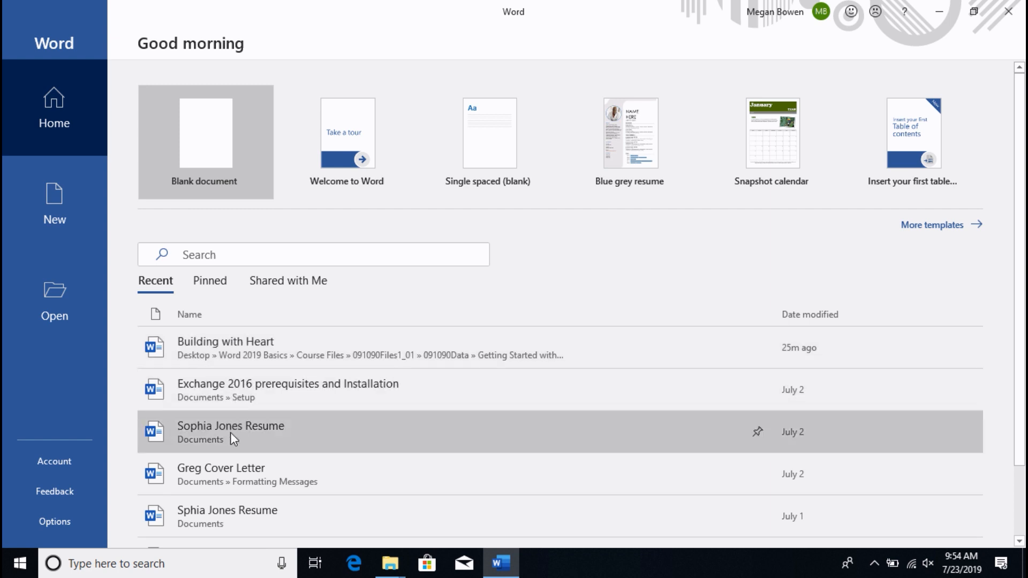
mouse_move(222, 291)
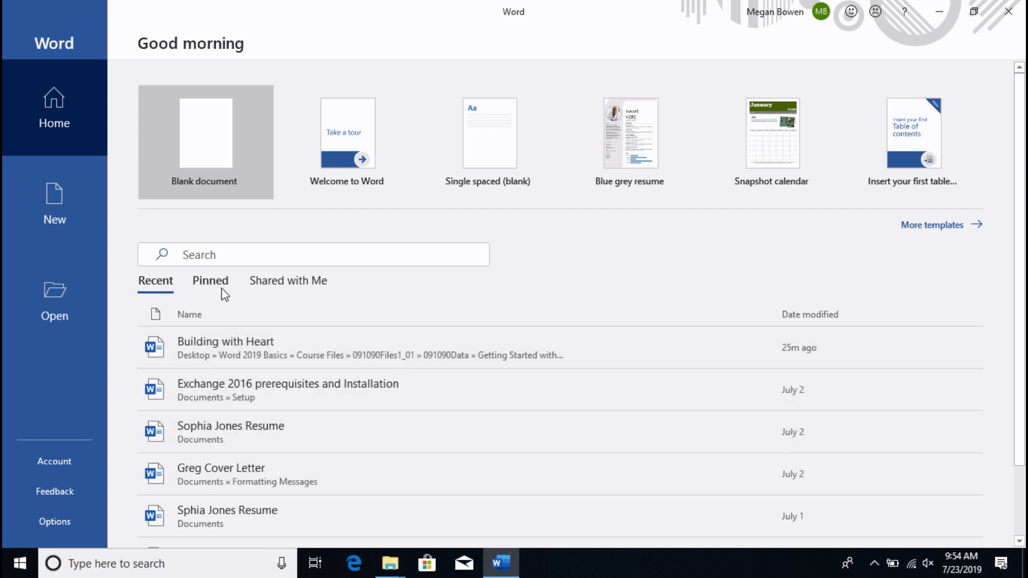
mouse_move(220, 289)
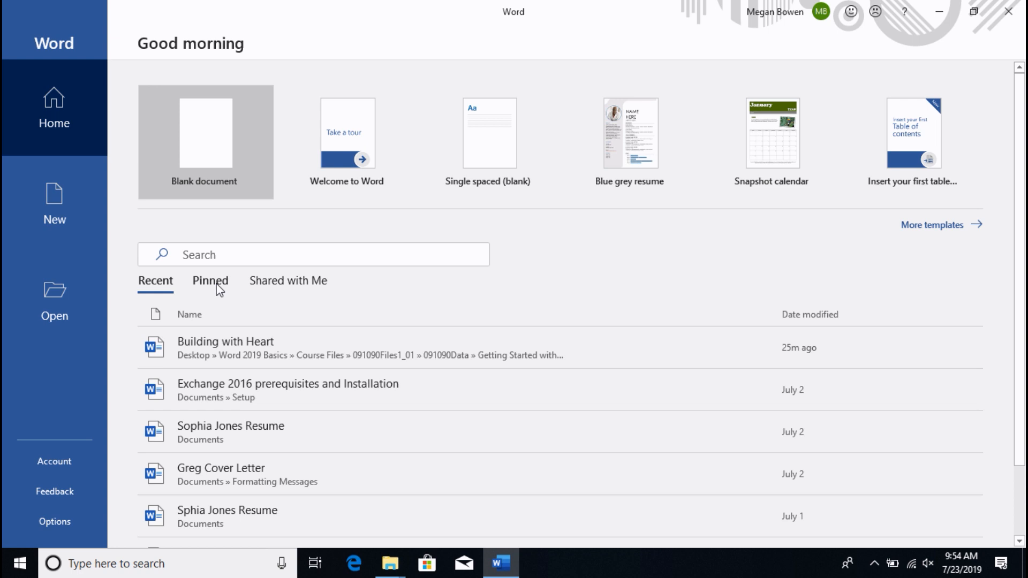
mouse_move(288, 280)
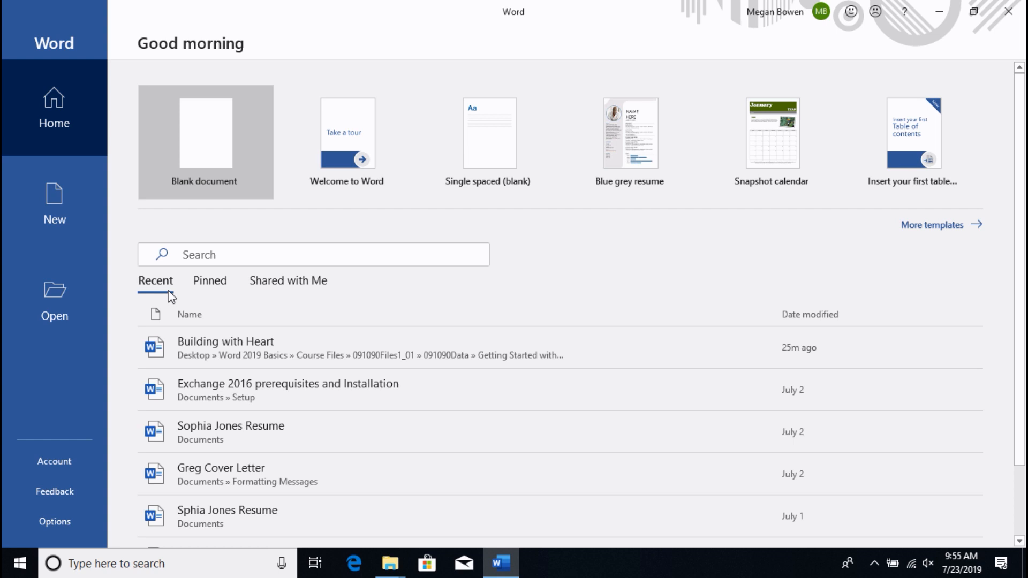
mouse_move(104, 164)
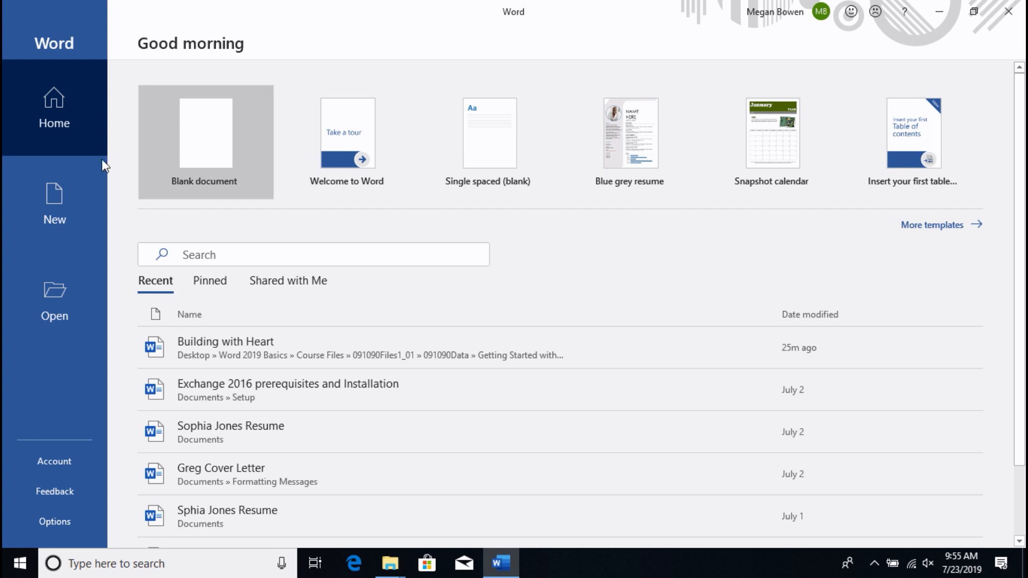
mouse_move(55, 302)
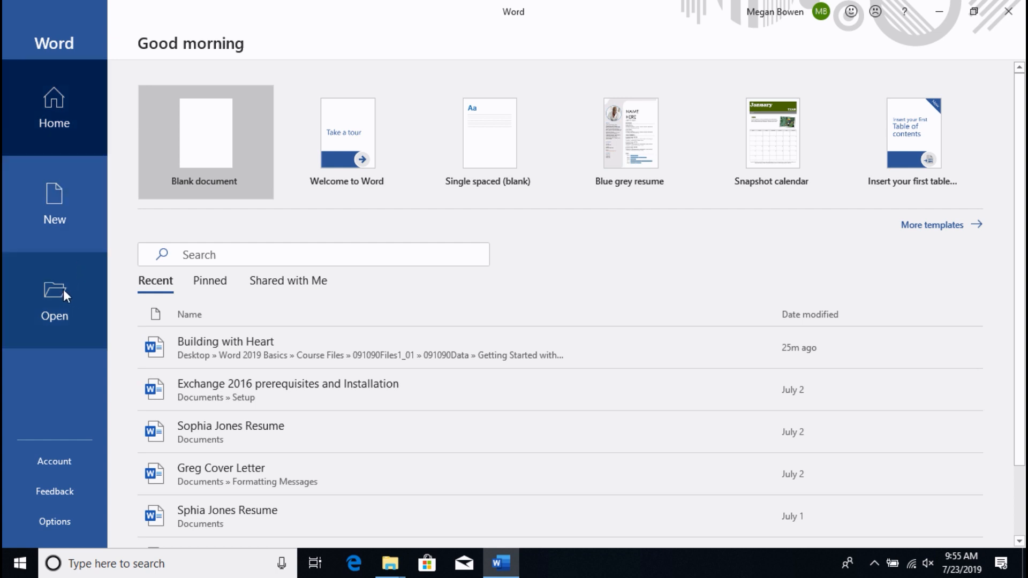
Go to the Open page listing Recent, OneDrive, This PC and Browse locations.
left_click(53, 309)
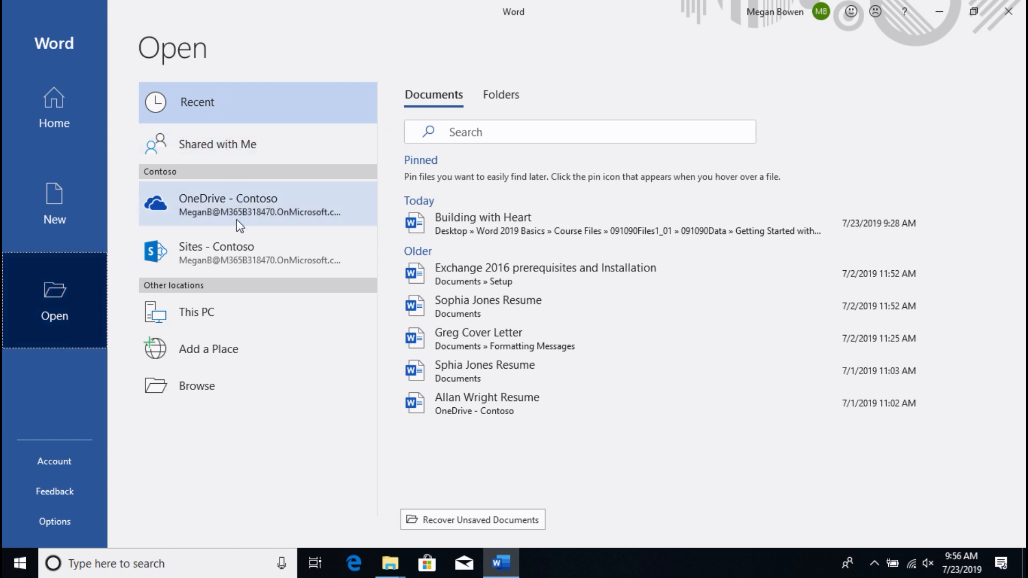
mouse_move(252, 128)
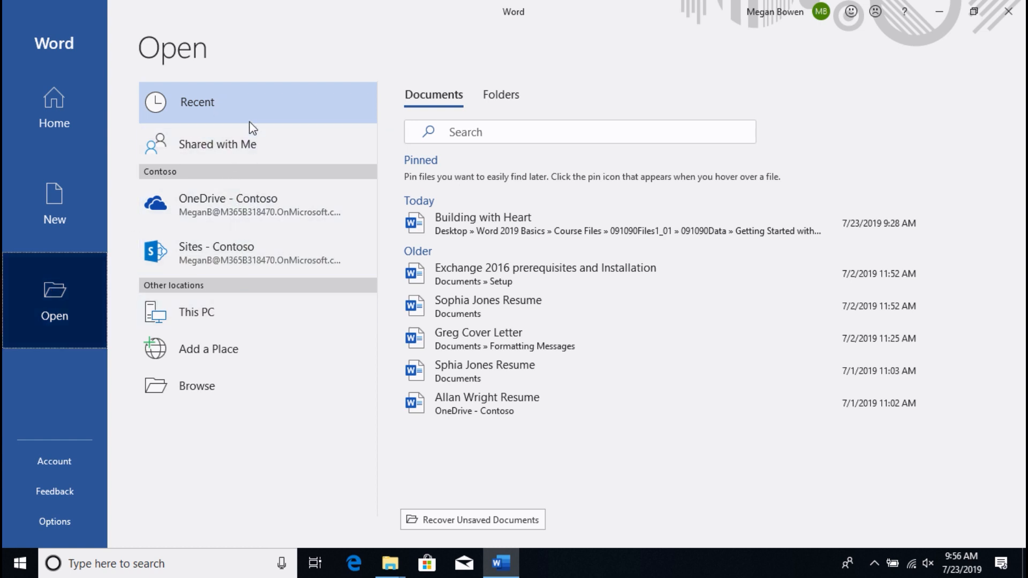
mouse_move(252, 111)
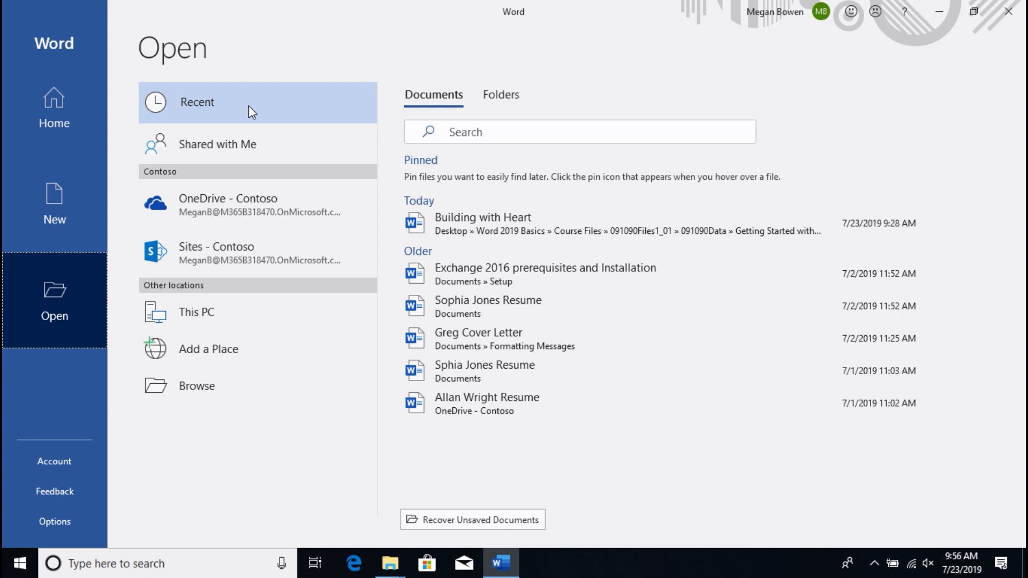
mouse_move(250, 149)
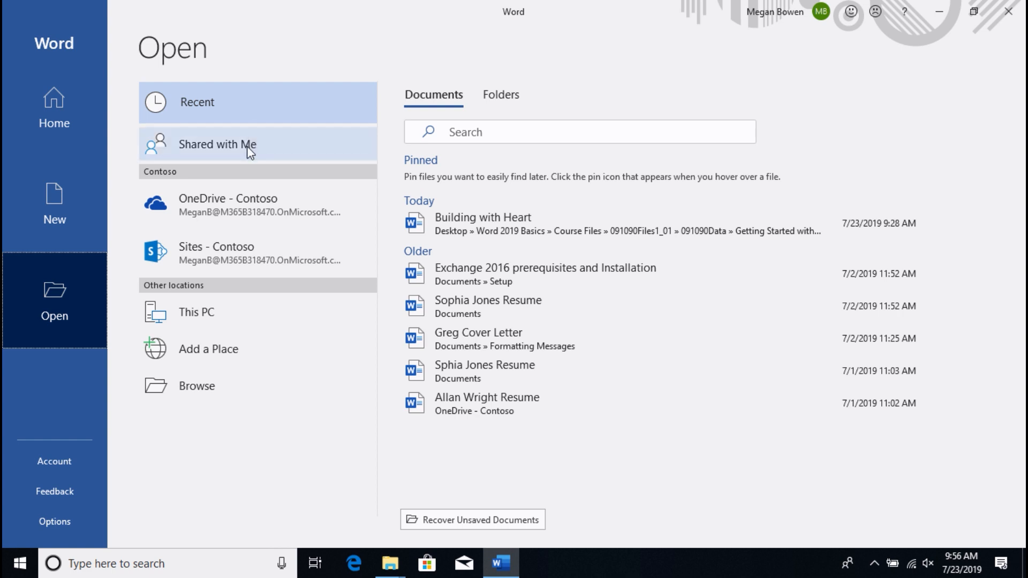
mouse_move(256, 211)
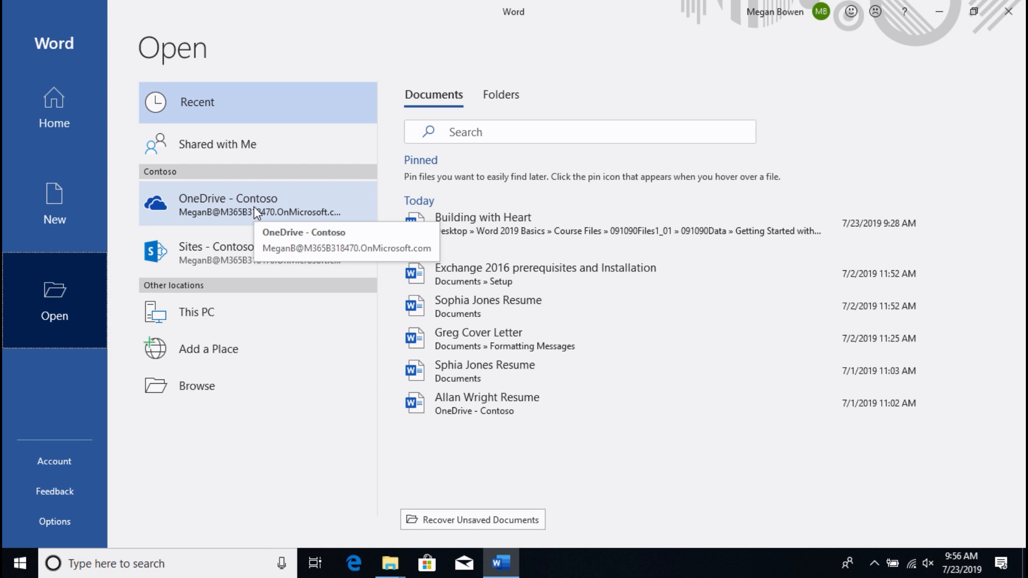
mouse_move(235, 318)
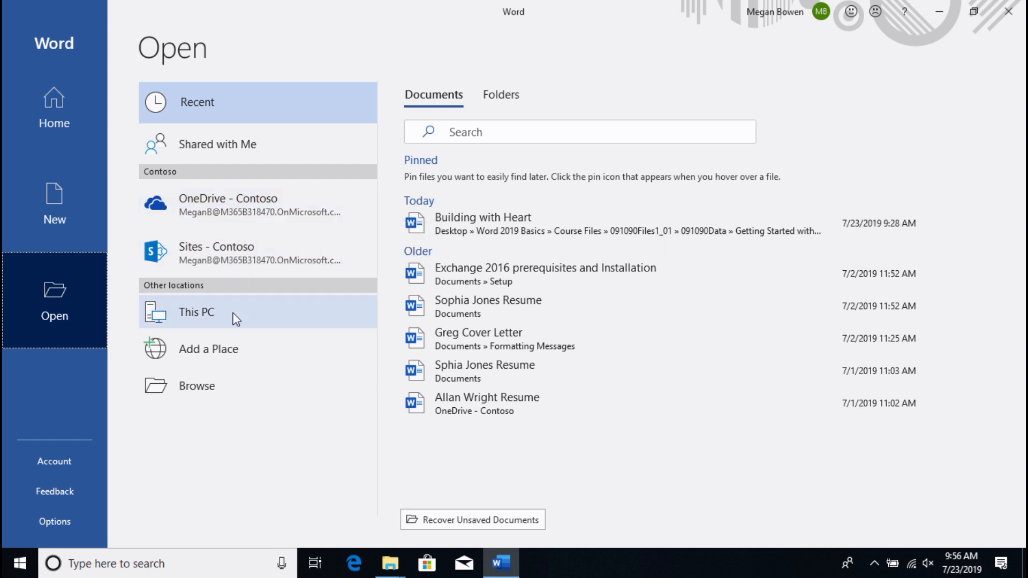
mouse_move(258, 349)
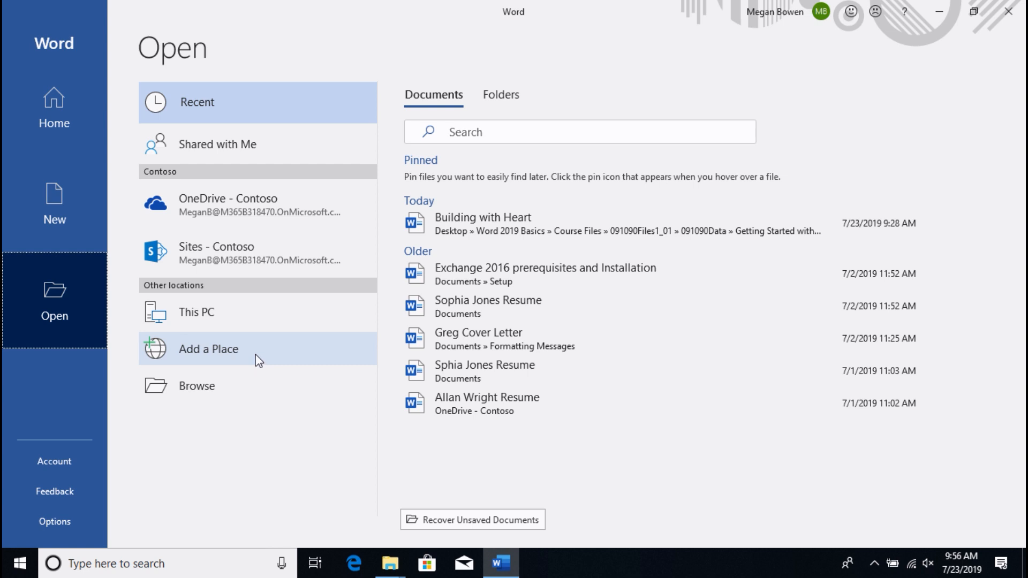
mouse_move(237, 377)
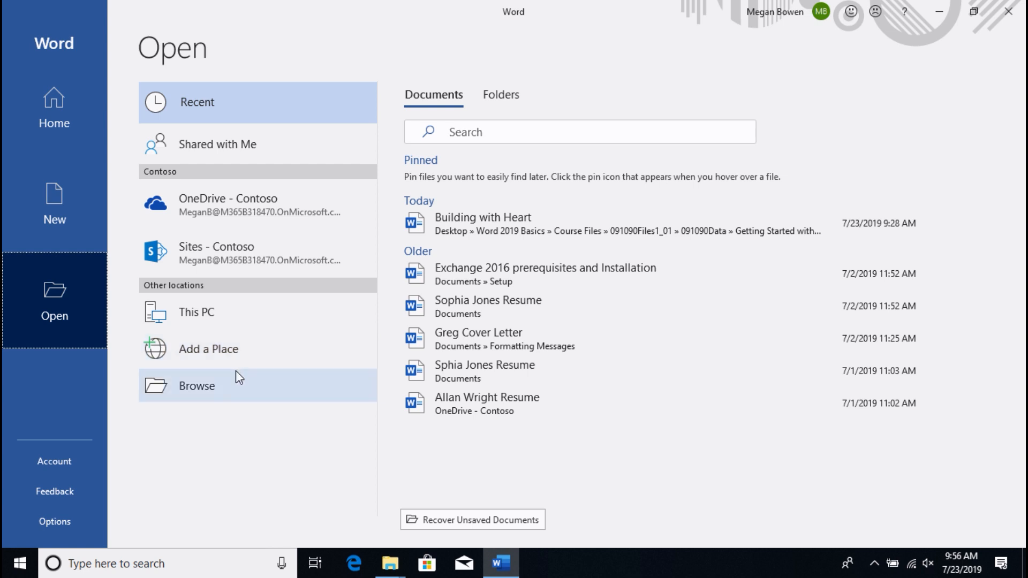
Browse the computer, starting from the Desktop into the Word 2019 Basics folder.
left_click(196, 386)
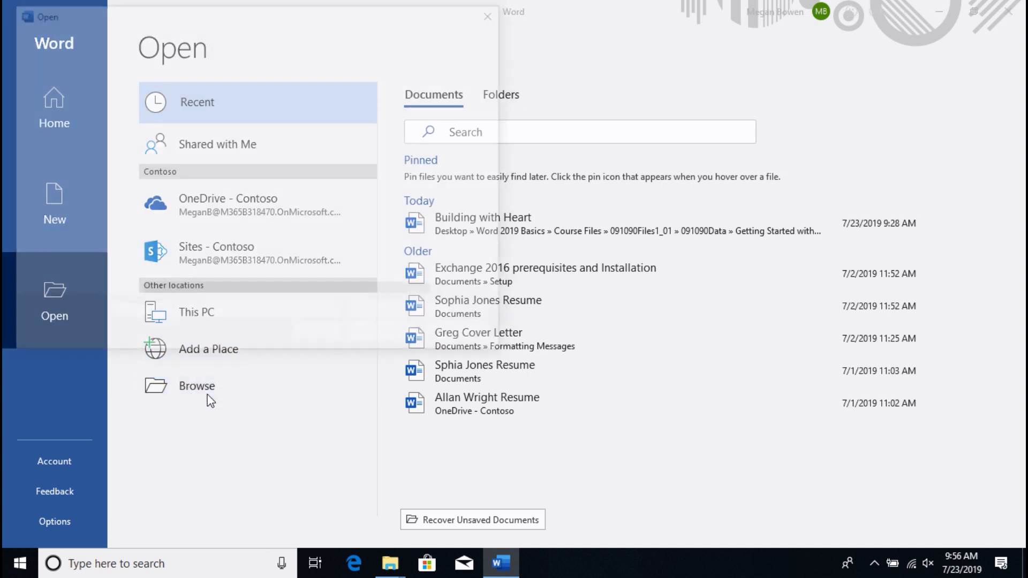
left_click(197, 385)
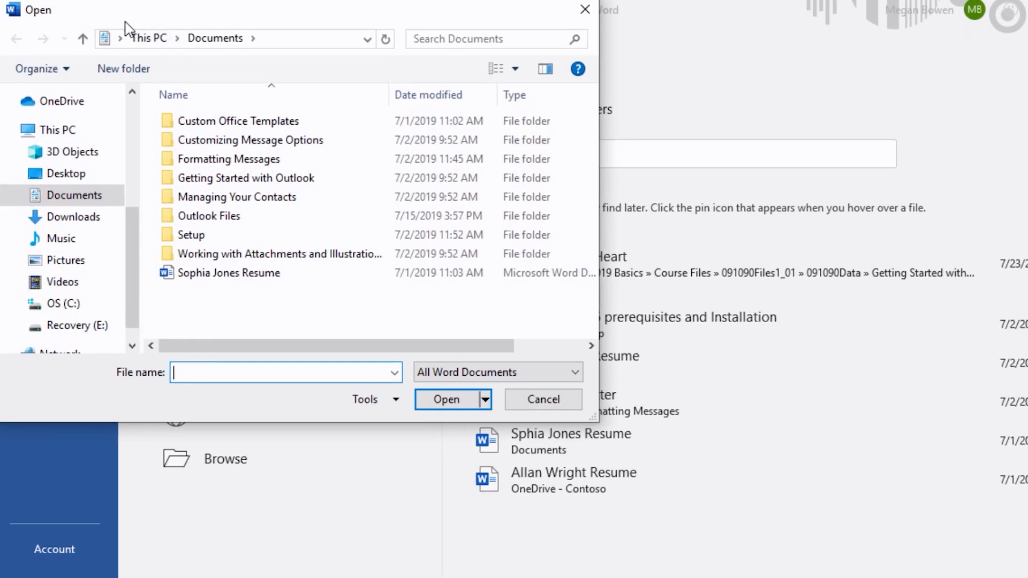
mouse_move(192, 70)
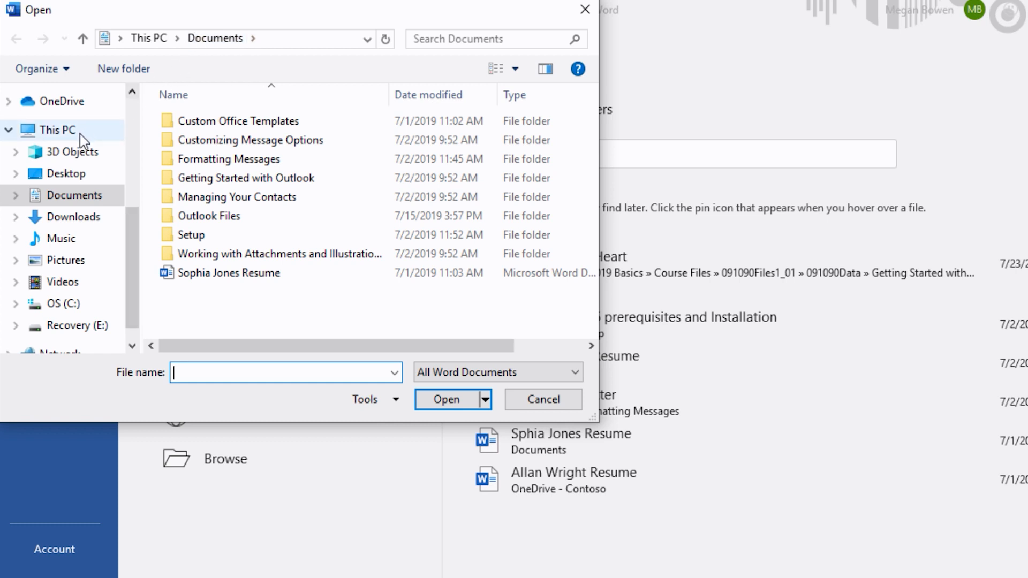
left_click(65, 173)
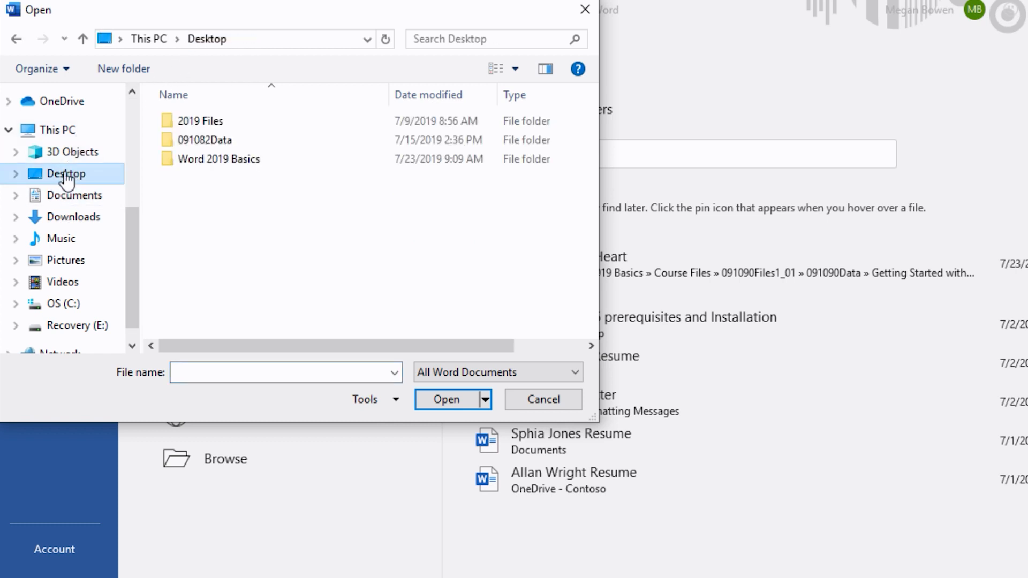
left_click(219, 158)
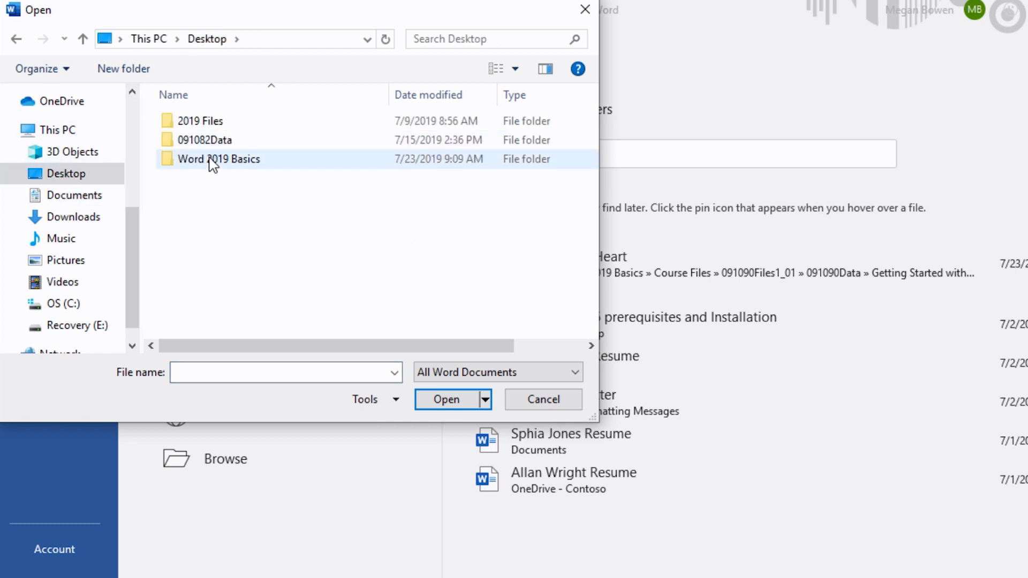
double_click(219, 158)
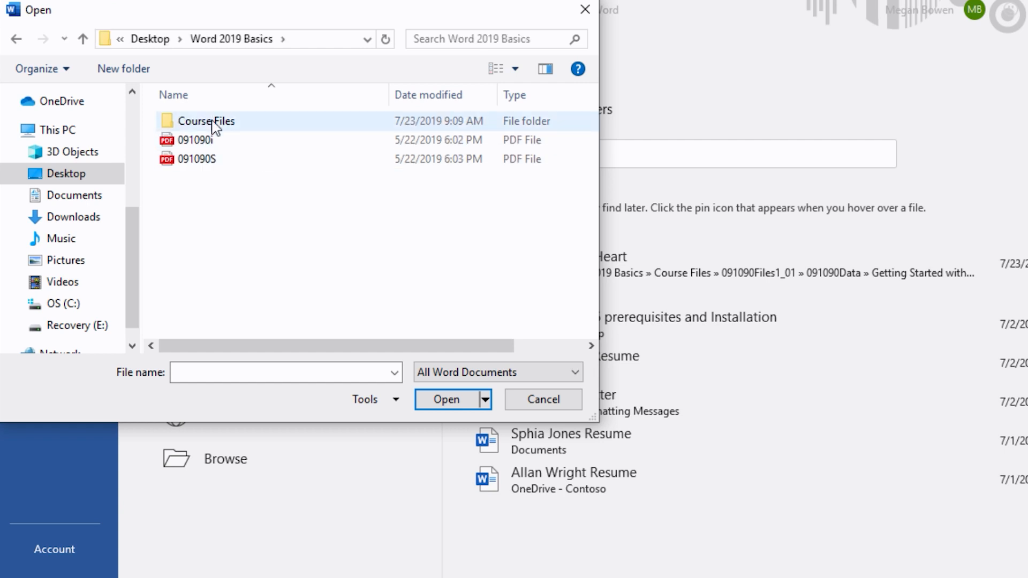
Drill down through Course Files > 091090Files1_01 > 091090Data > Getting Started with Word 2019.
double_click(206, 121)
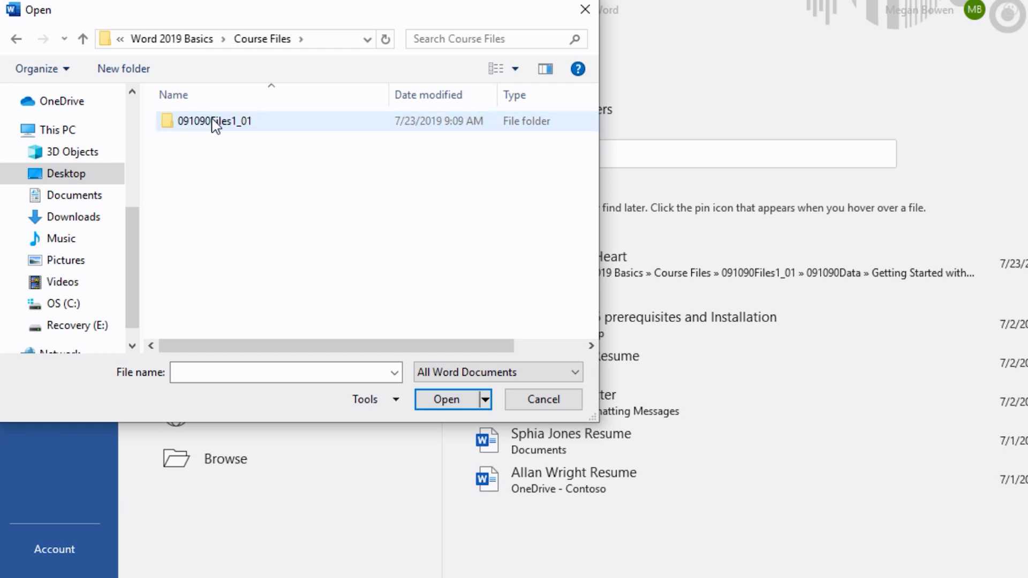
double_click(214, 121)
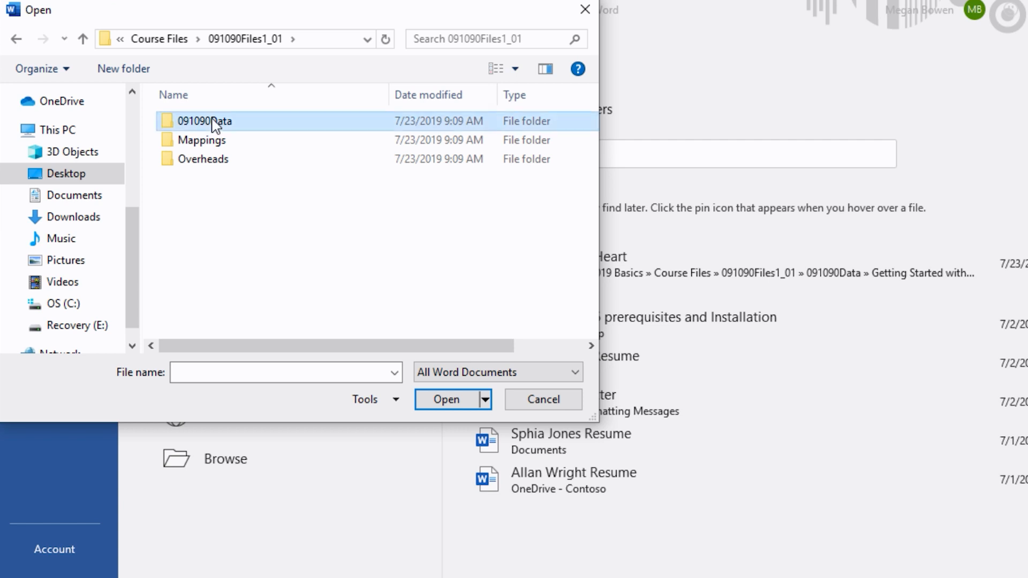
double_click(206, 121)
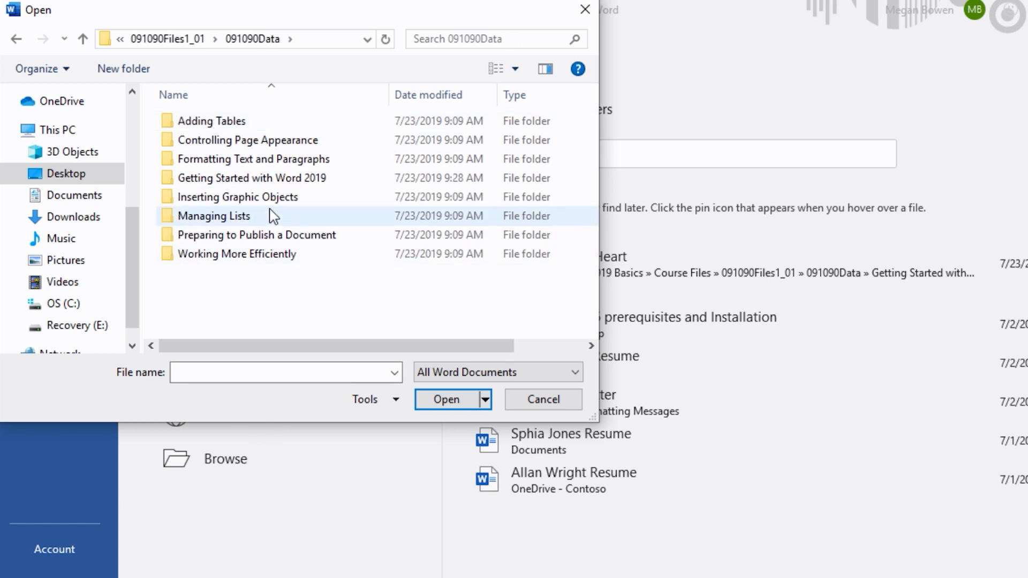
mouse_move(283, 182)
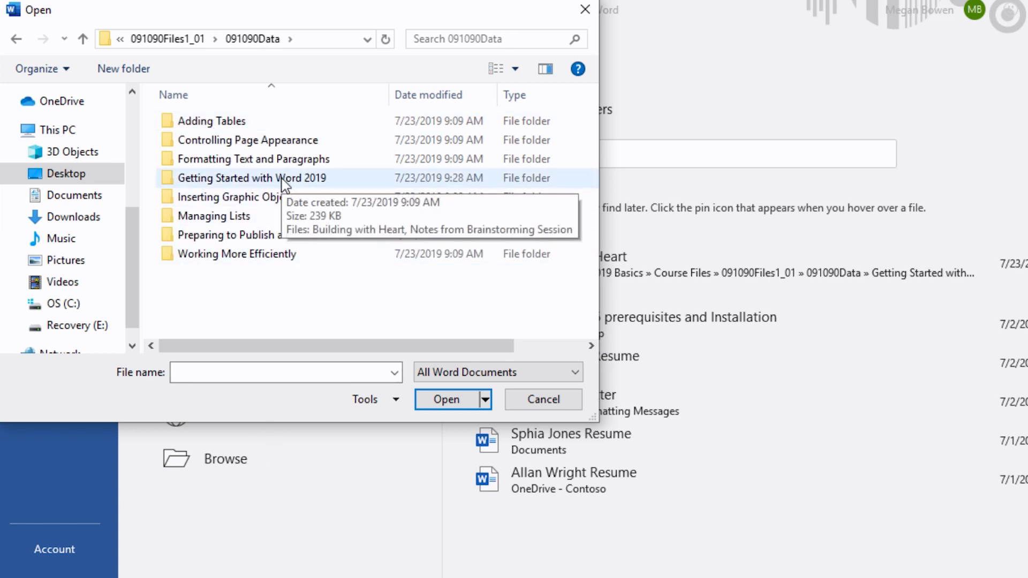
double_click(253, 178)
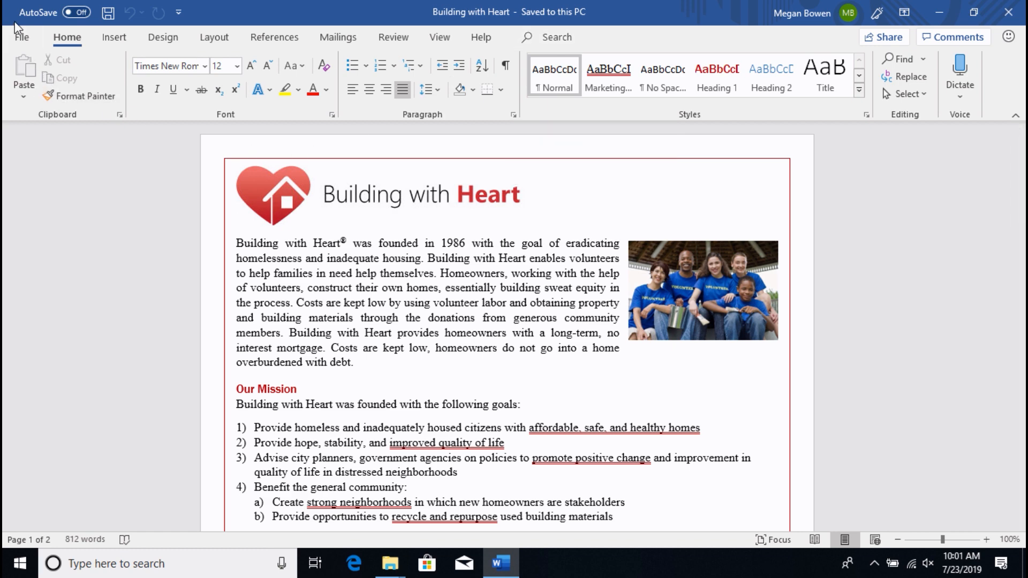
Return to the File > Home start page and begin a recent-documents search.
left_click(236, 220)
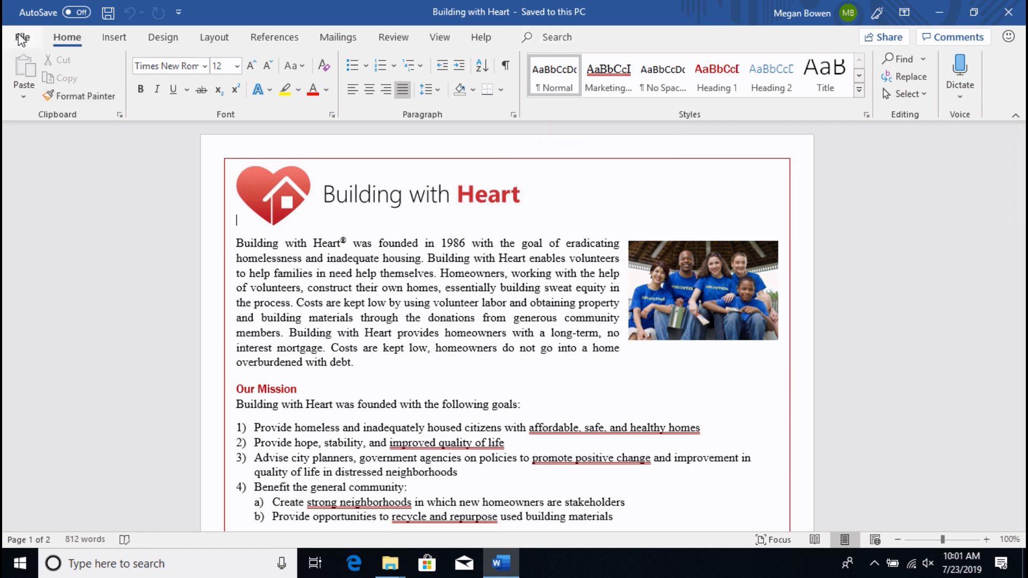
left_click(21, 36)
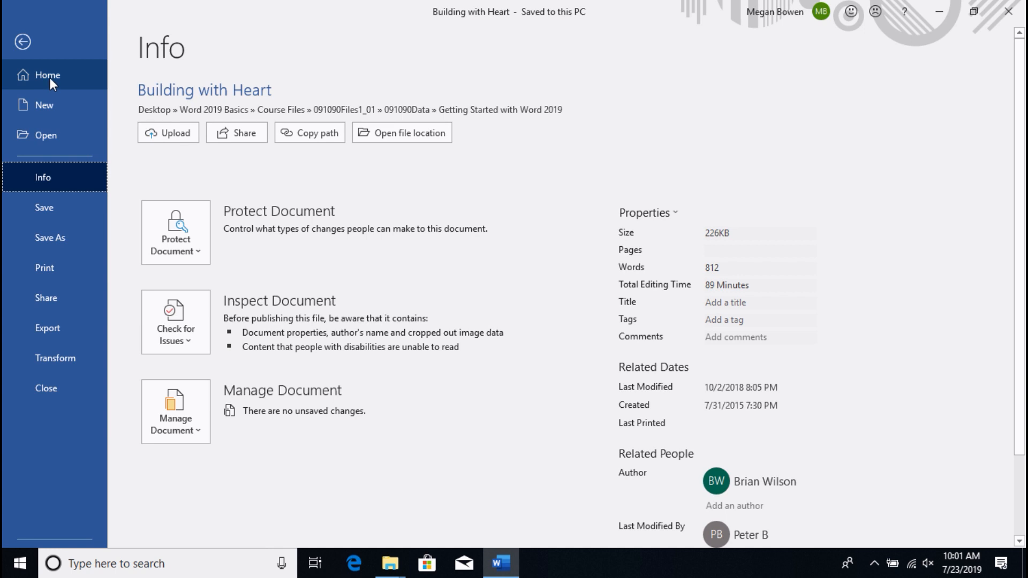
left_click(47, 75)
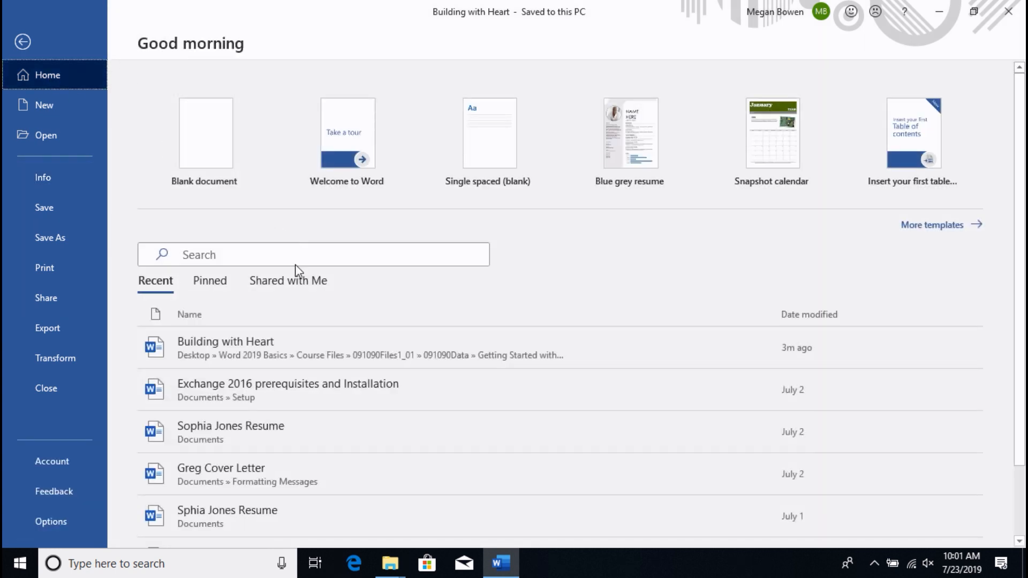
left_click(313, 255)
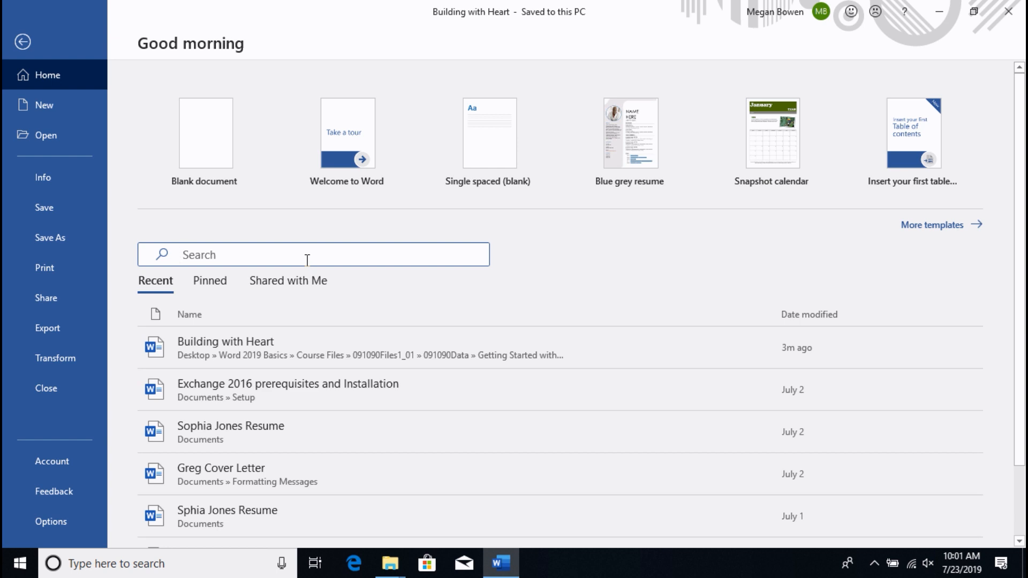
Search for 'bui' and reopen Building with Heart from the results.
type("b")
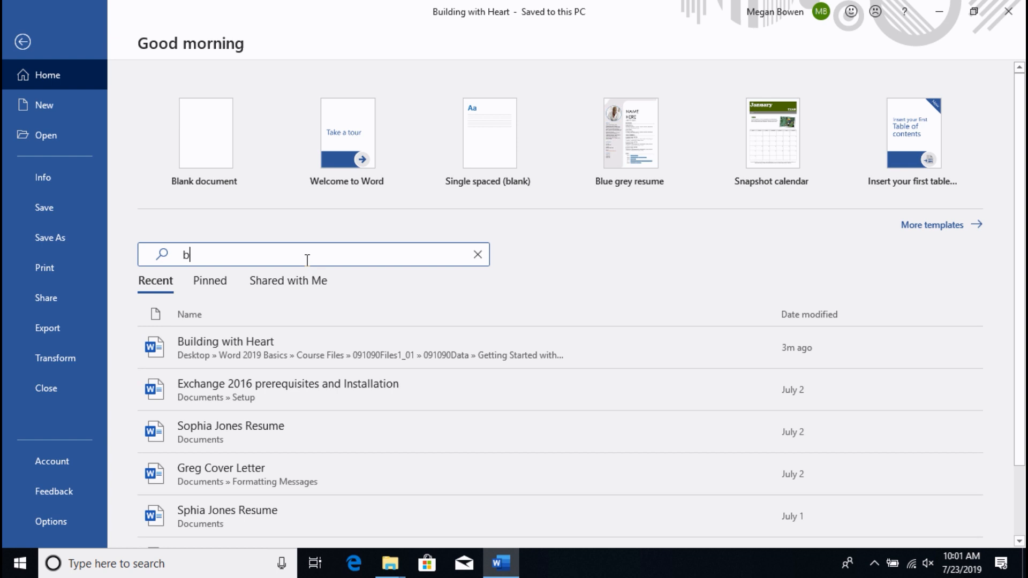
type("ui")
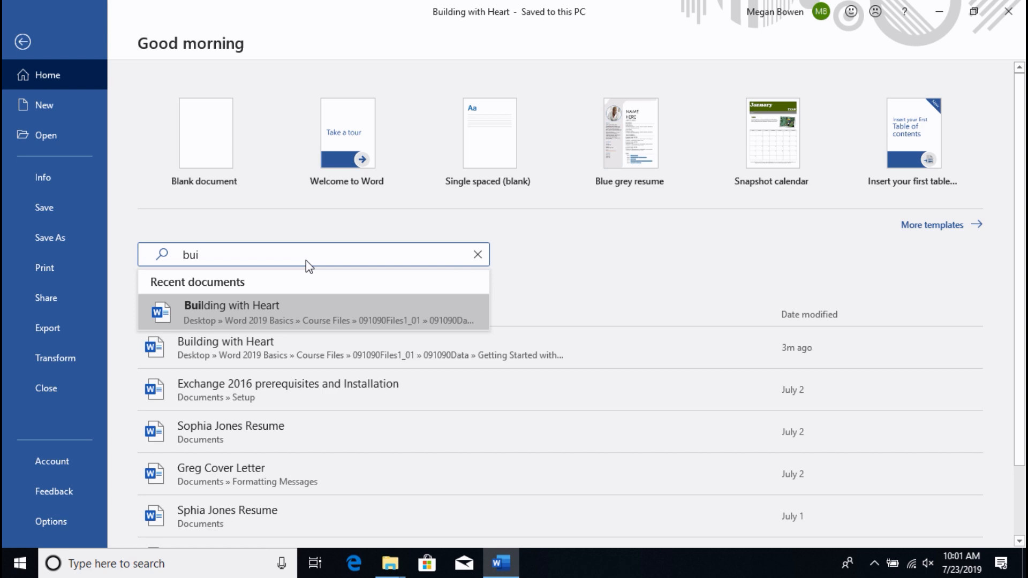
left_click(232, 313)
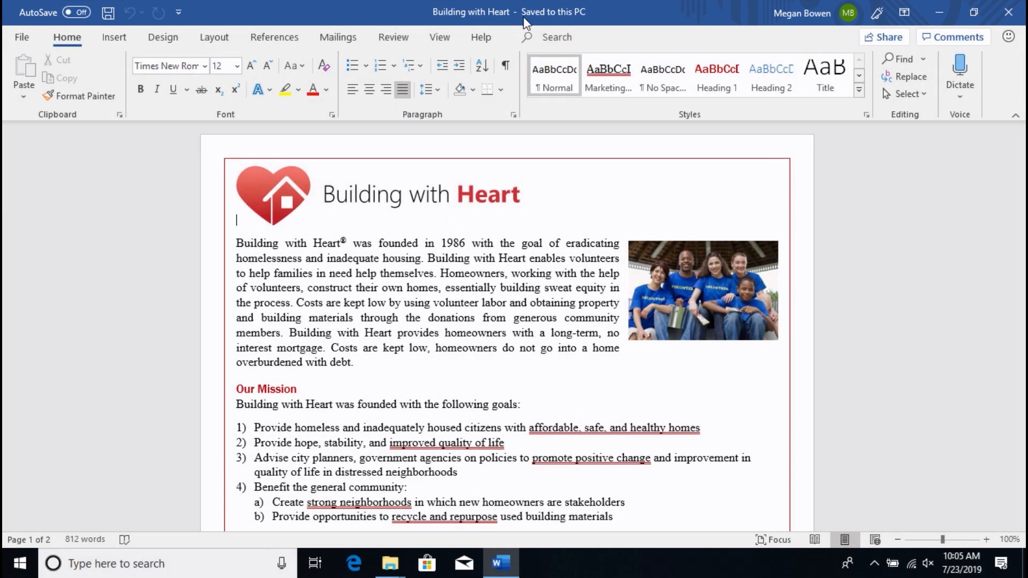
mouse_move(468, 13)
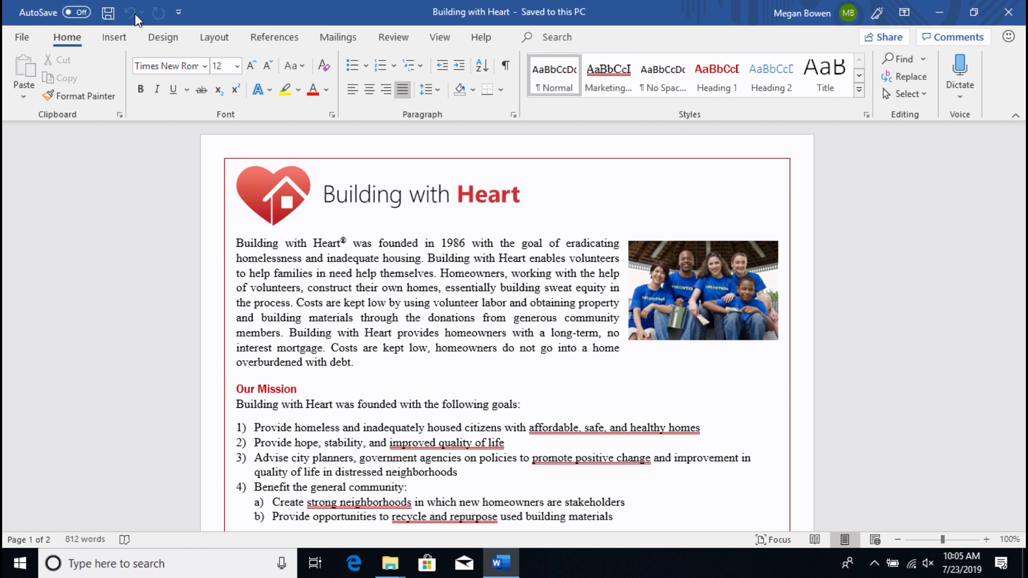
mouse_move(130, 13)
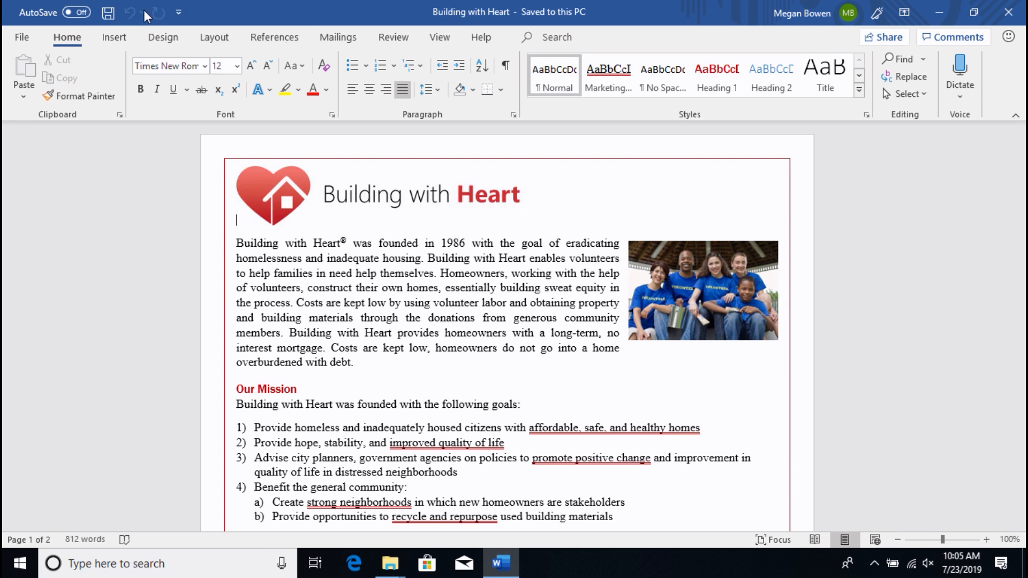
mouse_move(108, 13)
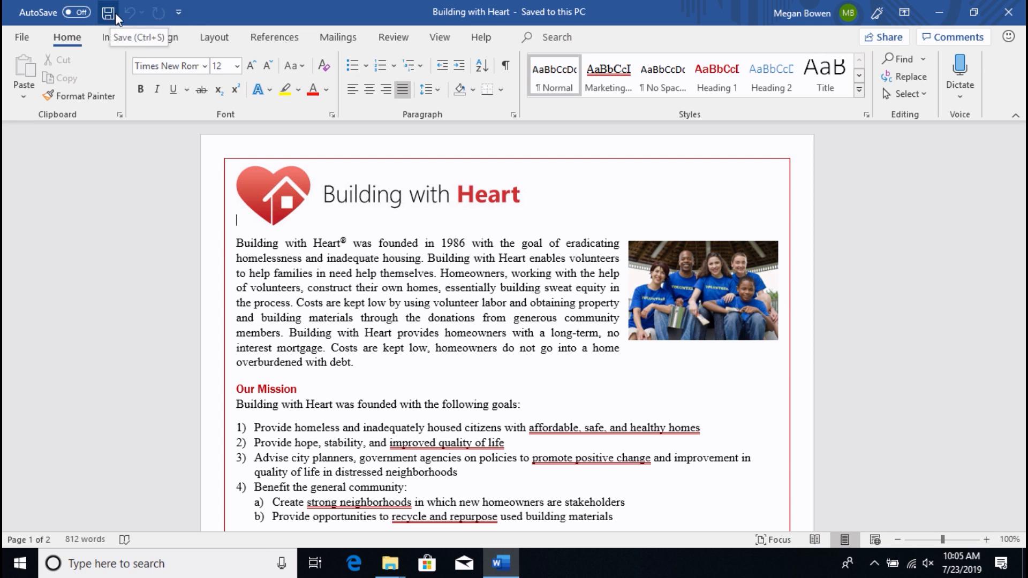
mouse_move(136, 25)
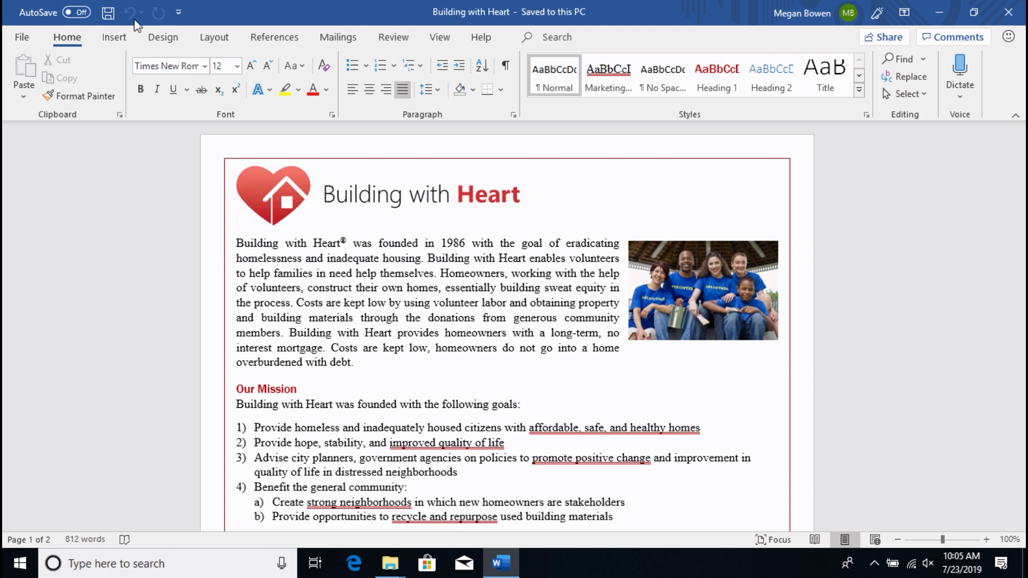
mouse_move(130, 13)
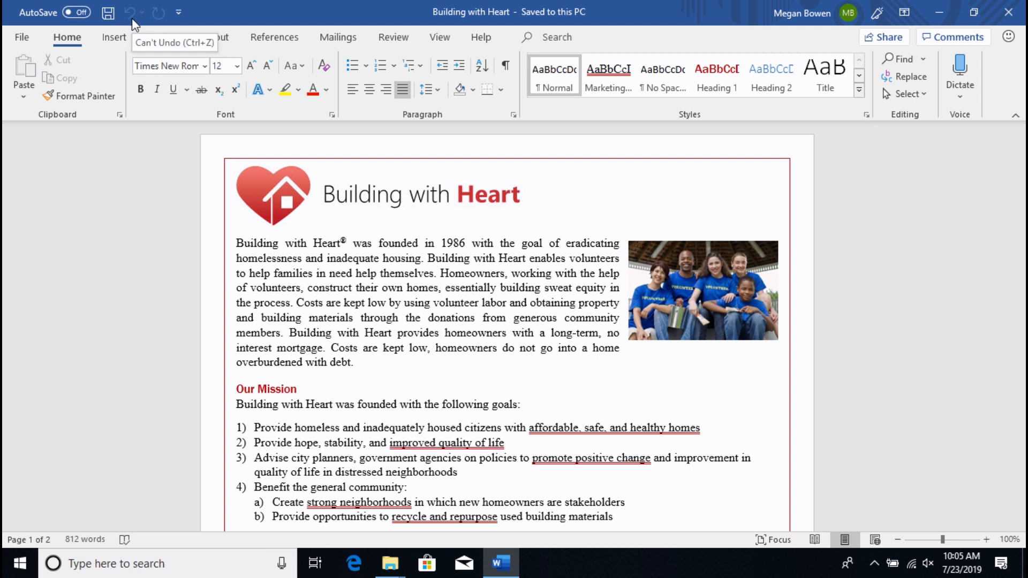
mouse_move(164, 16)
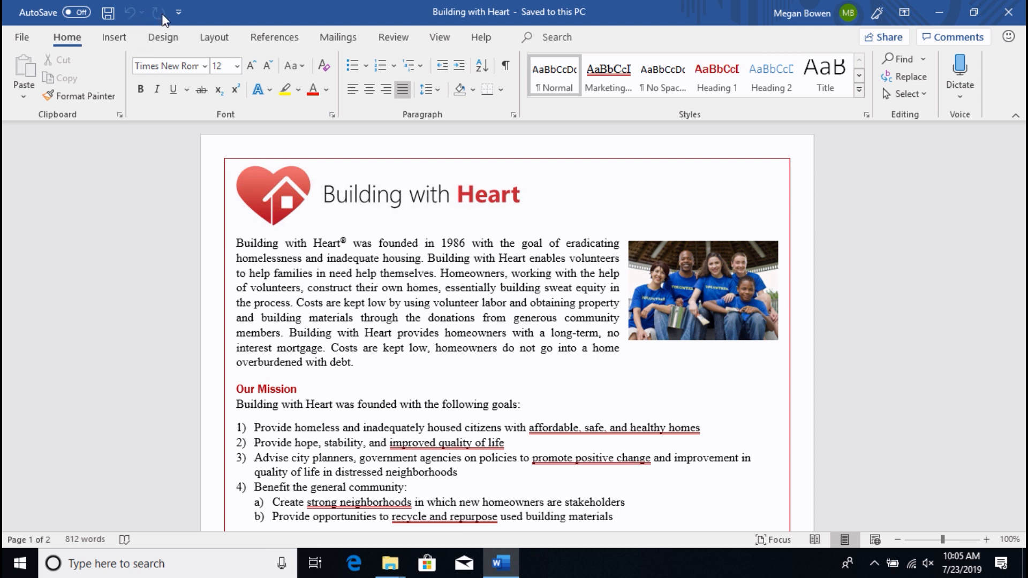
mouse_move(163, 13)
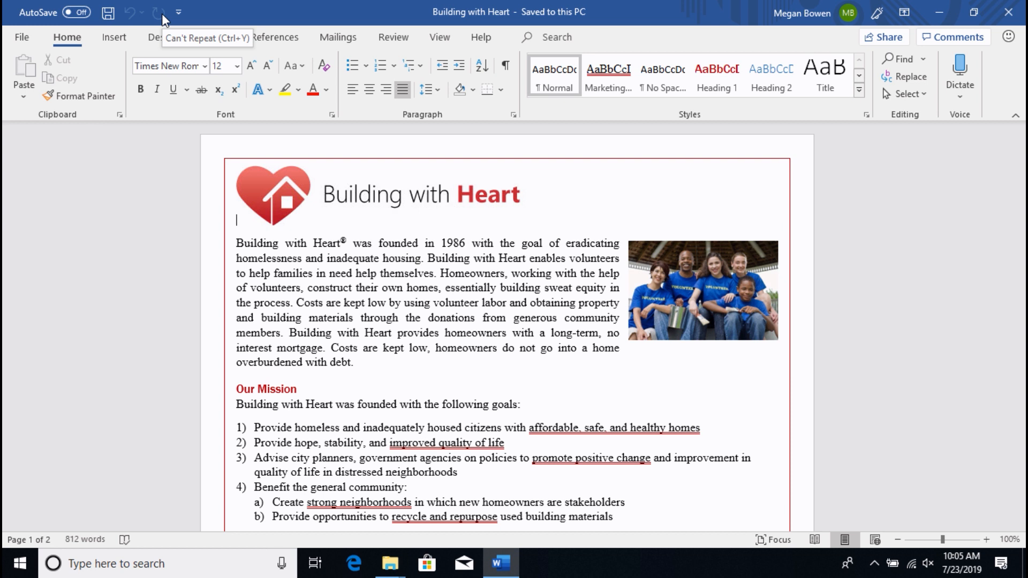
mouse_move(597, 43)
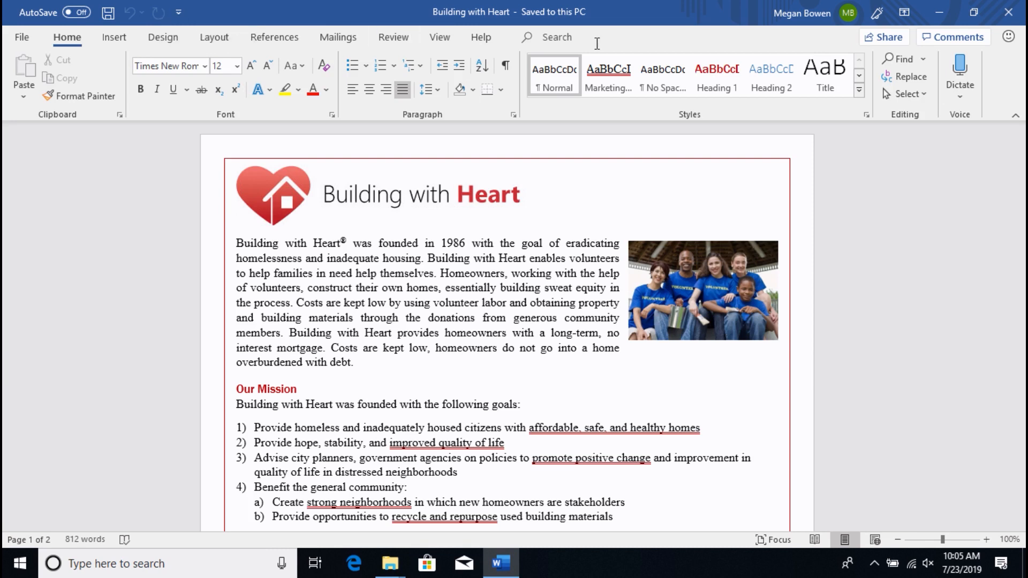
mouse_move(840, 27)
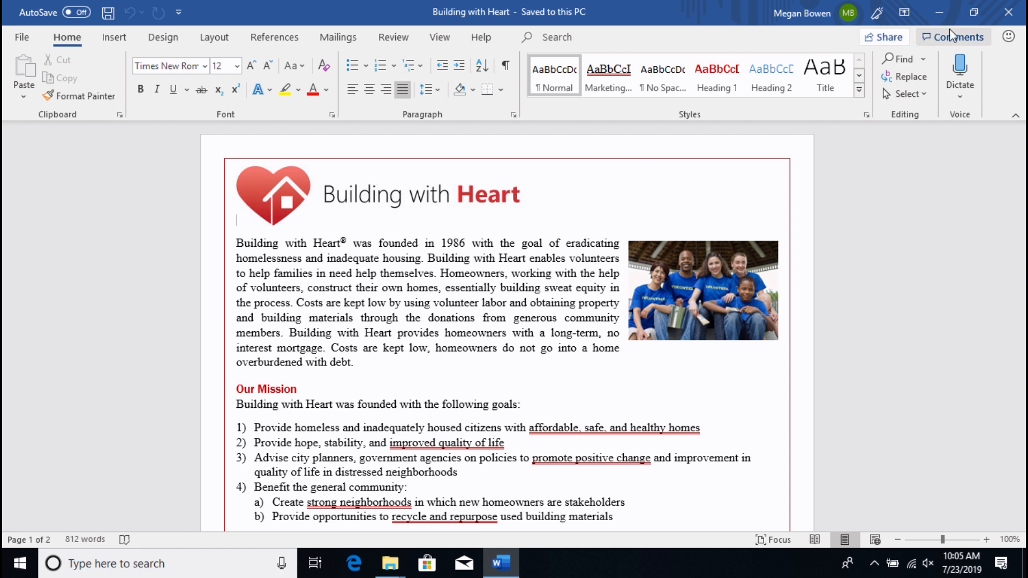
mouse_move(939, 12)
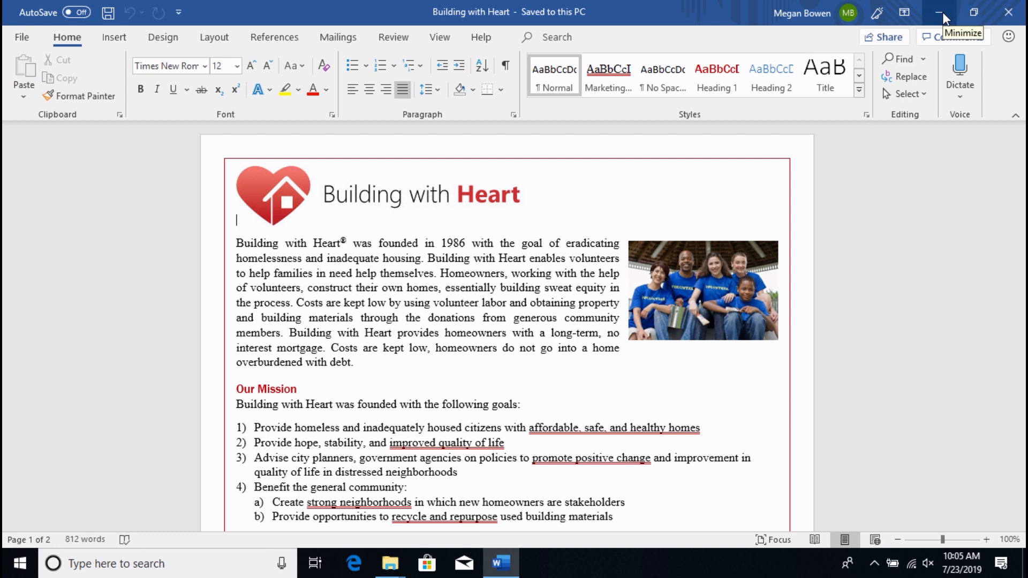
left_click(942, 13)
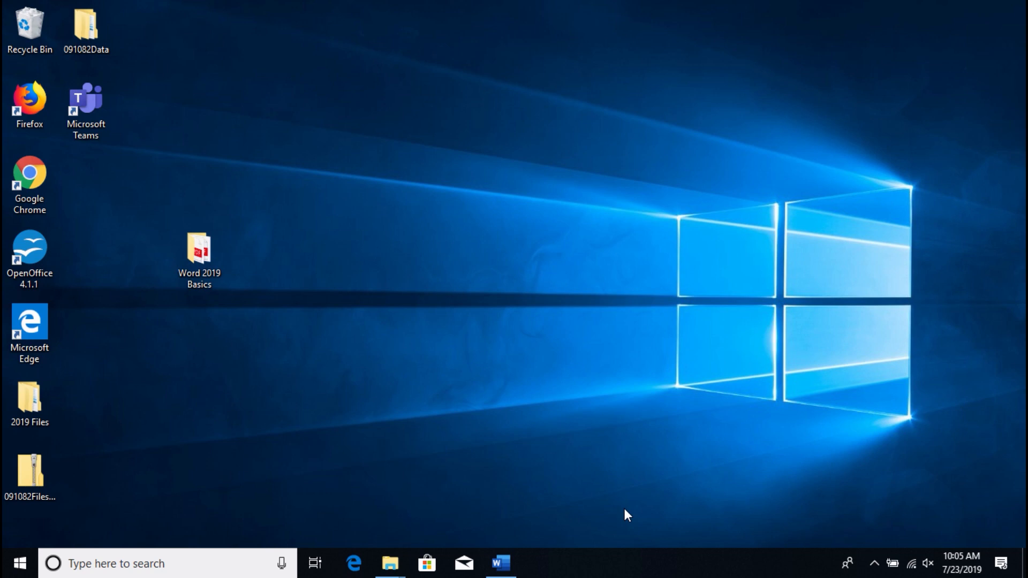
mouse_move(586, 534)
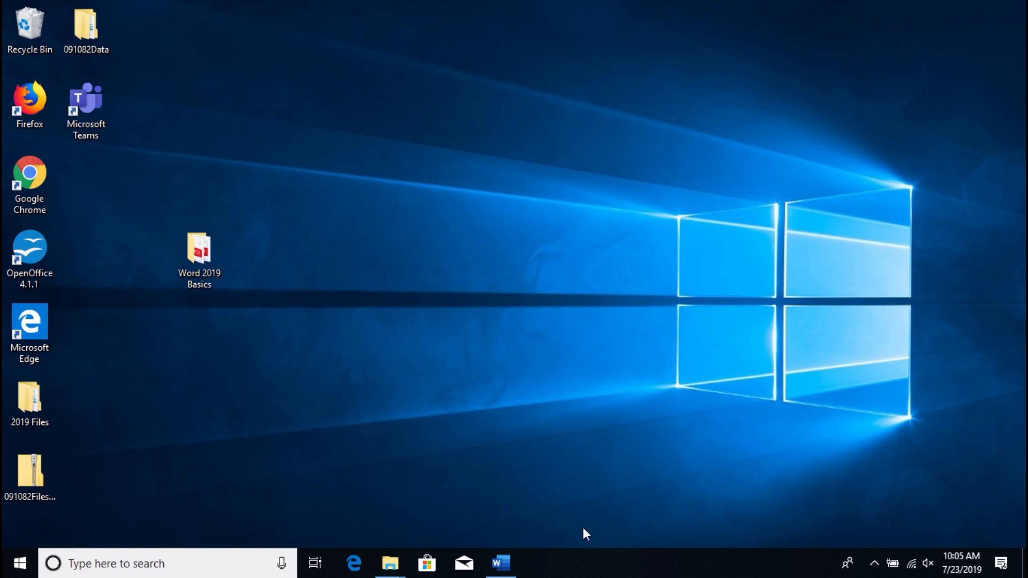
mouse_move(500, 563)
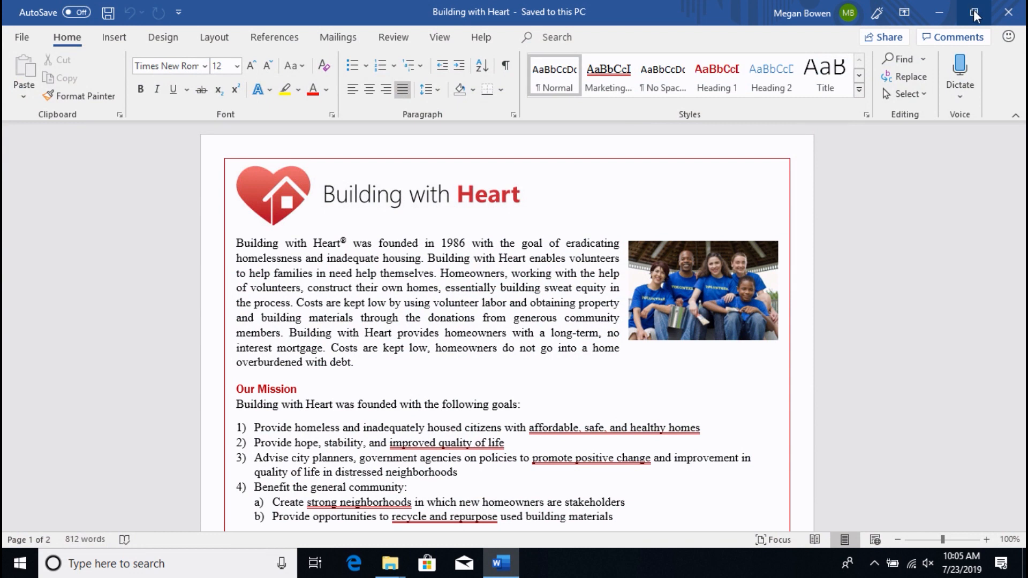
mouse_move(975, 11)
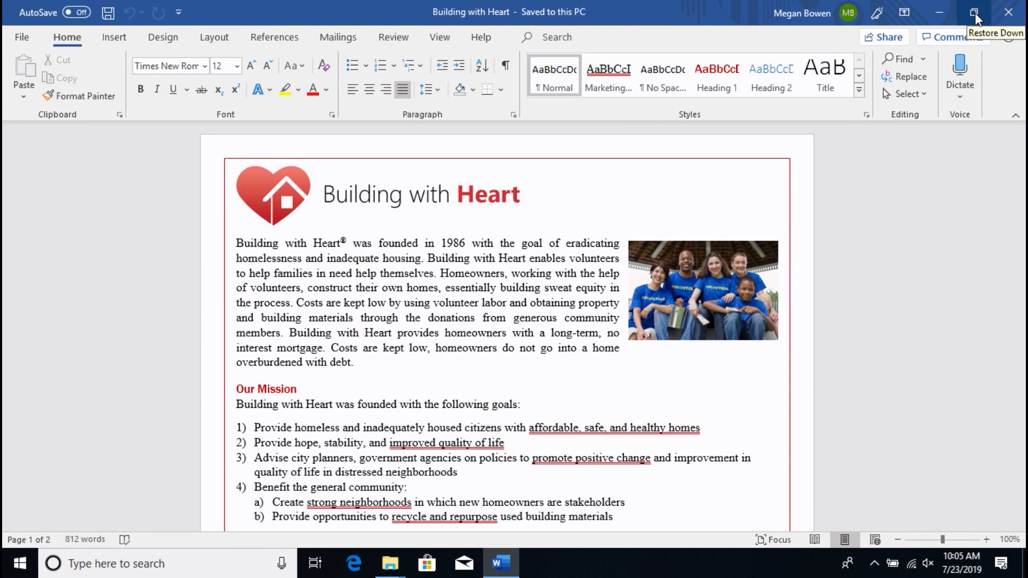
left_click(235, 221)
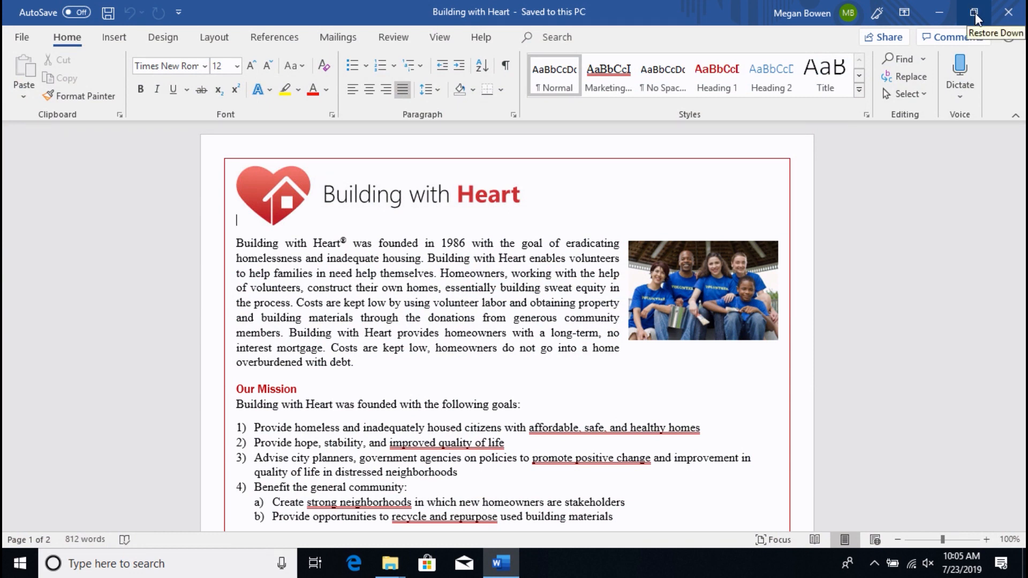
left_click(975, 12)
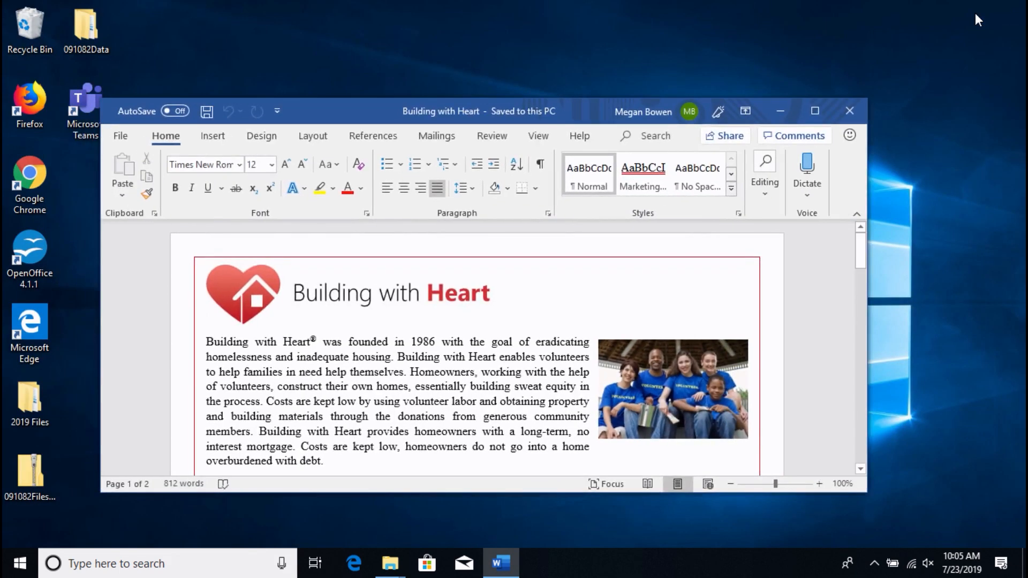
left_click(207, 319)
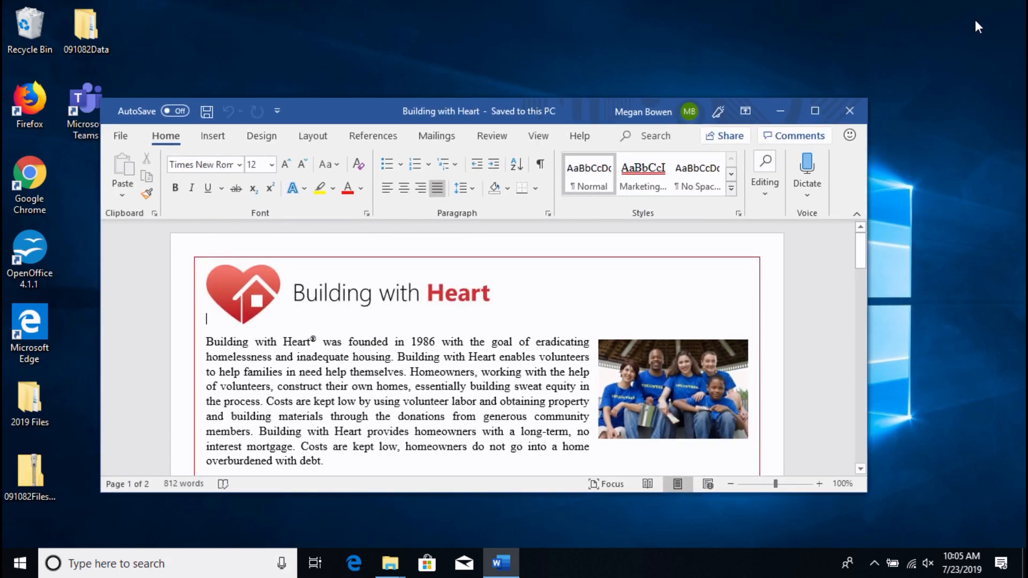
mouse_move(816, 110)
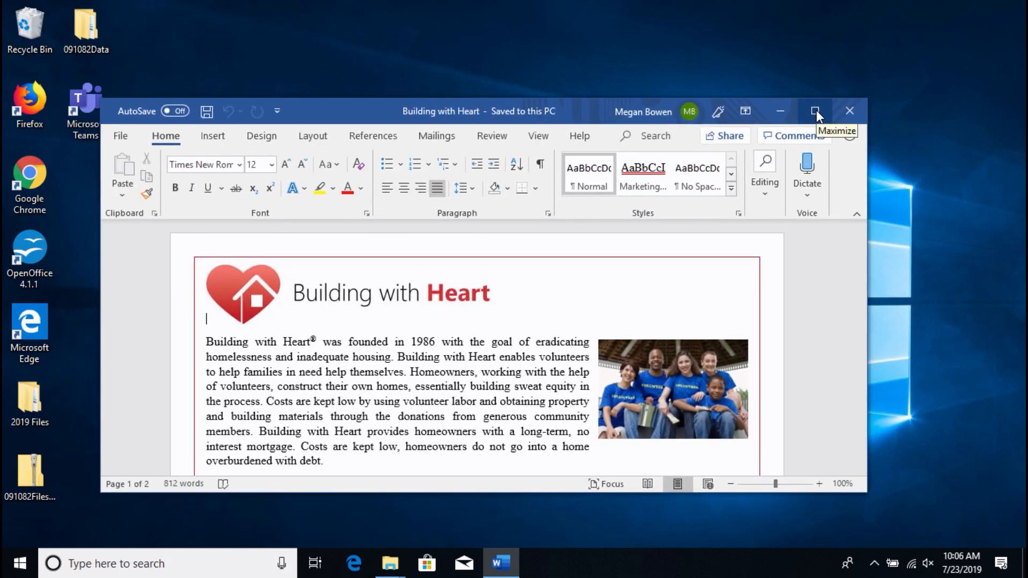
left_click(816, 110)
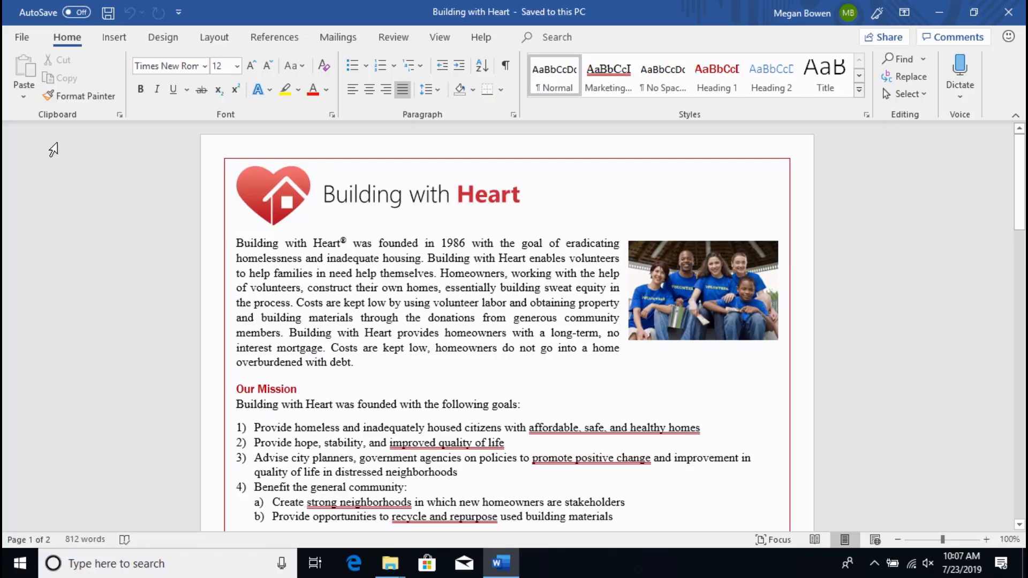
Browse the Insert and Layout ribbon commands, then return to the Home commands.
left_click(236, 220)
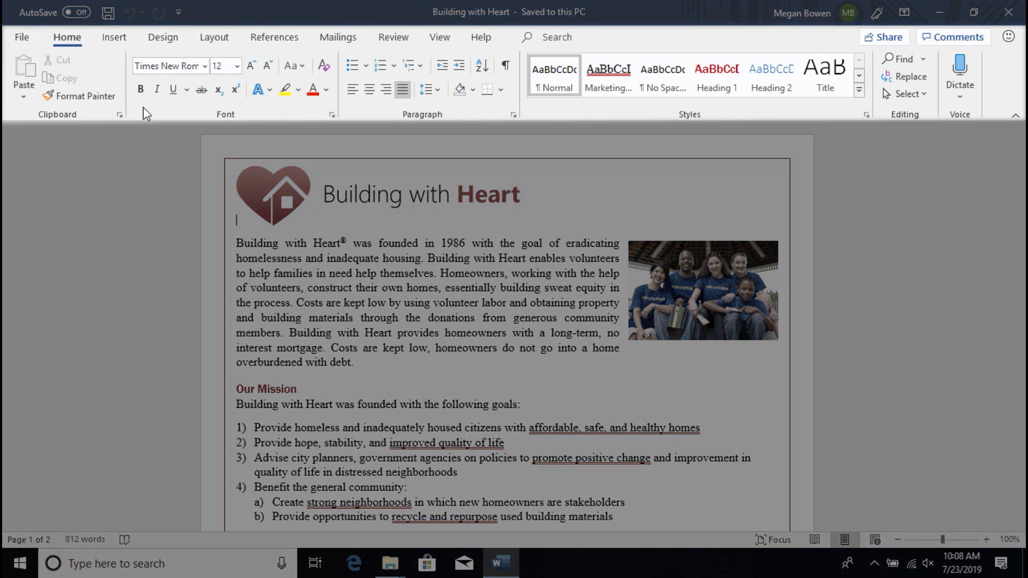
mouse_move(217, 90)
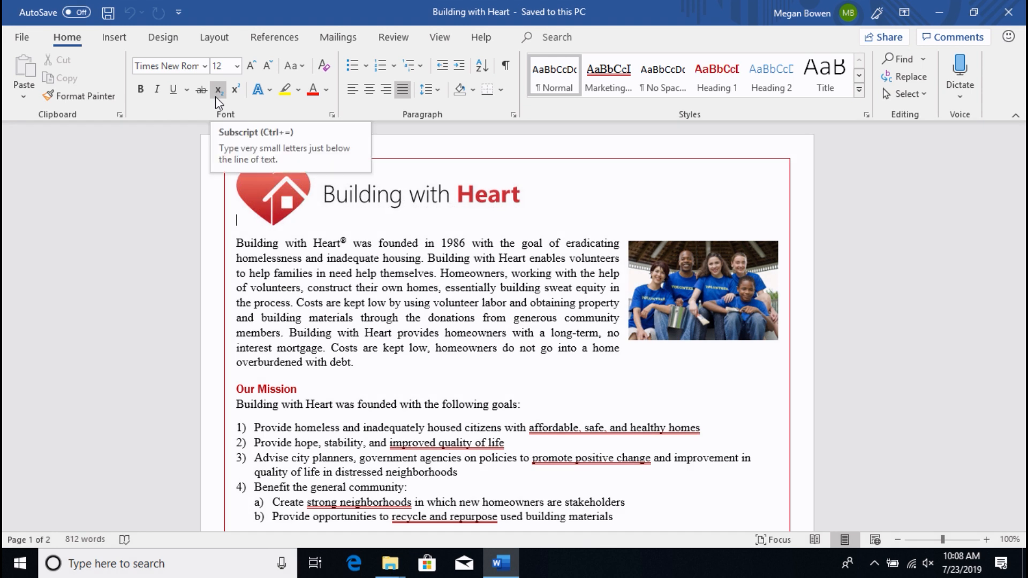
mouse_move(200, 89)
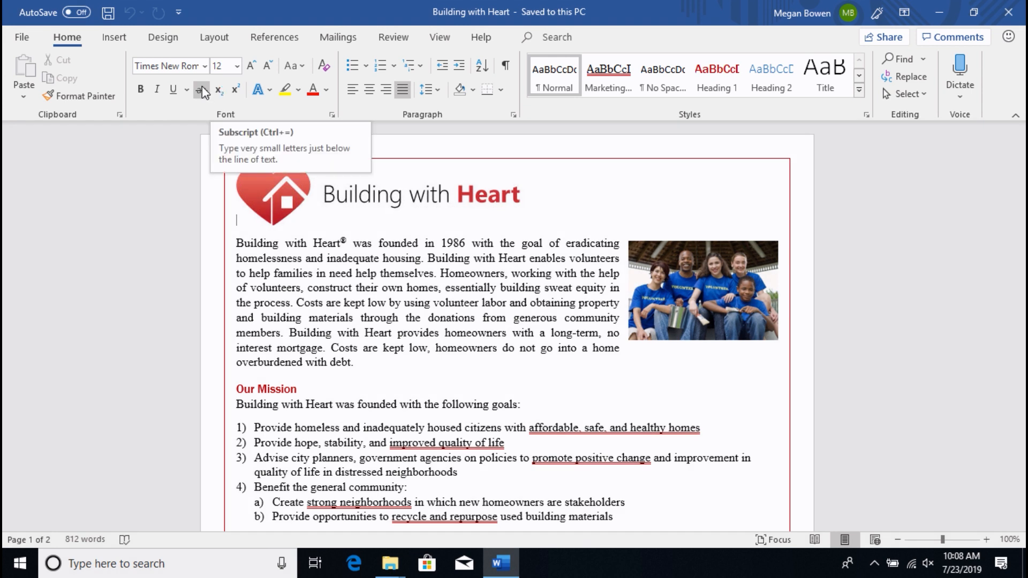
mouse_move(89, 41)
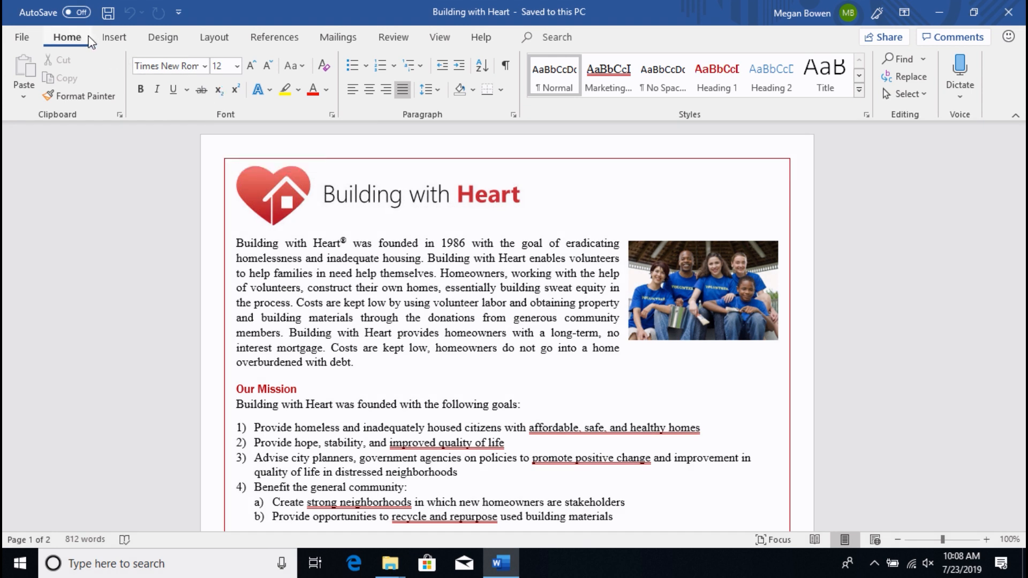
left_click(114, 37)
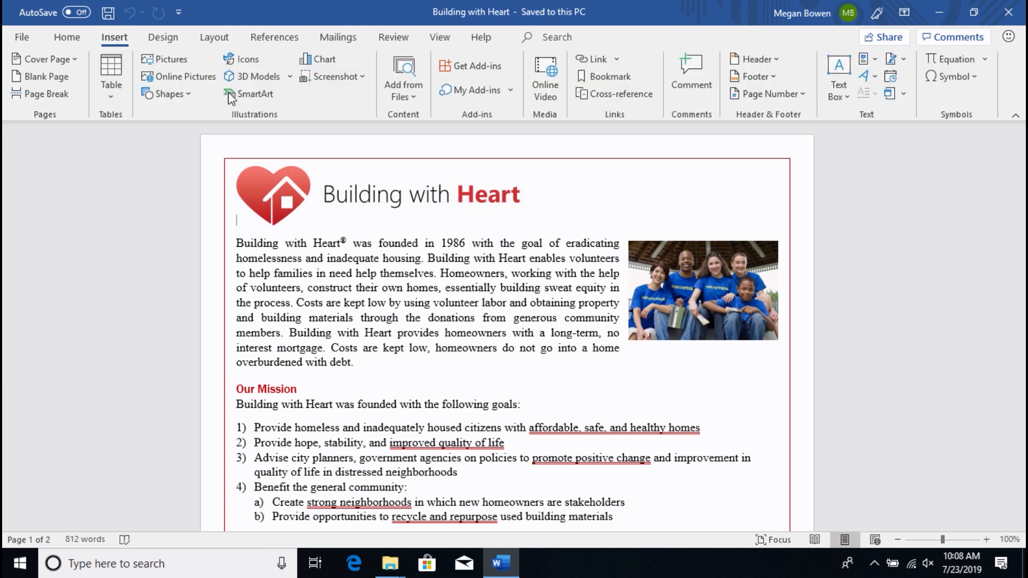
mouse_move(167, 59)
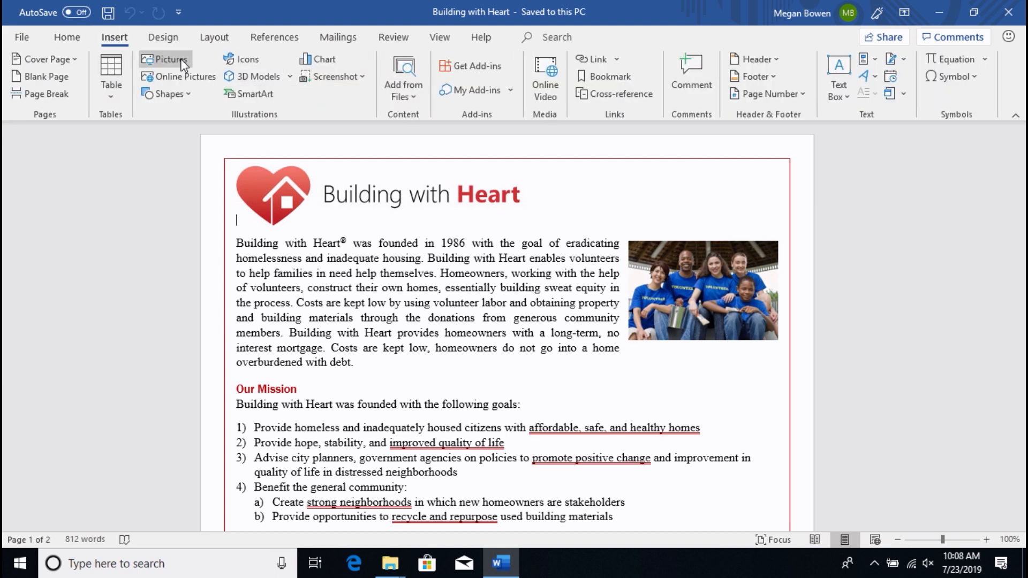
left_click(214, 36)
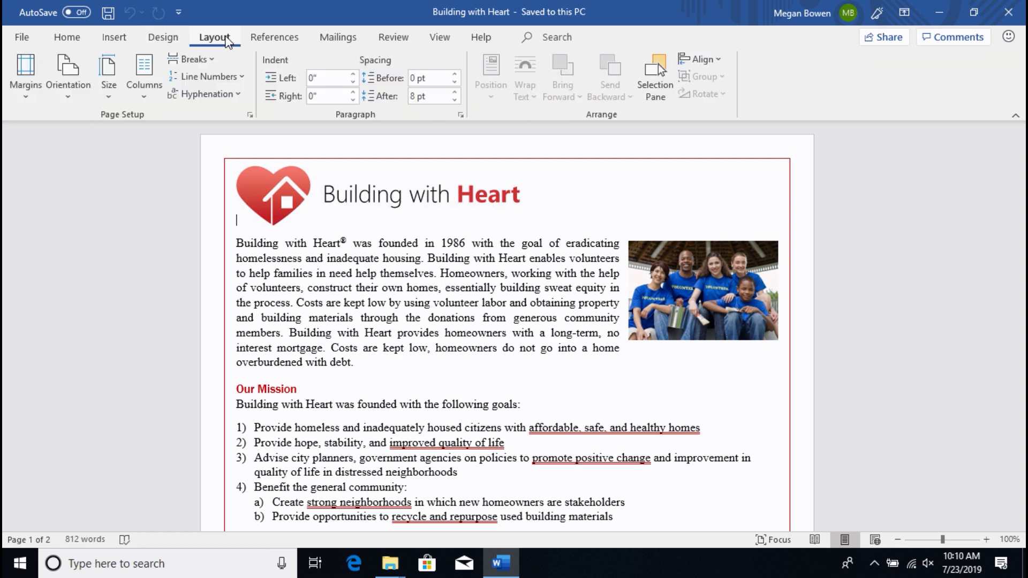
mouse_move(66, 37)
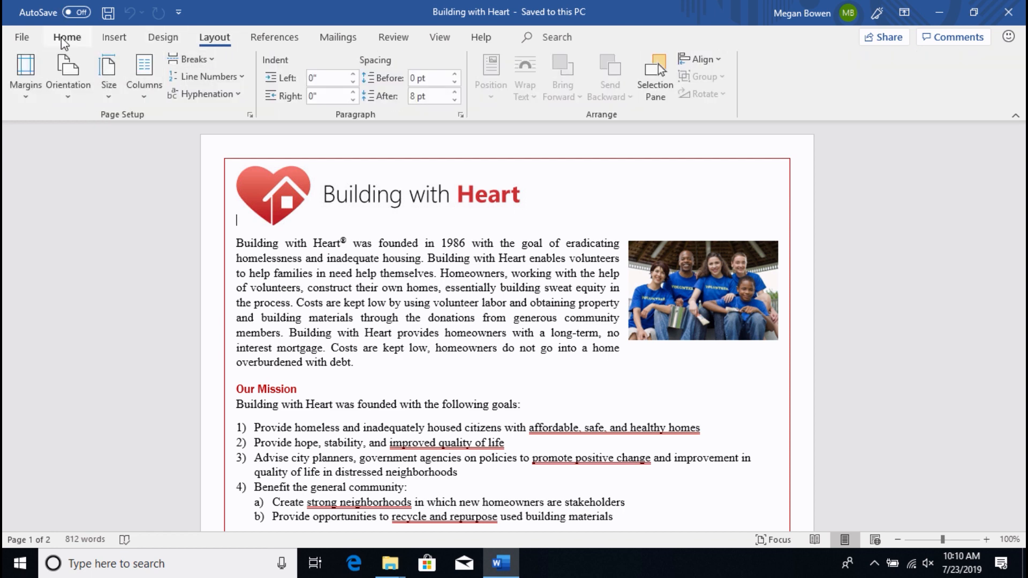
left_click(68, 36)
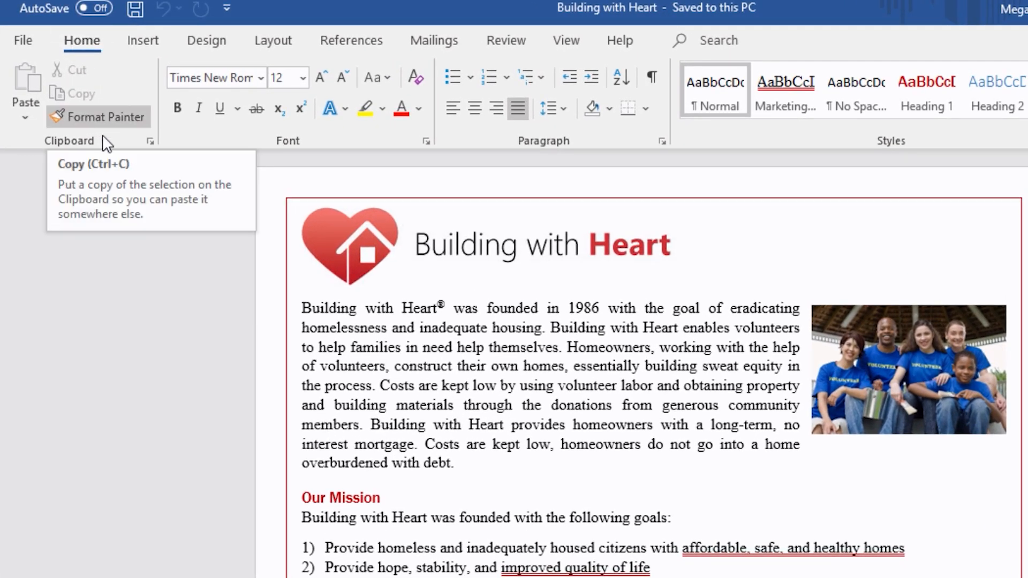
mouse_move(133, 86)
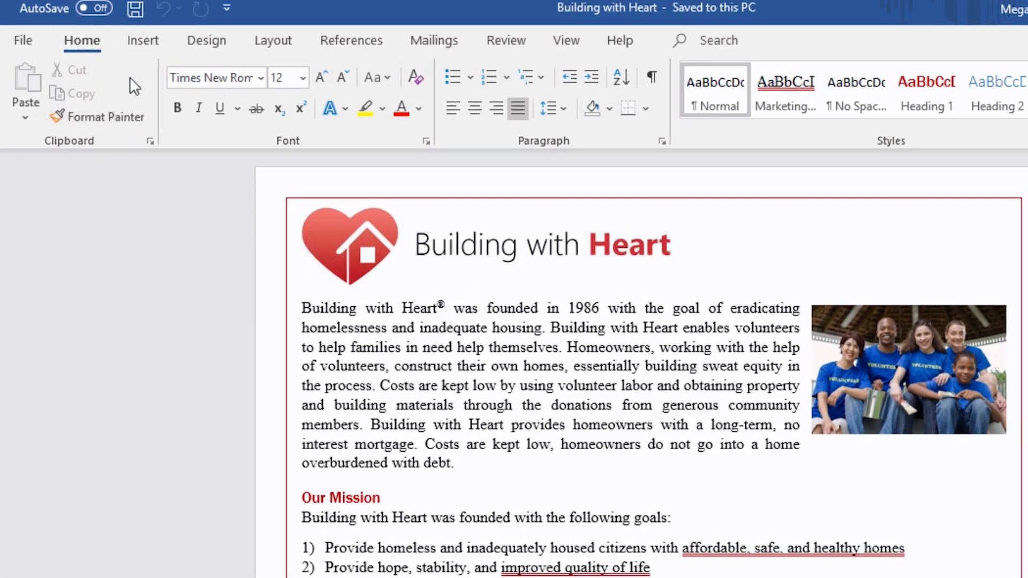
mouse_move(164, 89)
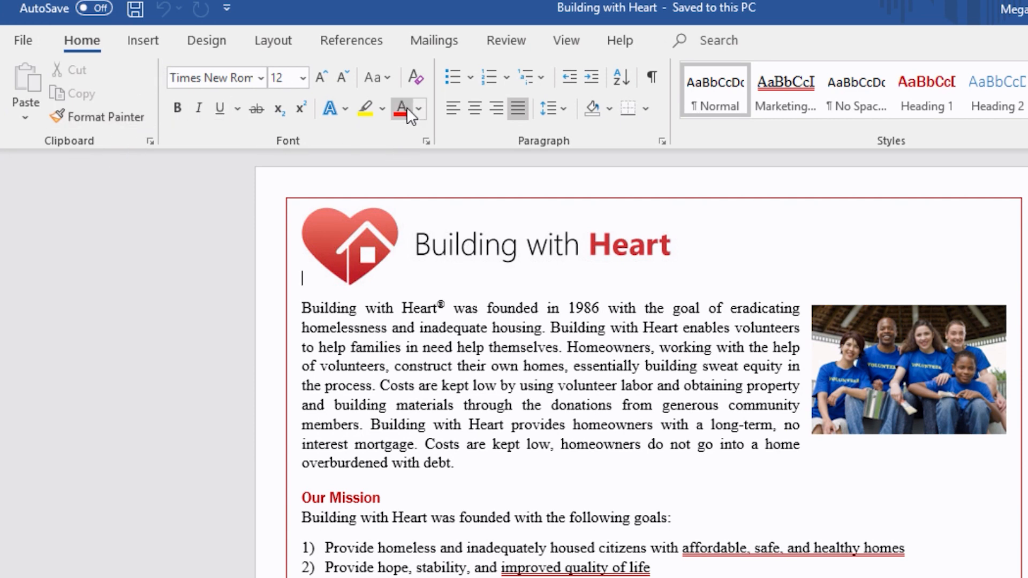
mouse_move(577, 152)
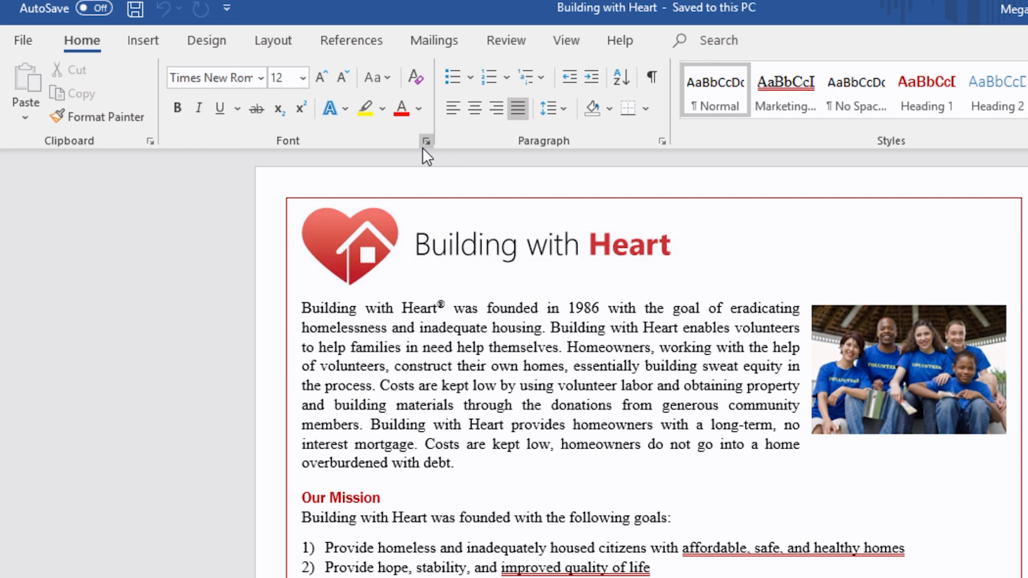
mouse_move(427, 141)
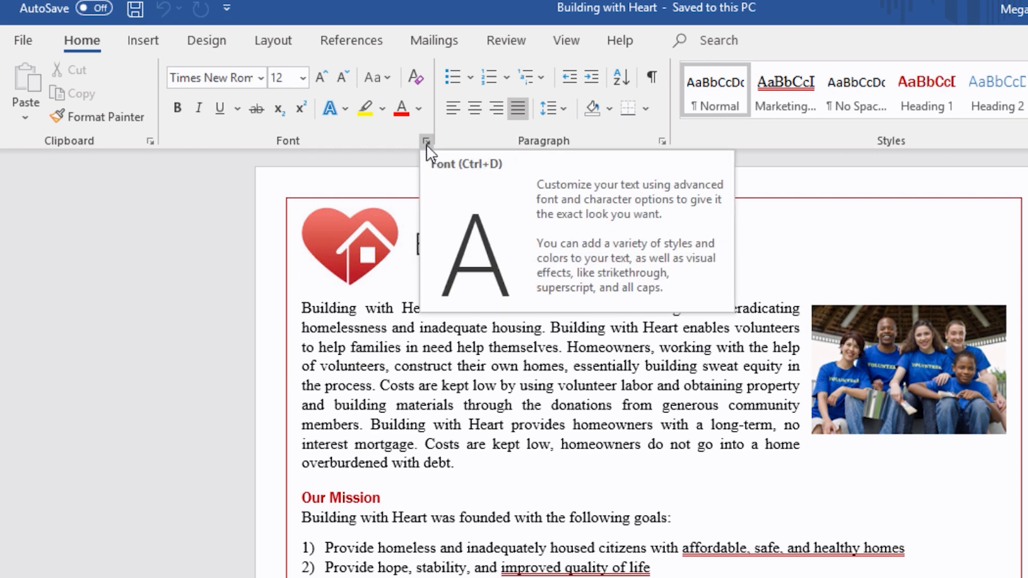
left_click(425, 141)
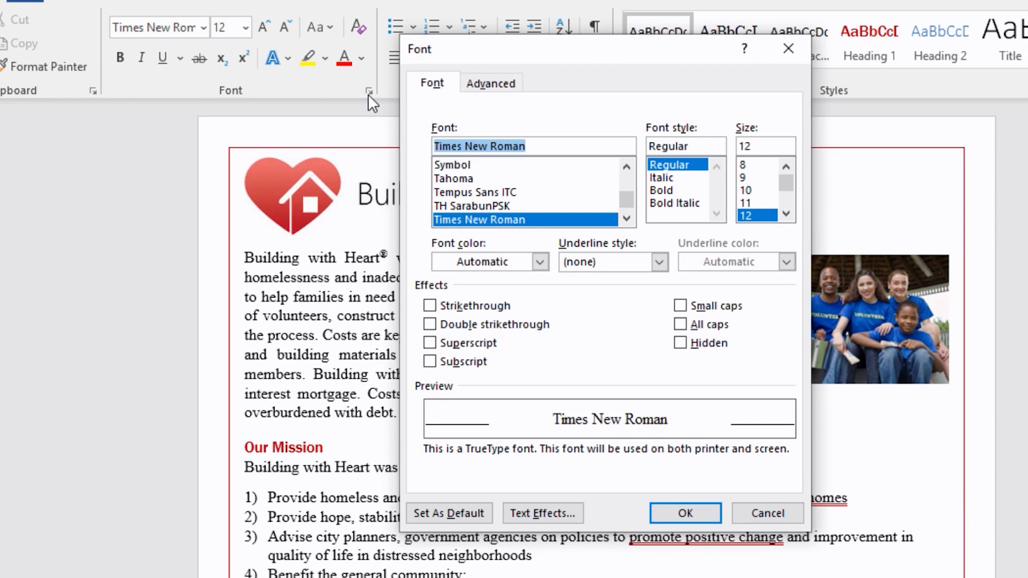
mouse_move(303, 108)
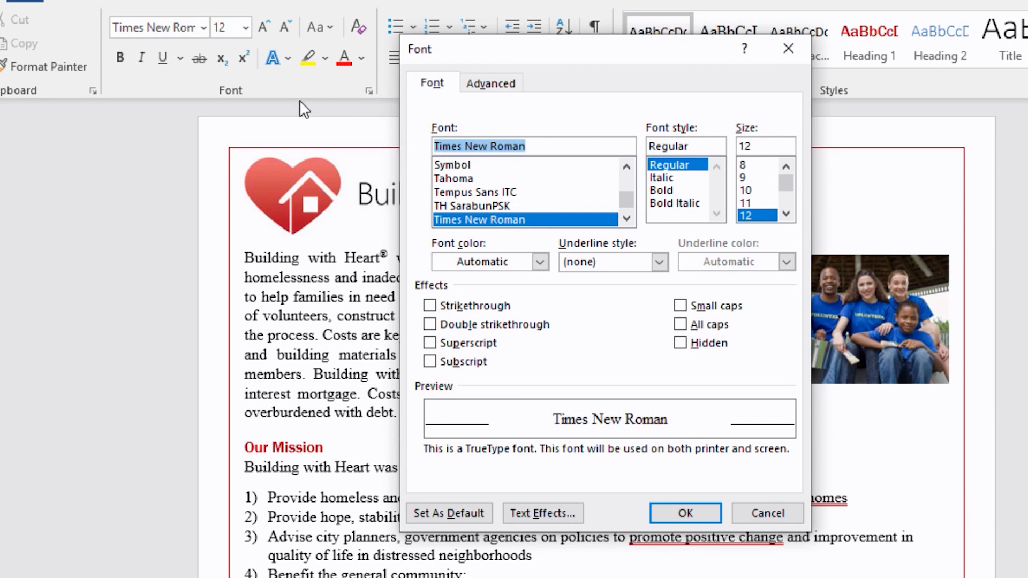
mouse_move(354, 71)
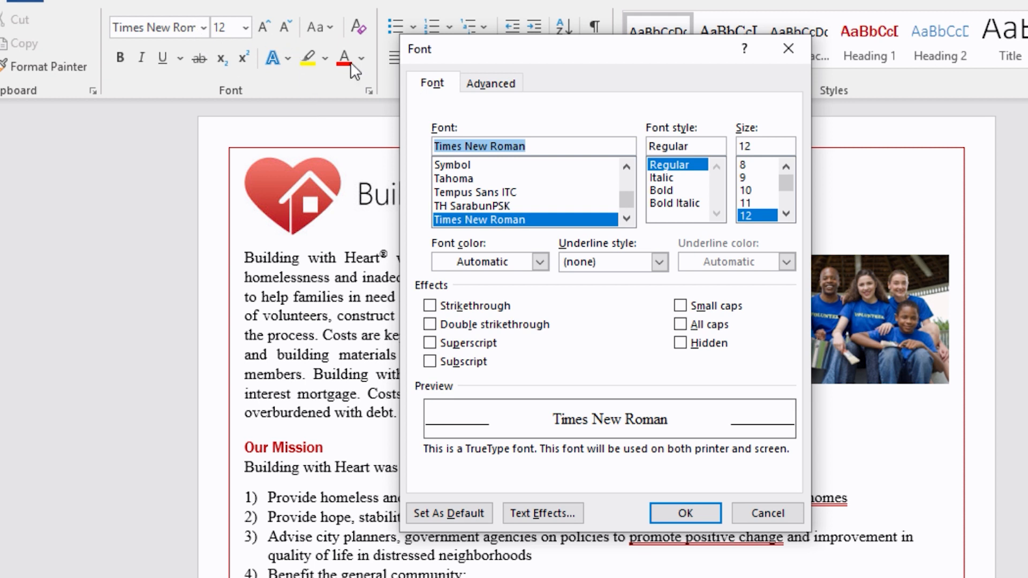
mouse_move(615, 332)
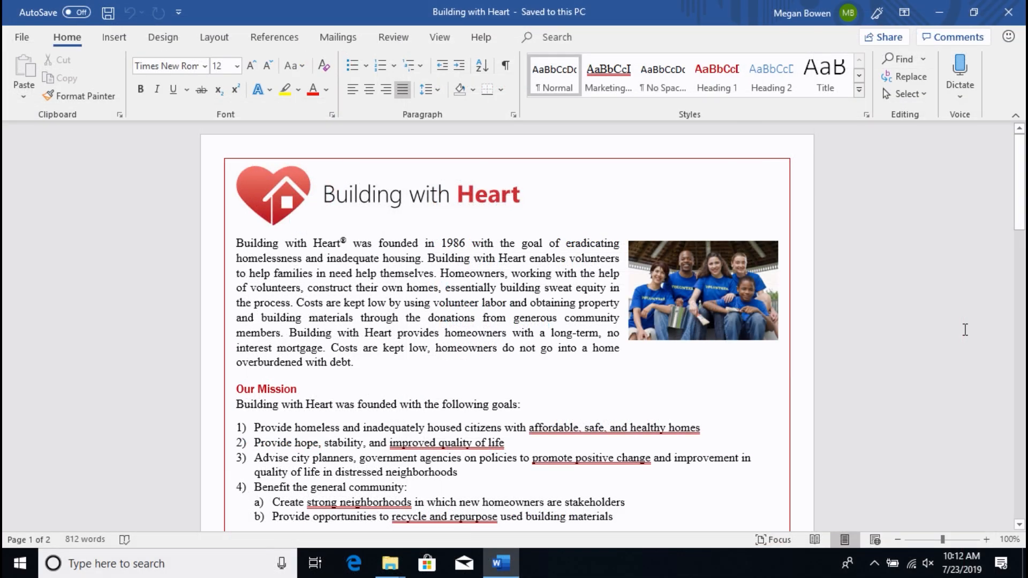
left_click(235, 220)
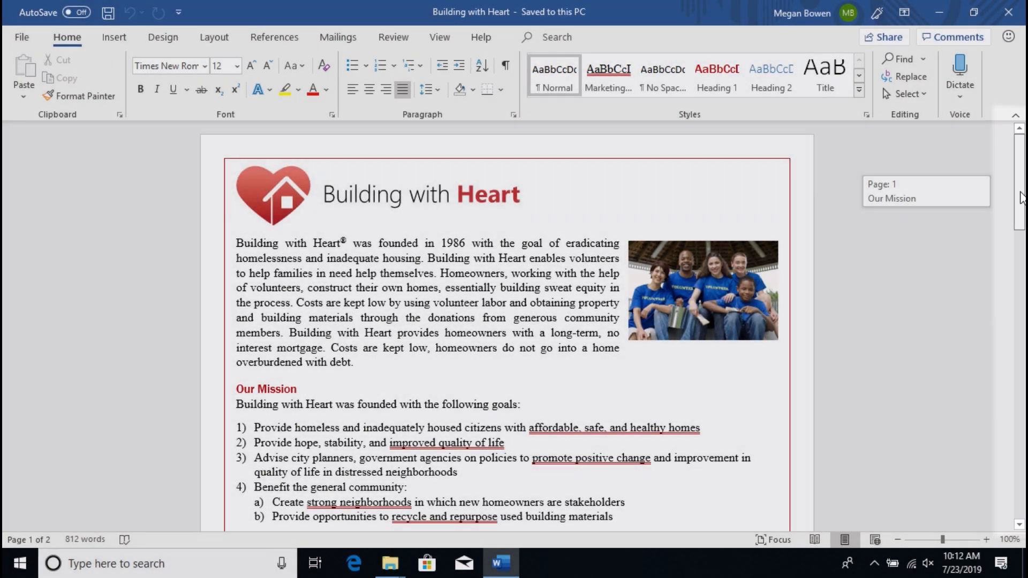
scroll("down", 3)
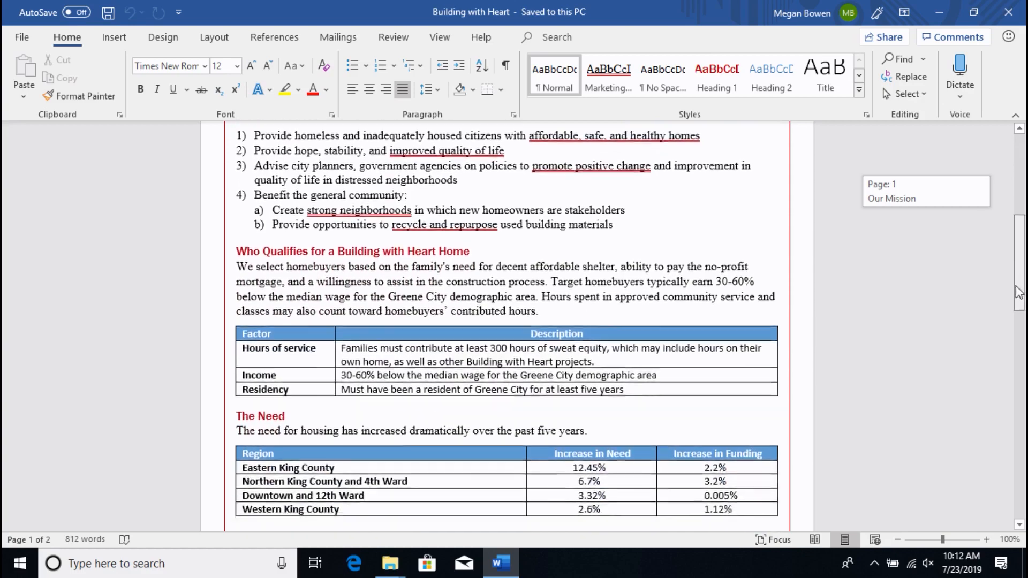
scroll("down", 3)
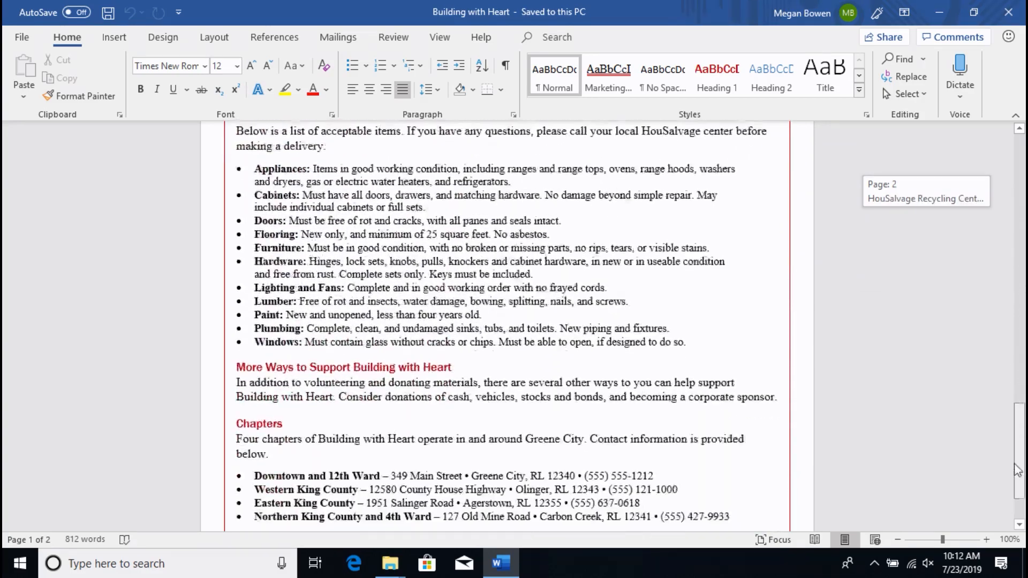
scroll("up", 3)
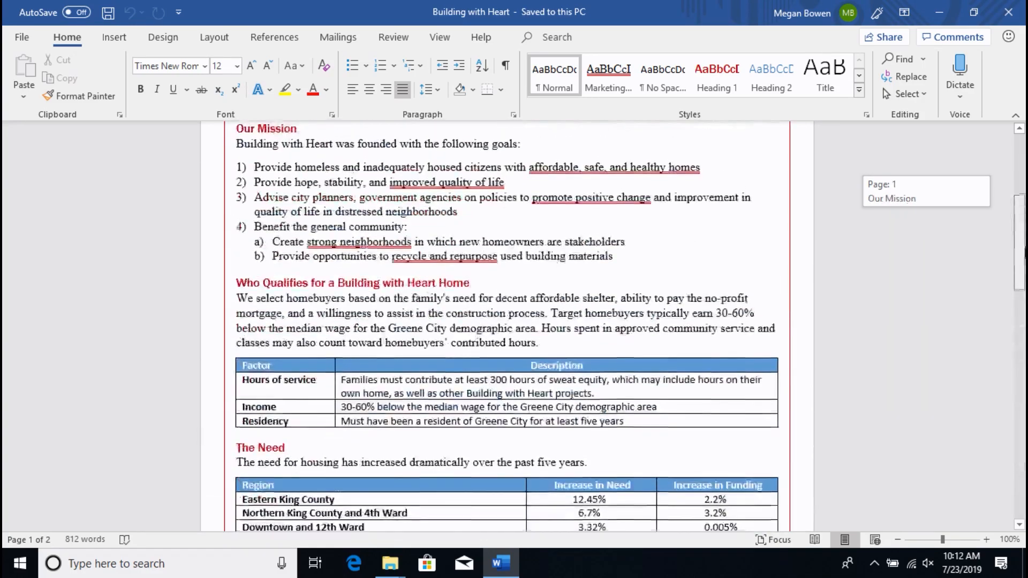
scroll("up", 3)
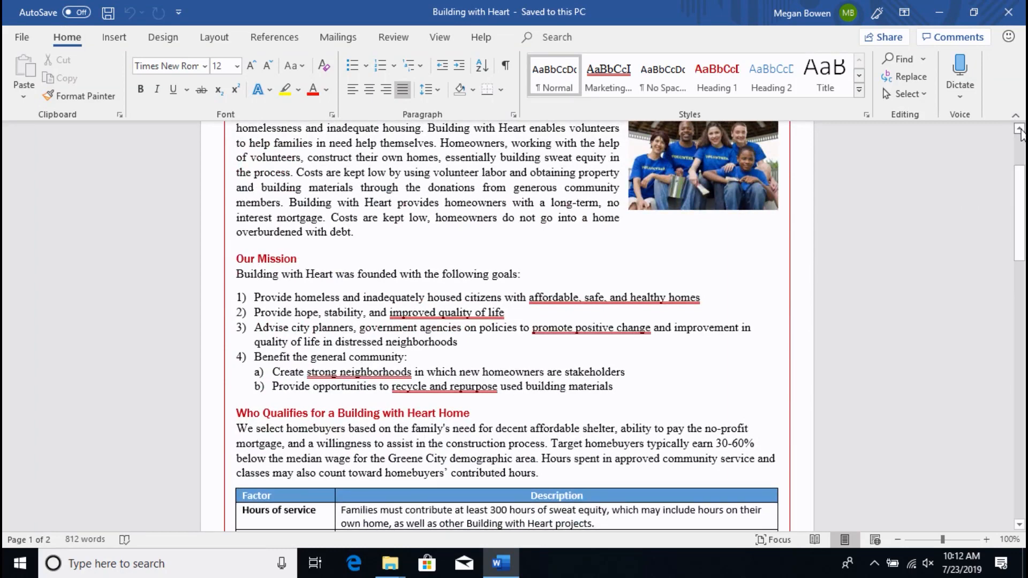
scroll("up", 3)
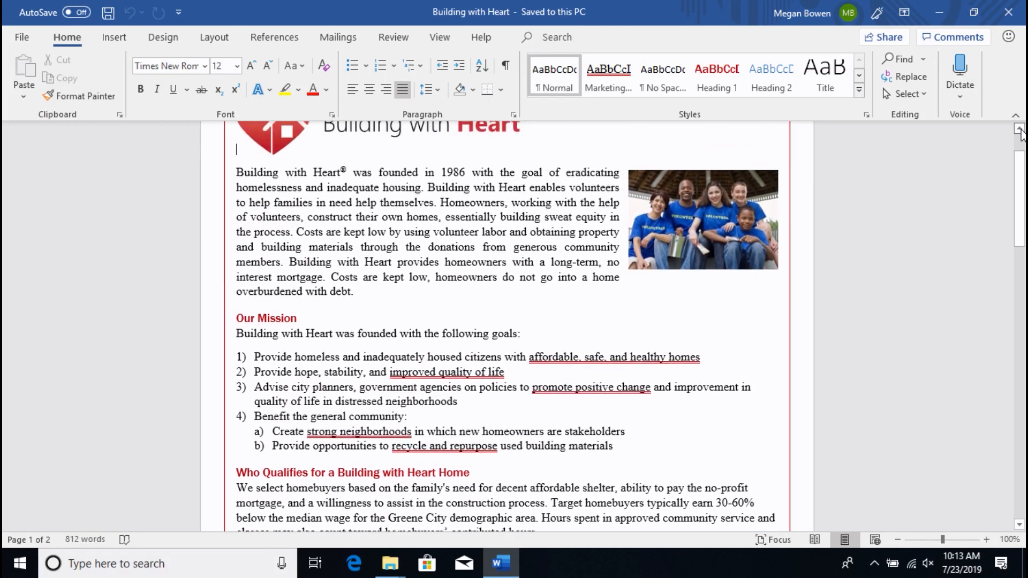
scroll("up", 3)
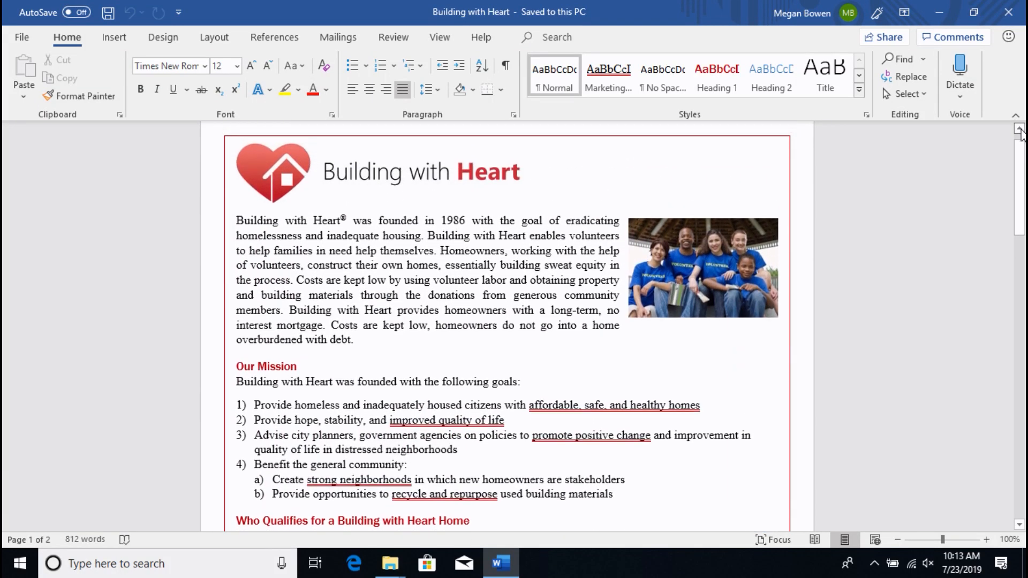
scroll("down", 3)
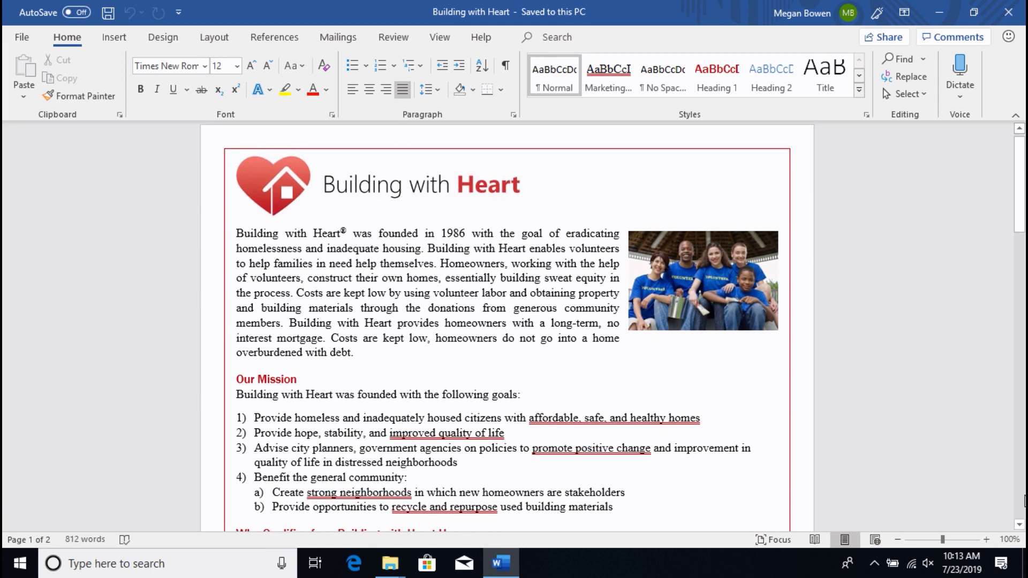
scroll("down", 3)
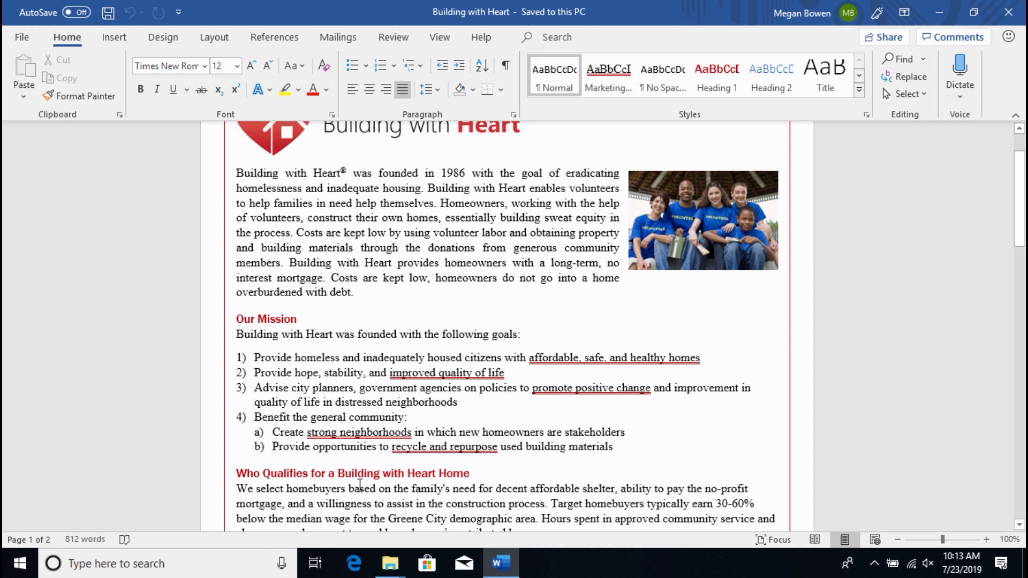
mouse_move(970, 520)
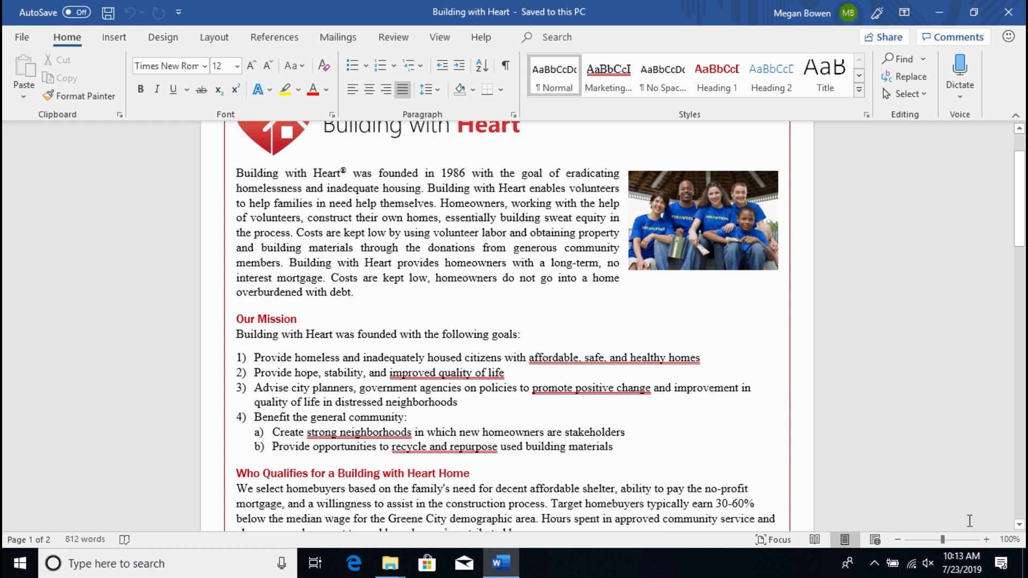
left_click(237, 150)
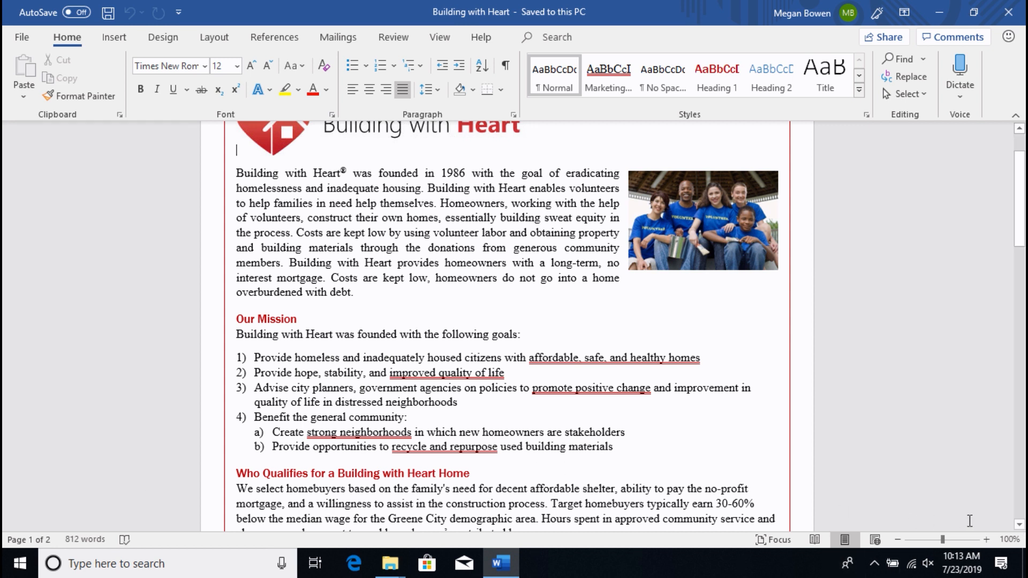
scroll("up", 3)
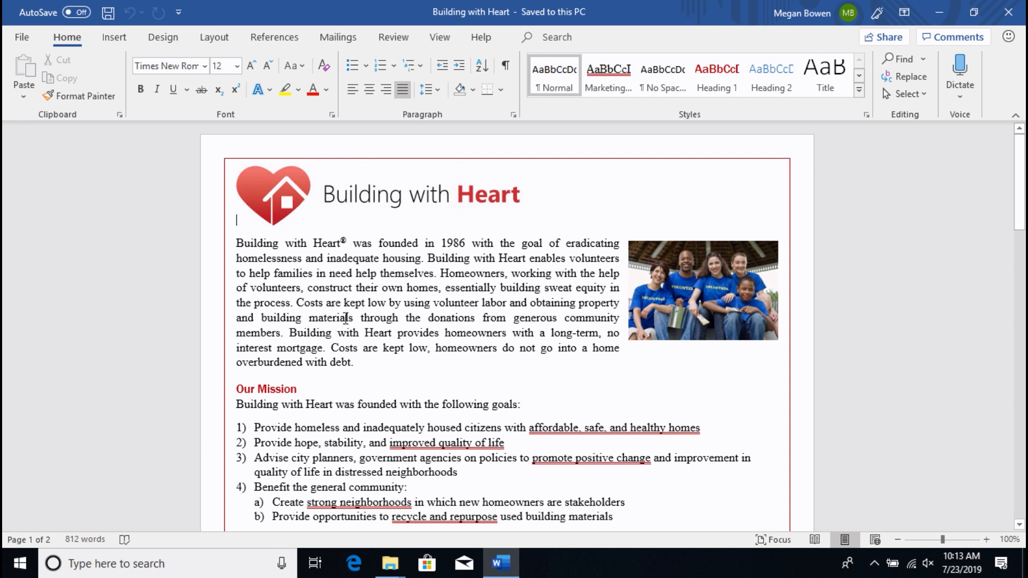
mouse_move(200, 524)
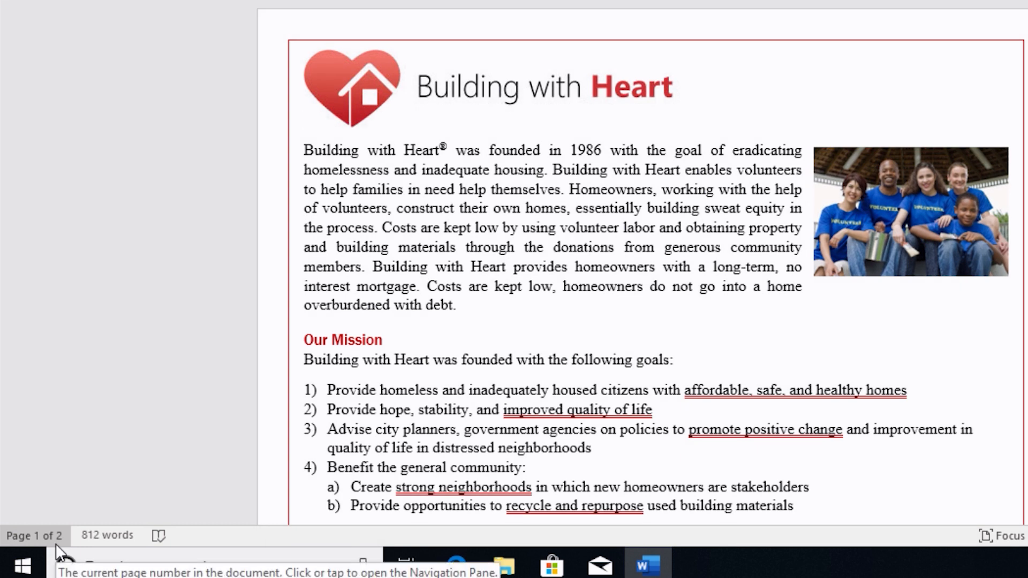
left_click(303, 120)
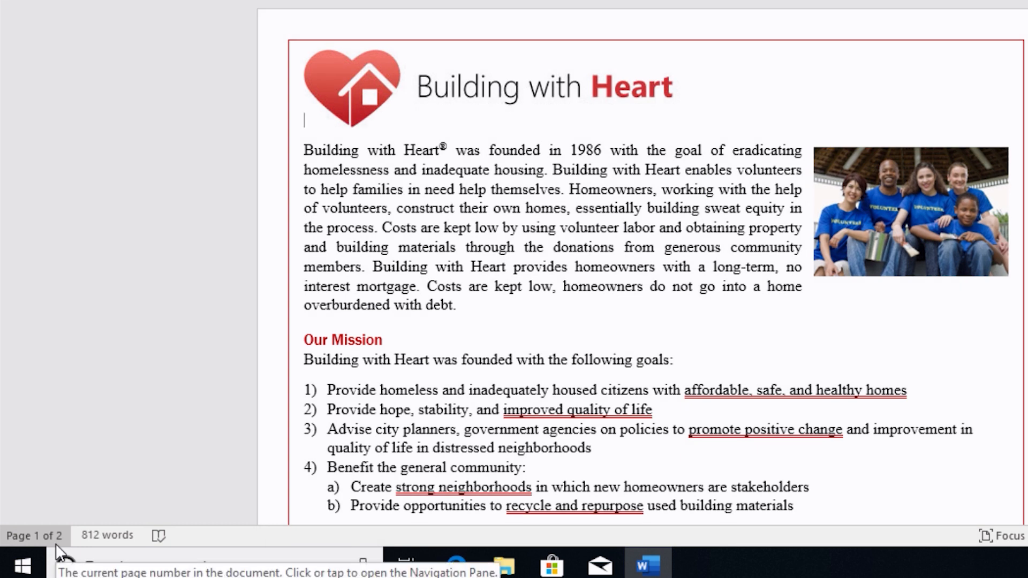
mouse_move(106, 535)
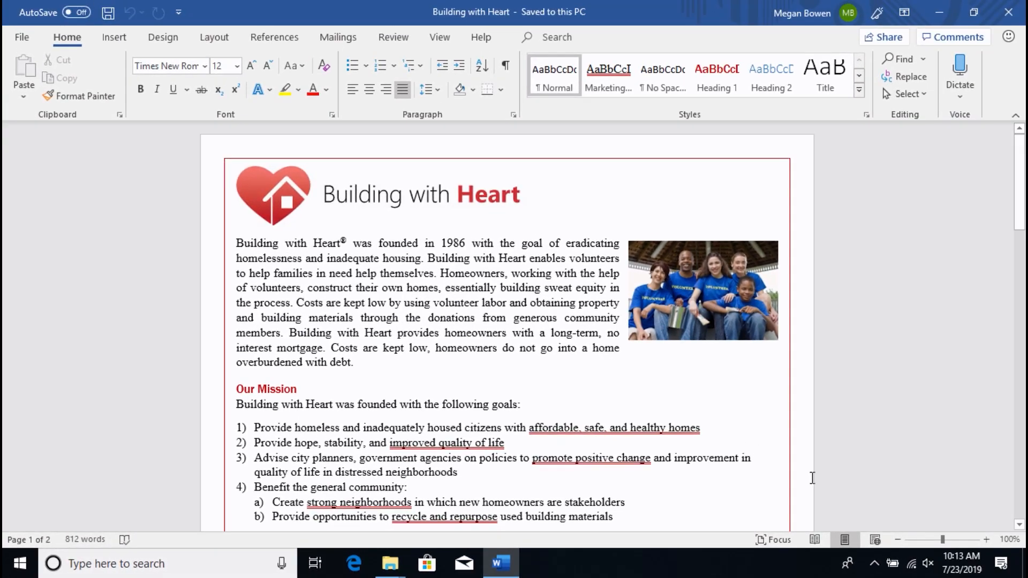
mouse_move(814, 540)
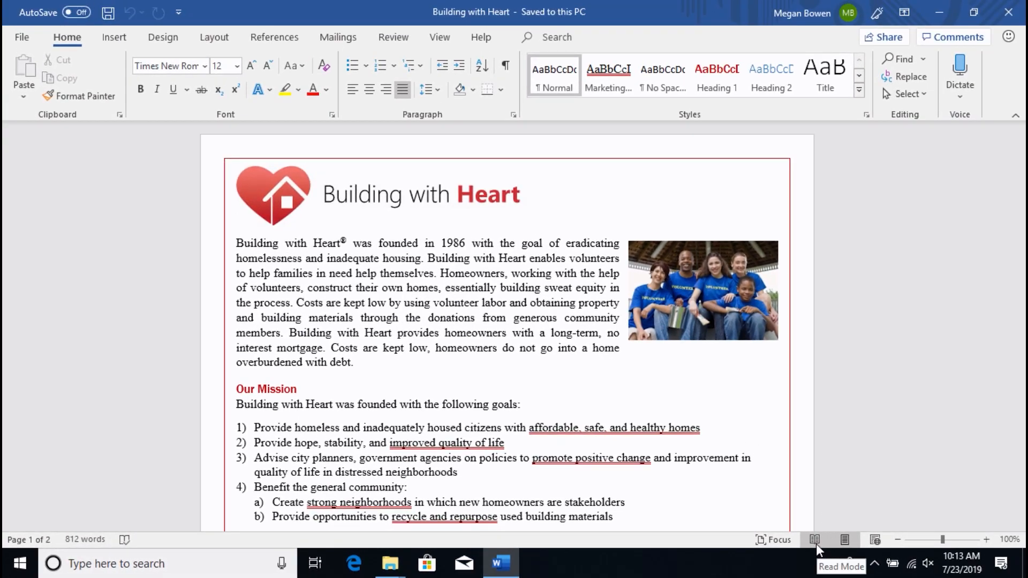
left_click(236, 221)
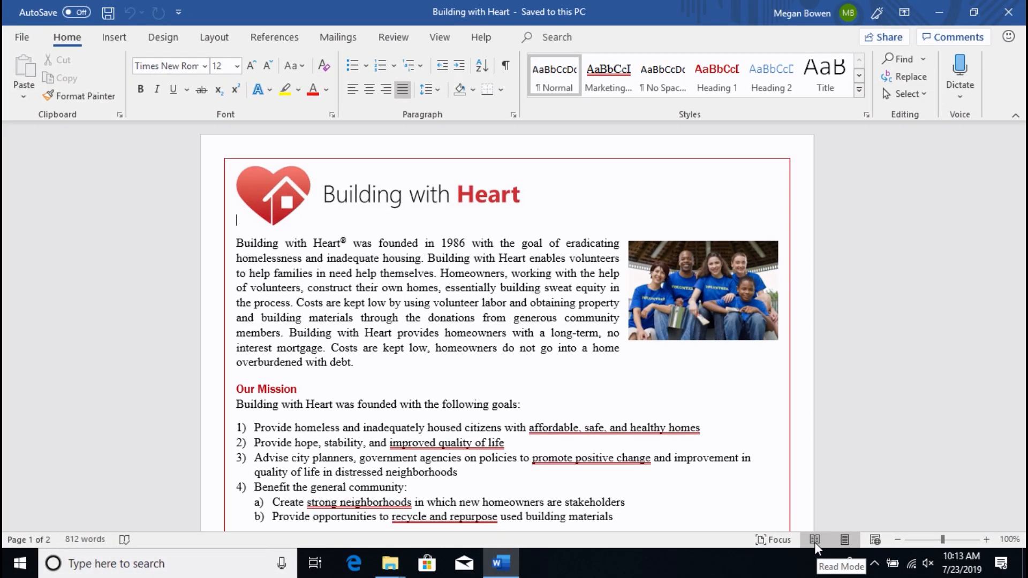
left_click(813, 539)
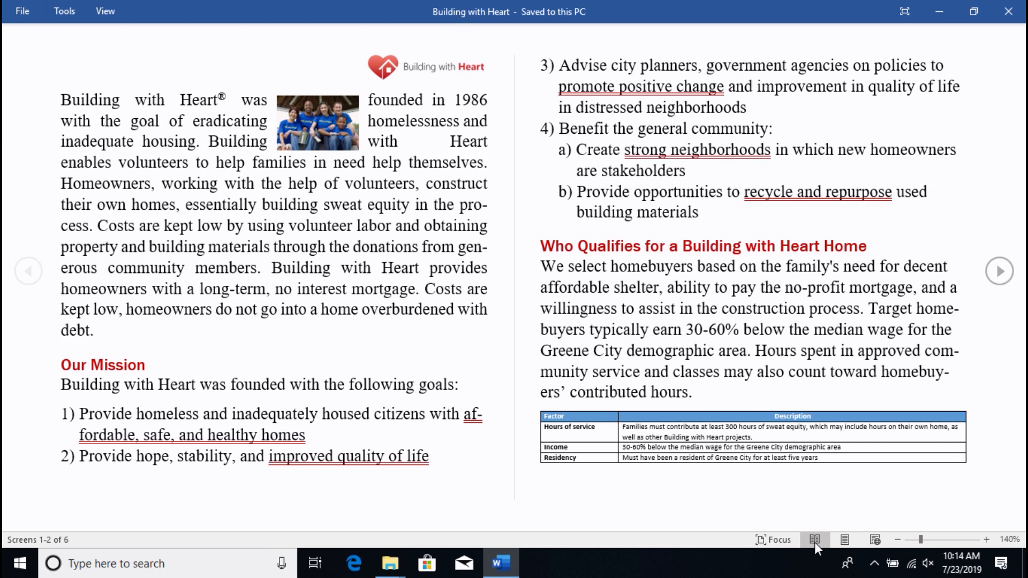
left_click(845, 540)
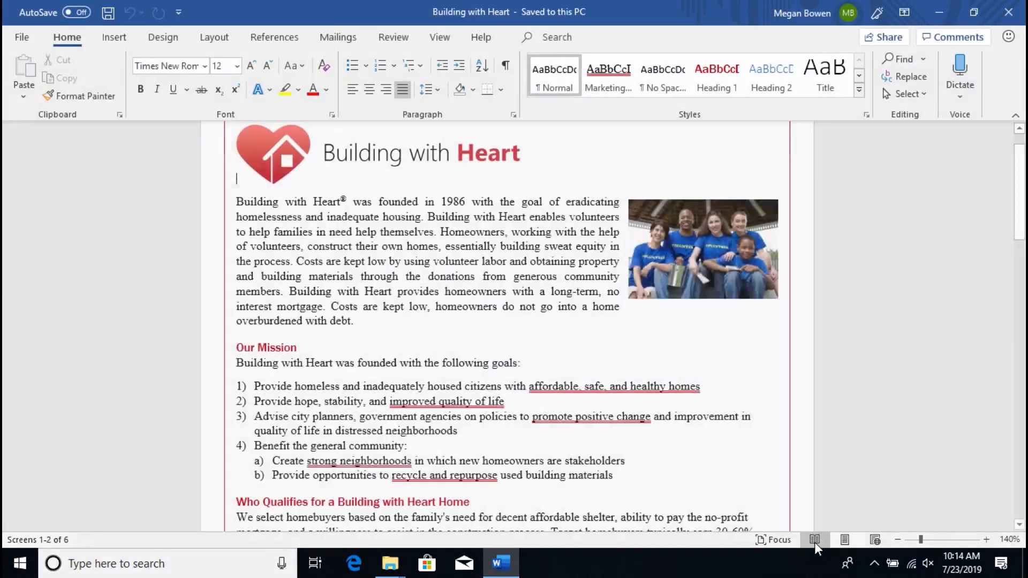
left_click(845, 540)
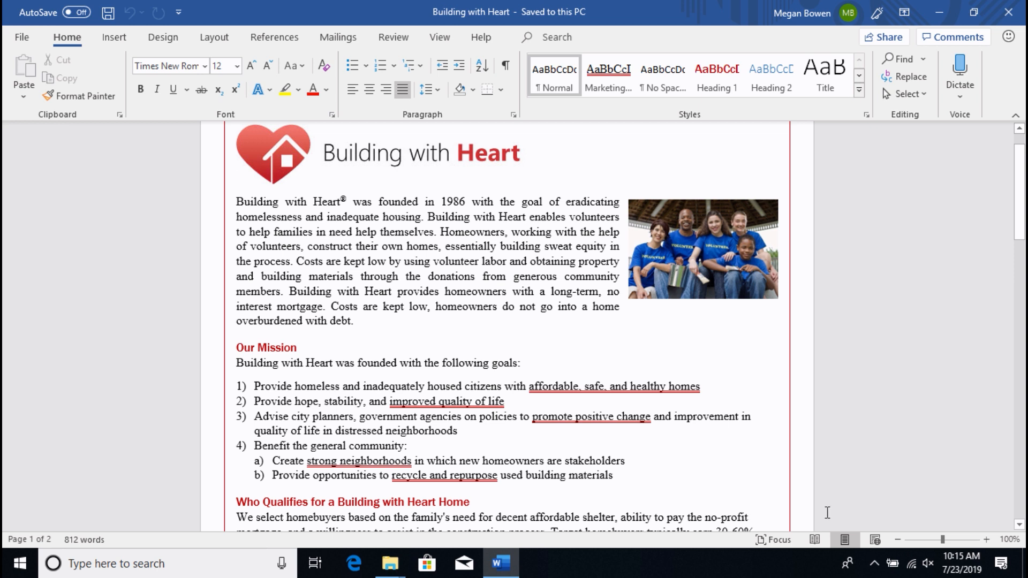
mouse_move(845, 540)
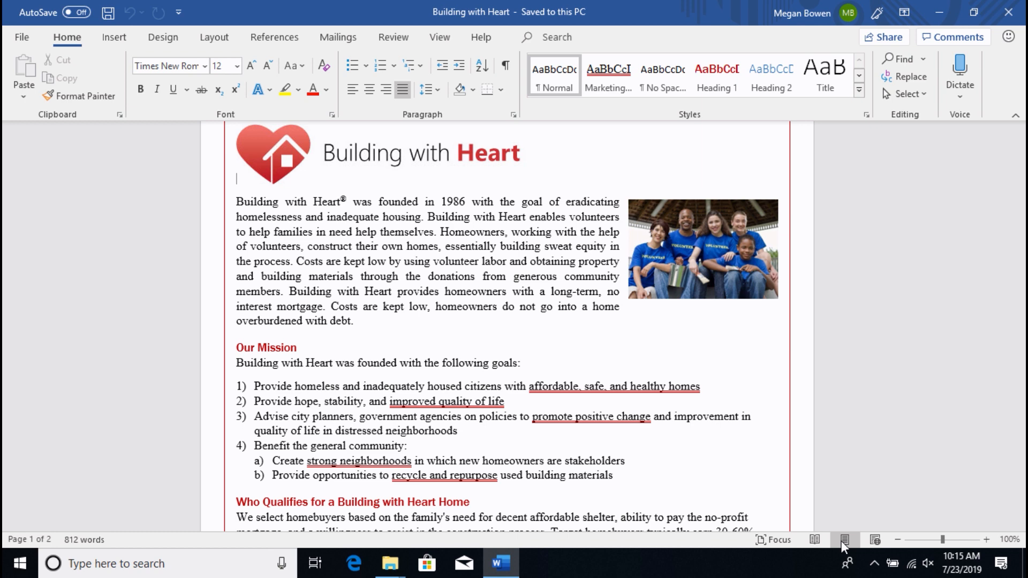
mouse_move(876, 540)
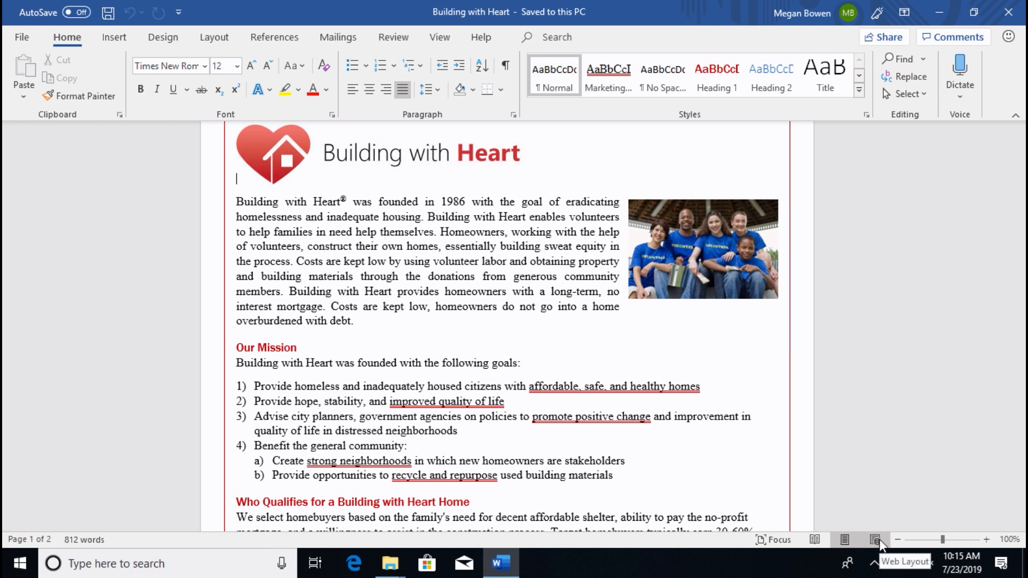
left_click(875, 540)
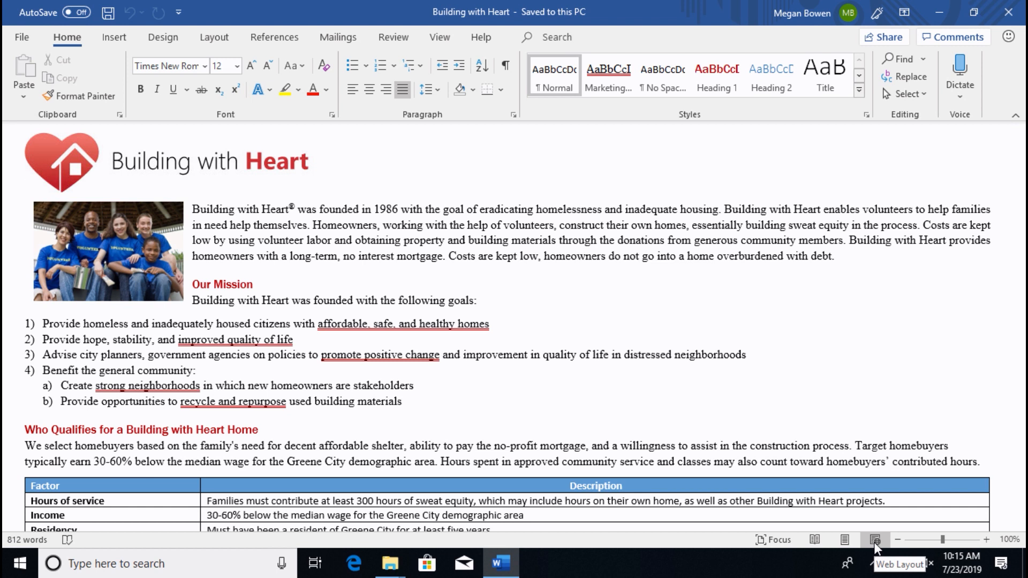
left_click(25, 186)
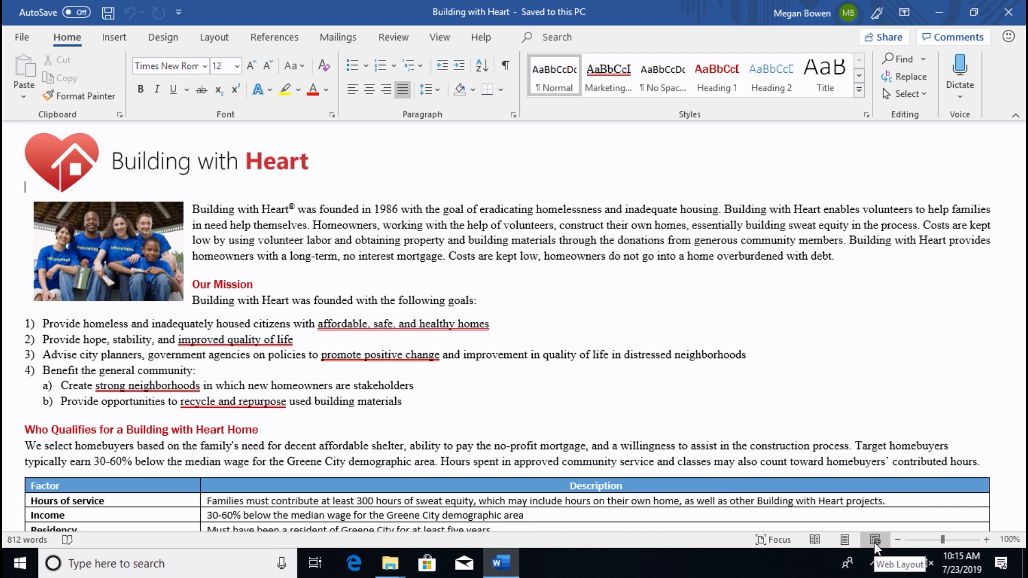
mouse_move(845, 540)
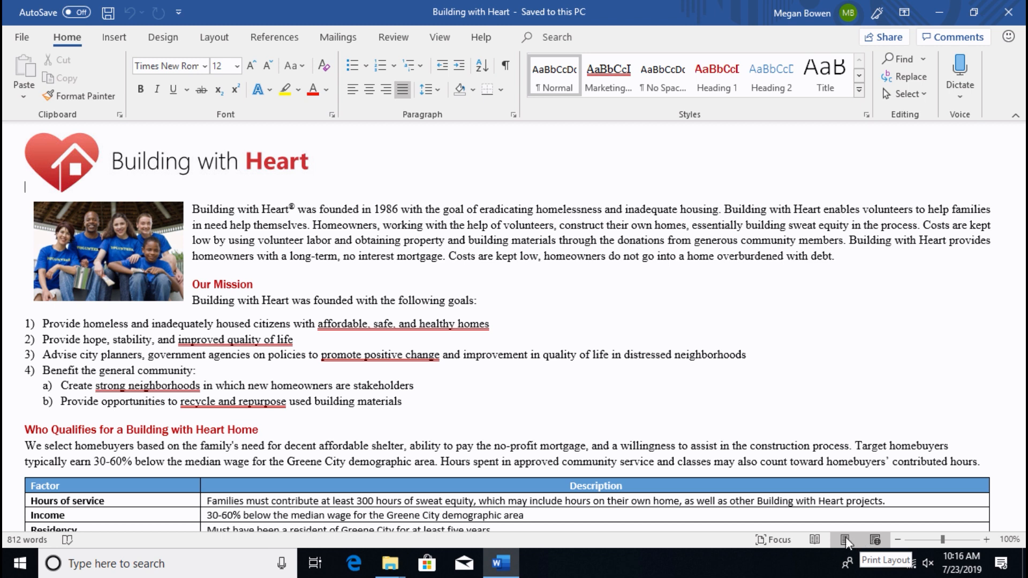
left_click(846, 539)
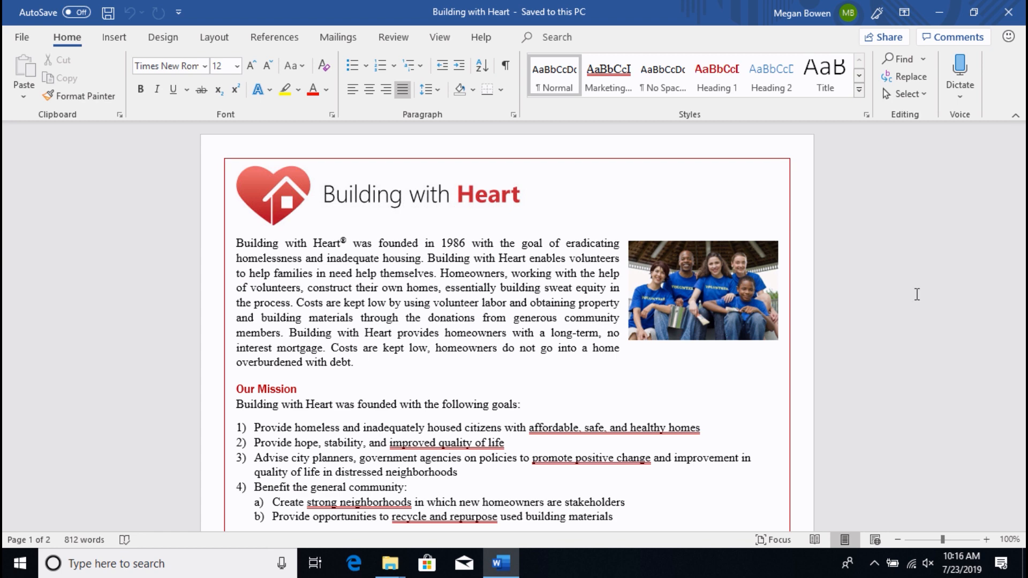
Search the Tell Me box for 'zo' to list the zoom actions.
left_click(577, 37)
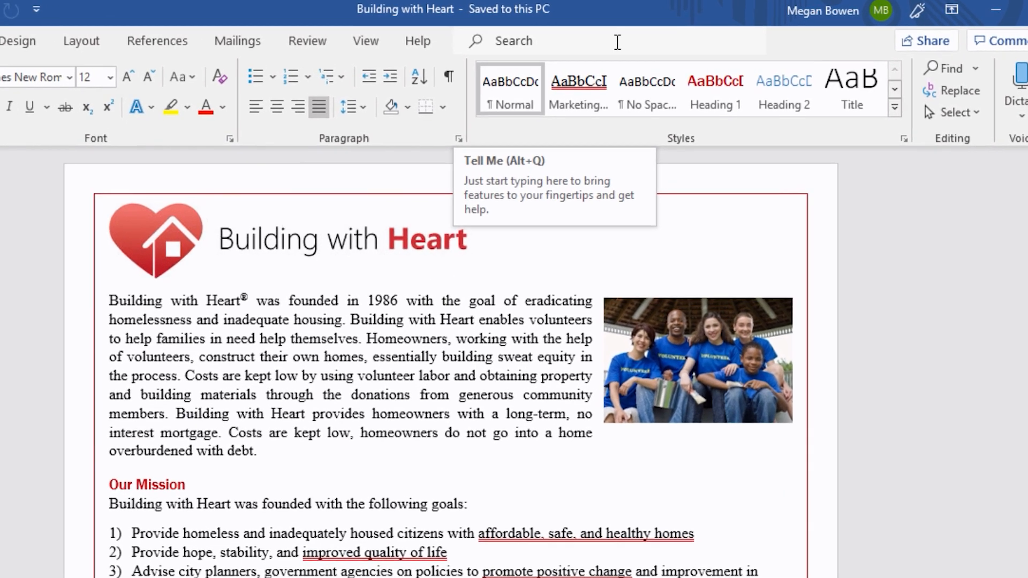
left_click(537, 40)
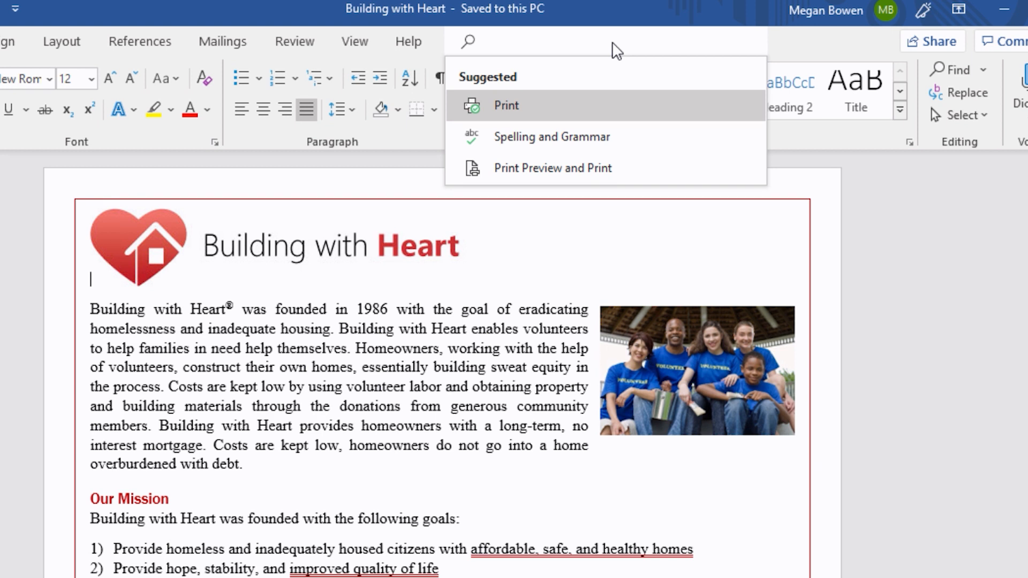
type("zo")
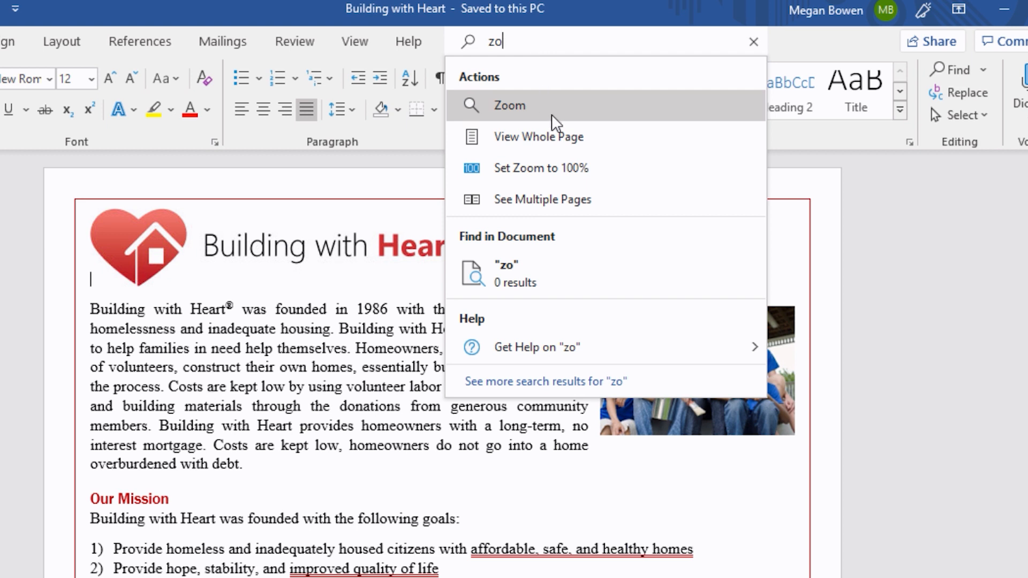
mouse_move(571, 171)
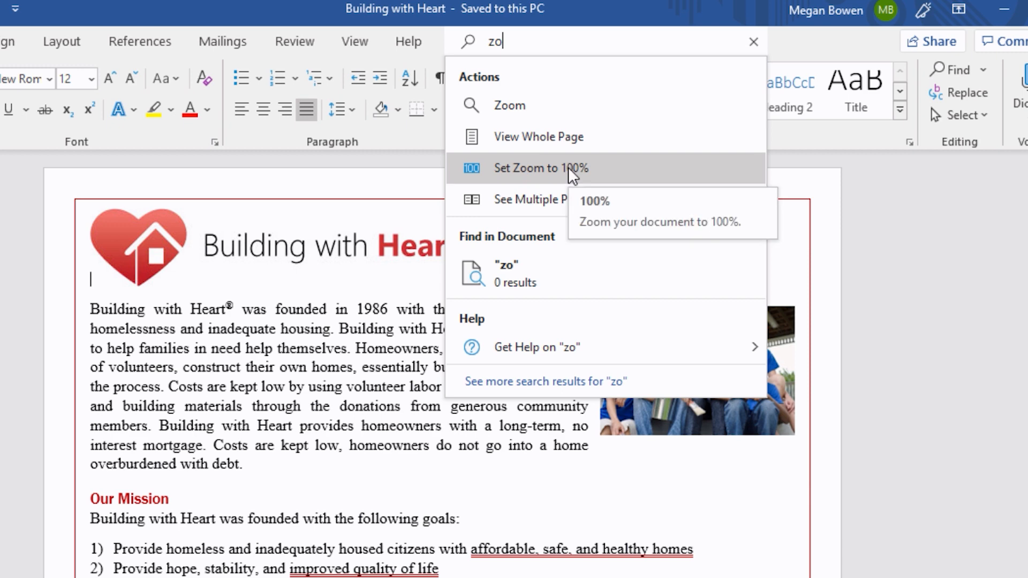
mouse_move(549, 106)
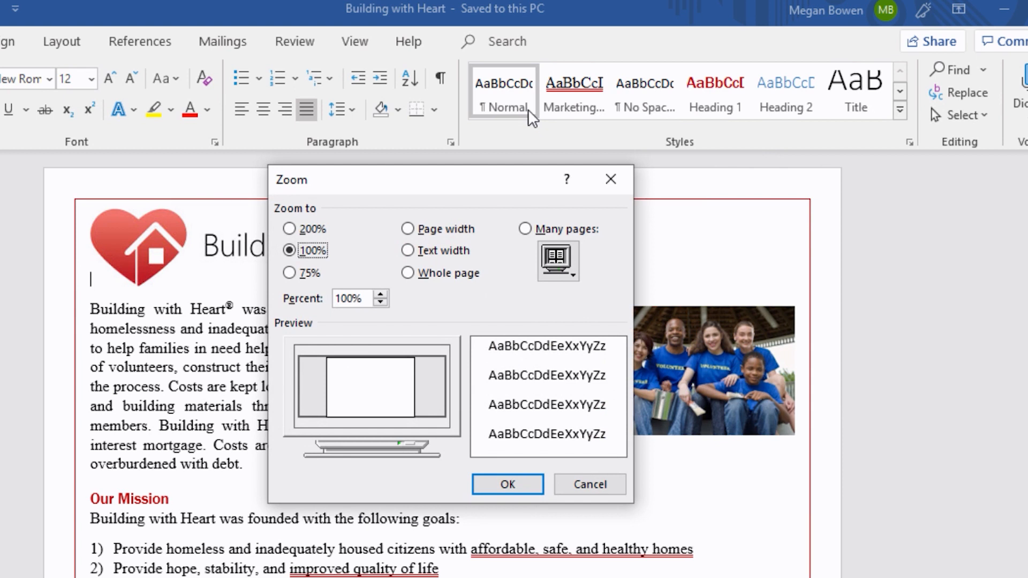
mouse_move(360, 247)
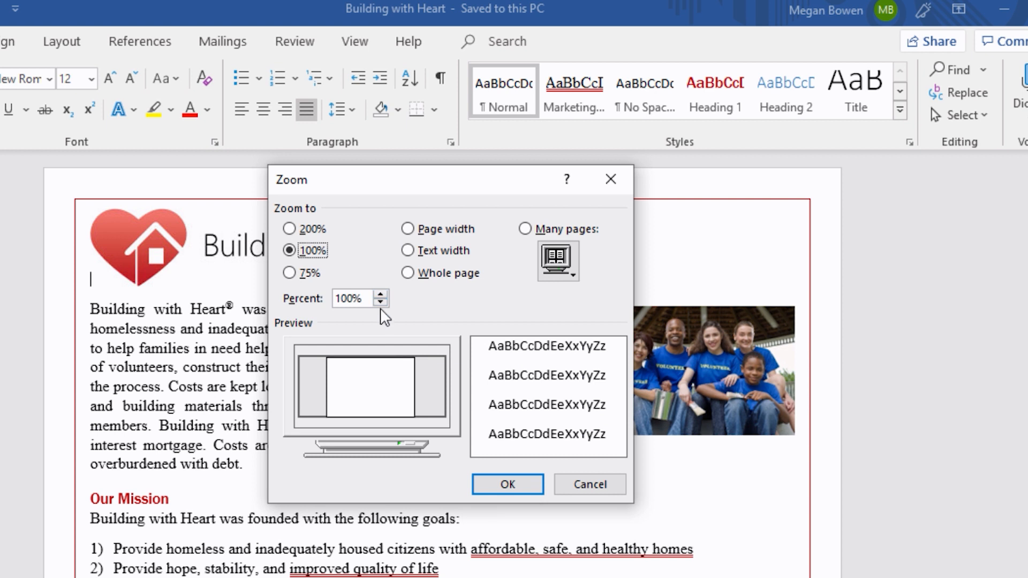
mouse_move(371, 275)
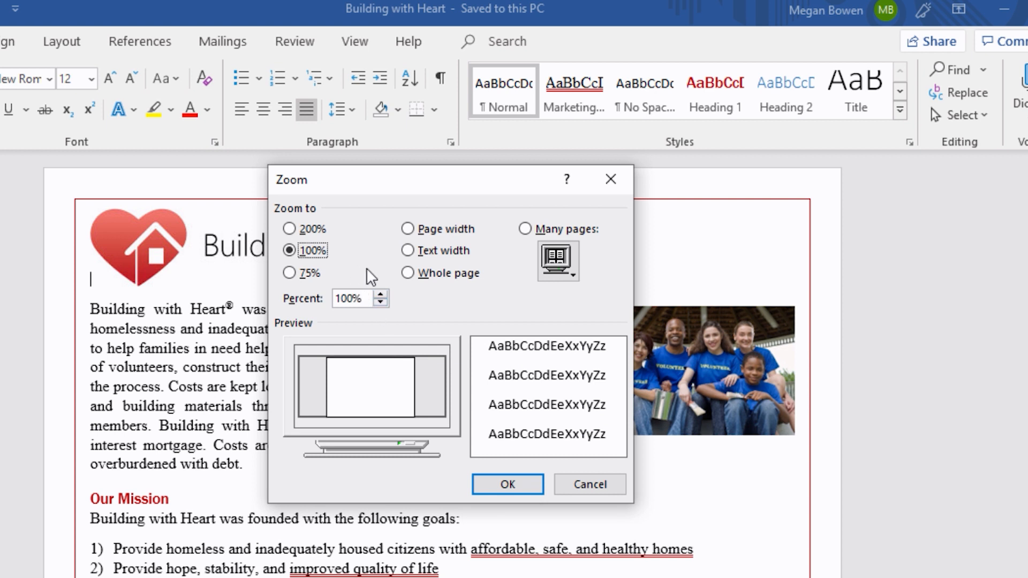
Close the Zoom dialog with OK, keeping the document at 100%.
left_click(506, 484)
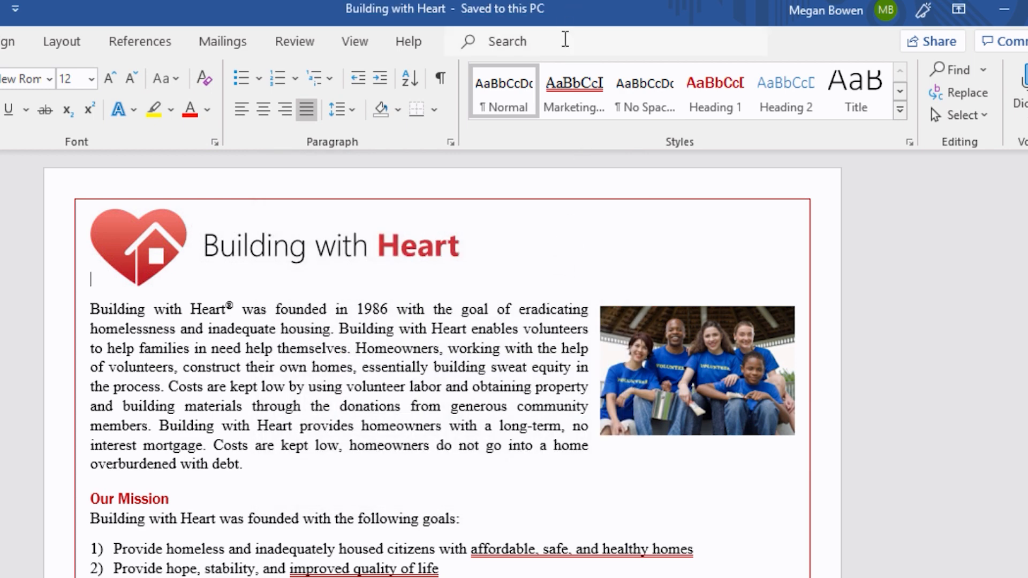
Search the Tell Me box for 'zoom' to show the best match, actions and help articles.
left_click(524, 41)
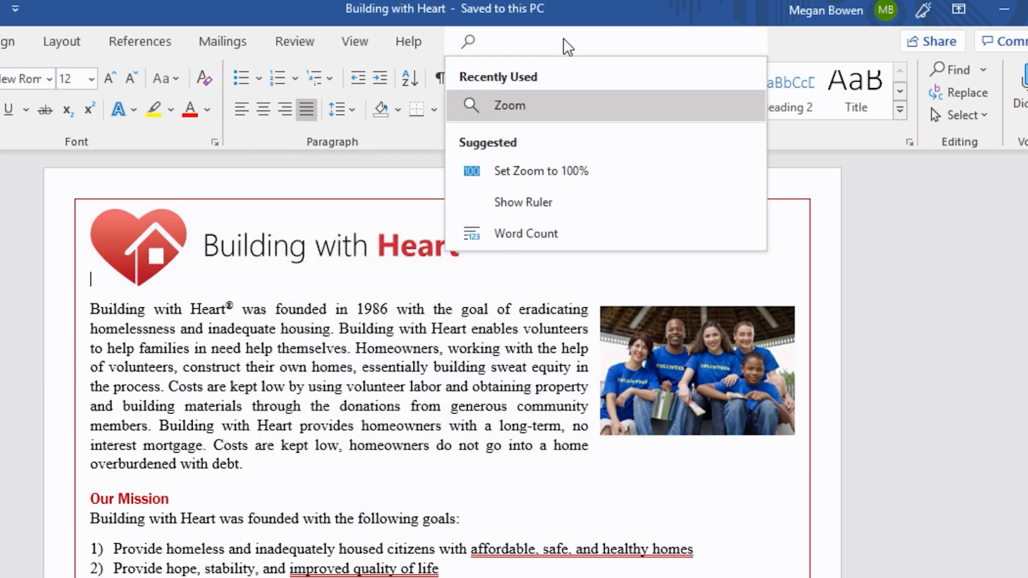
left_click(485, 40)
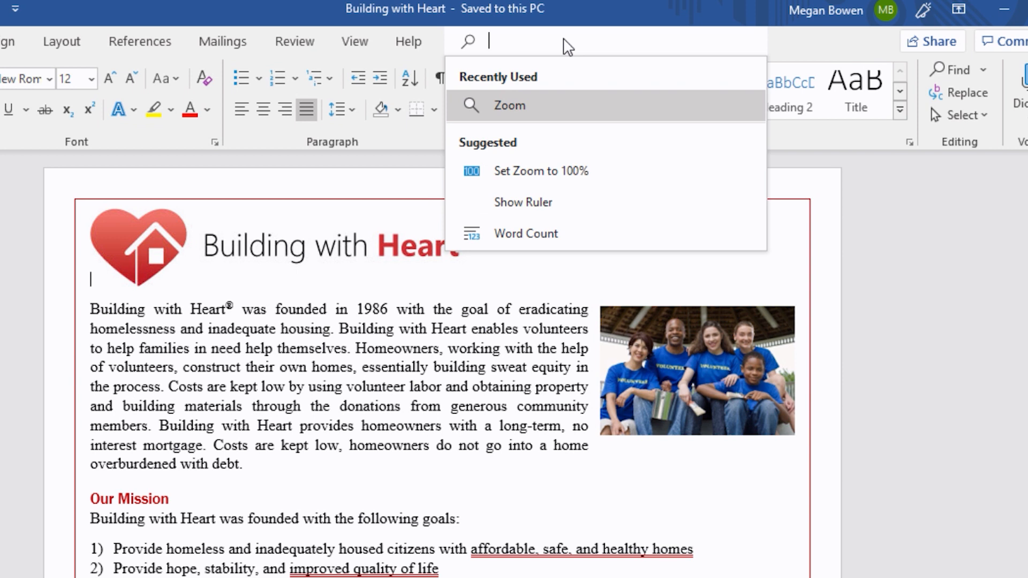
type("zoo")
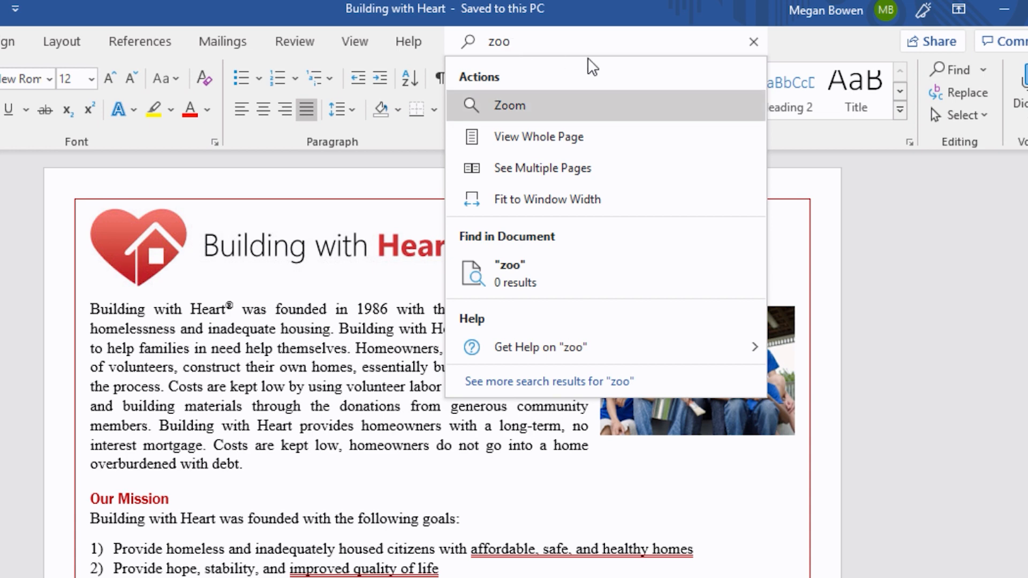
type("m")
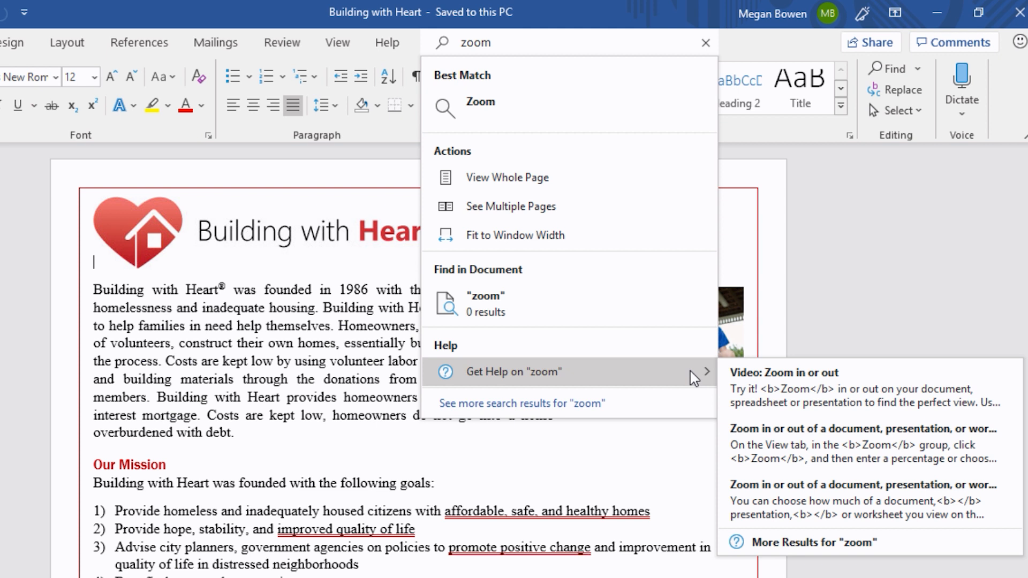
mouse_move(796, 398)
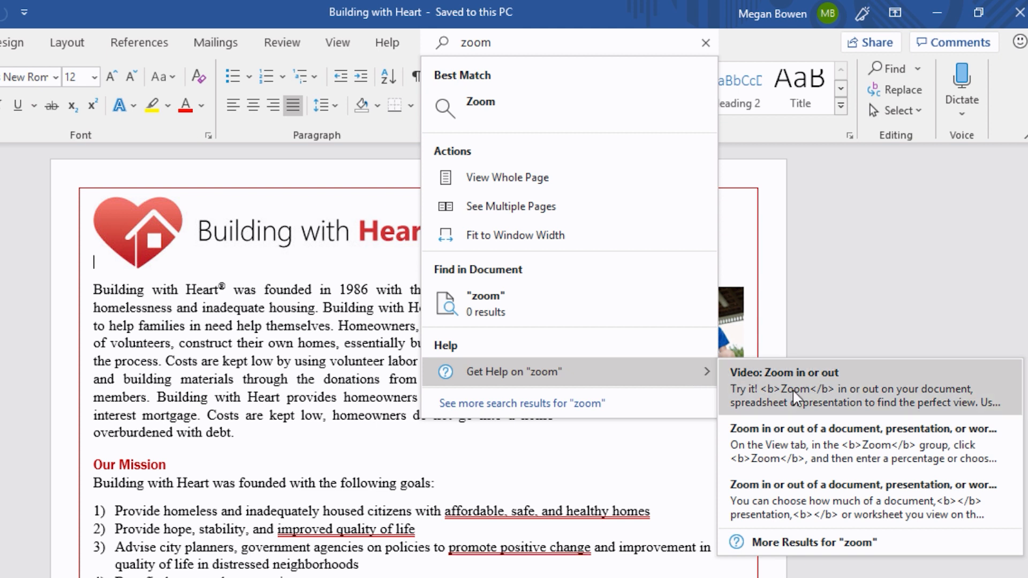
mouse_move(826, 457)
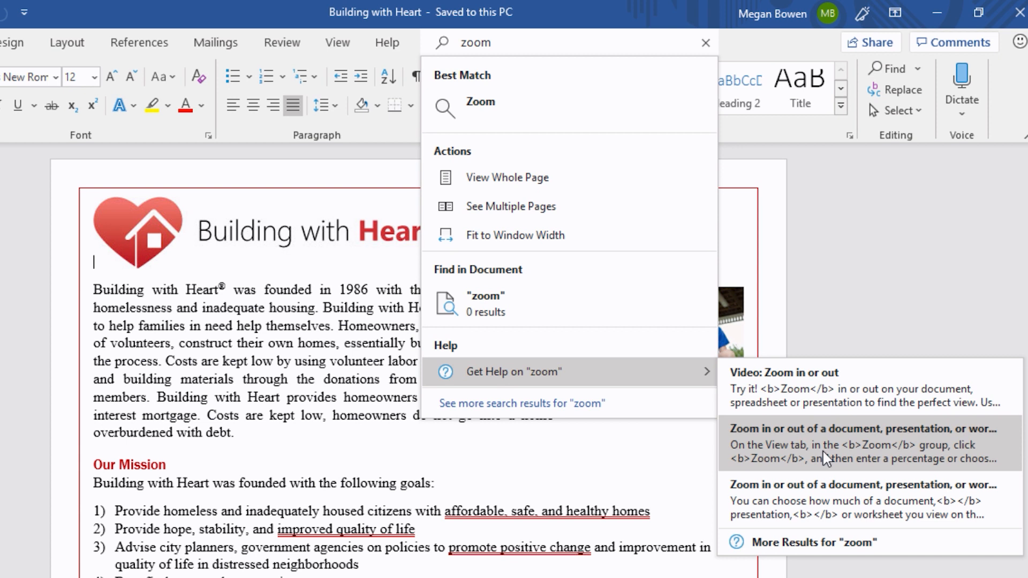
mouse_move(883, 505)
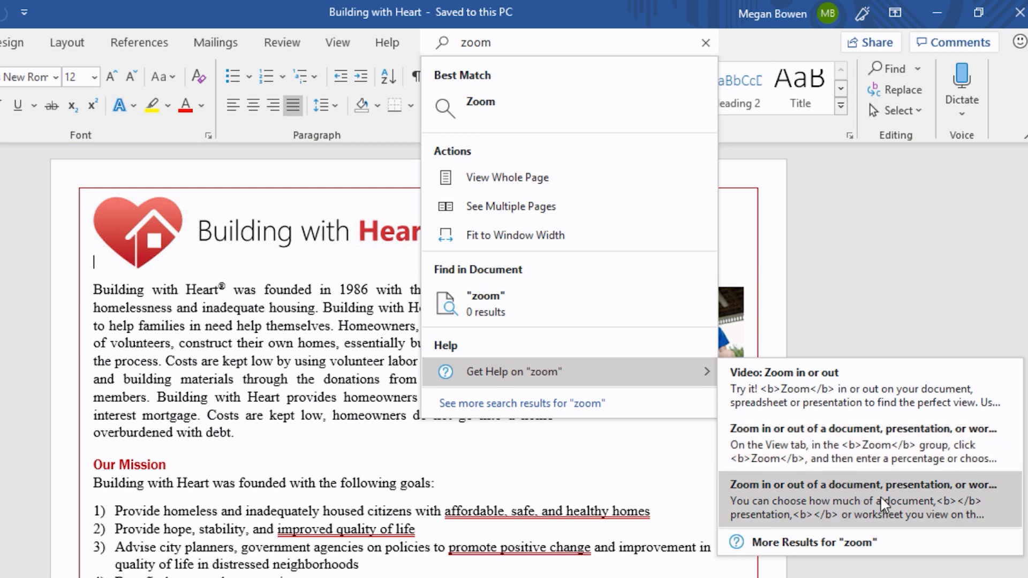
mouse_move(875, 547)
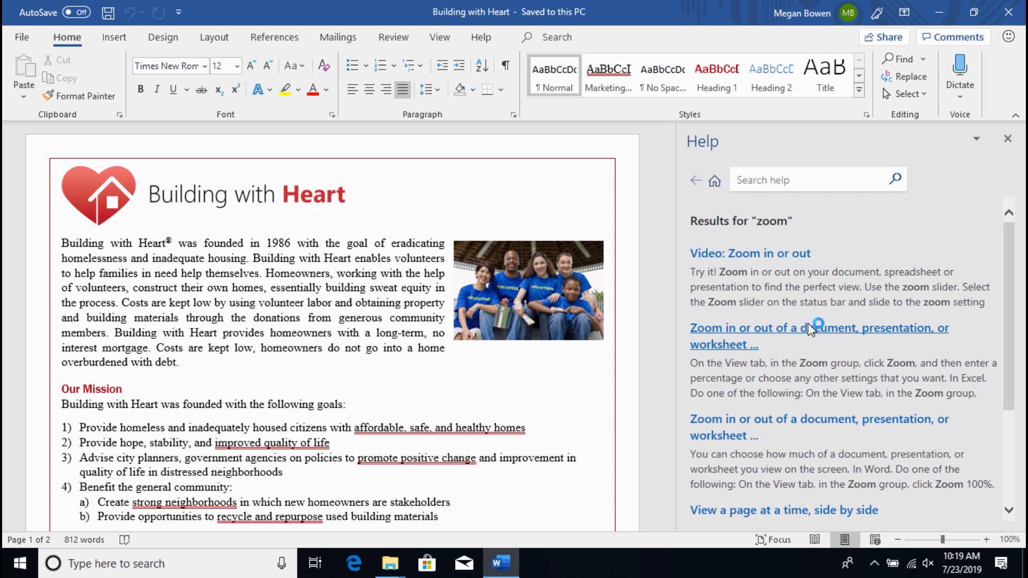
Read the help article 'Zoom in or out of a document, presentation, or worksheet'.
left_click(820, 327)
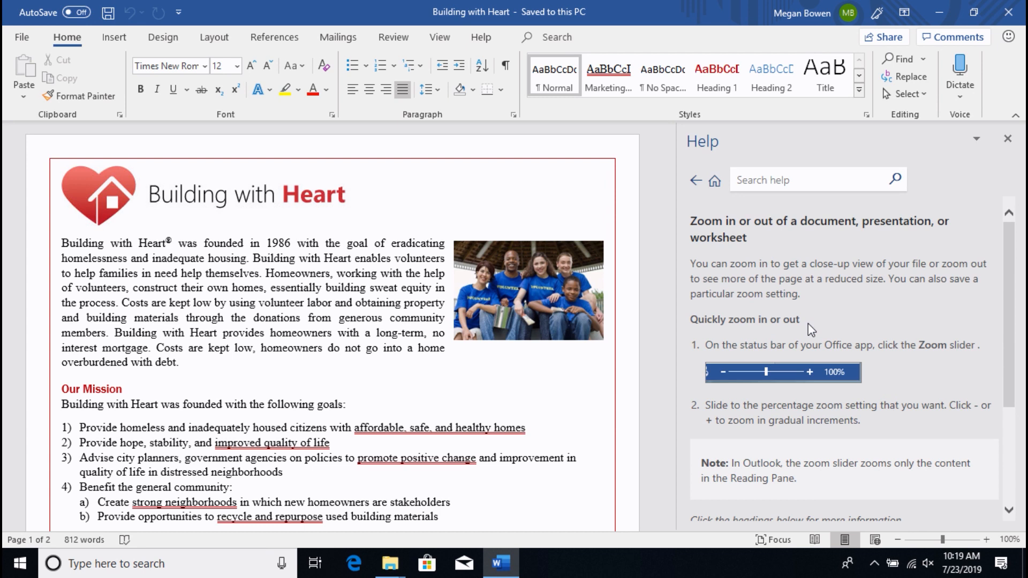
mouse_move(818, 255)
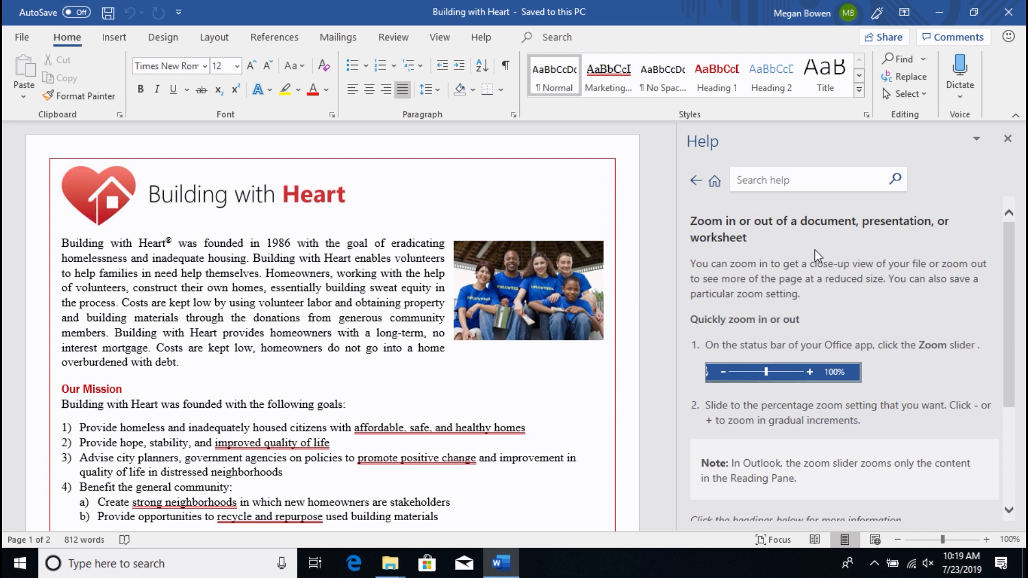
mouse_move(821, 400)
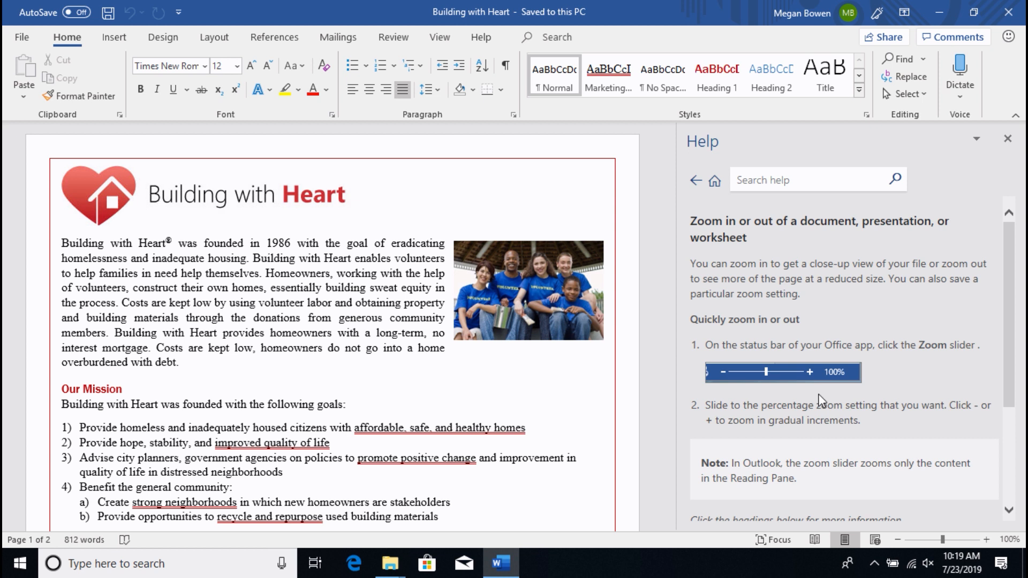
mouse_move(821, 398)
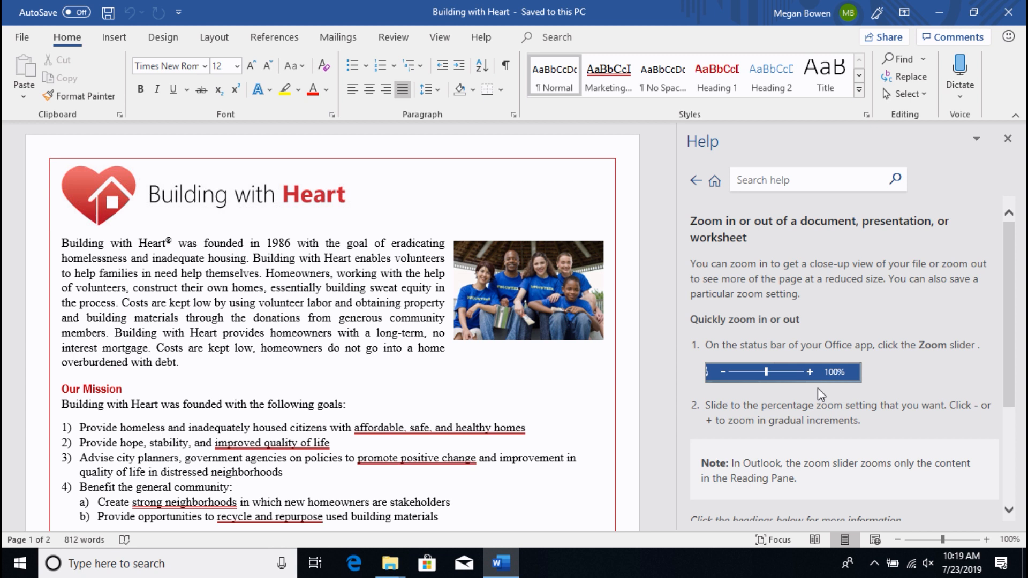
mouse_move(923, 239)
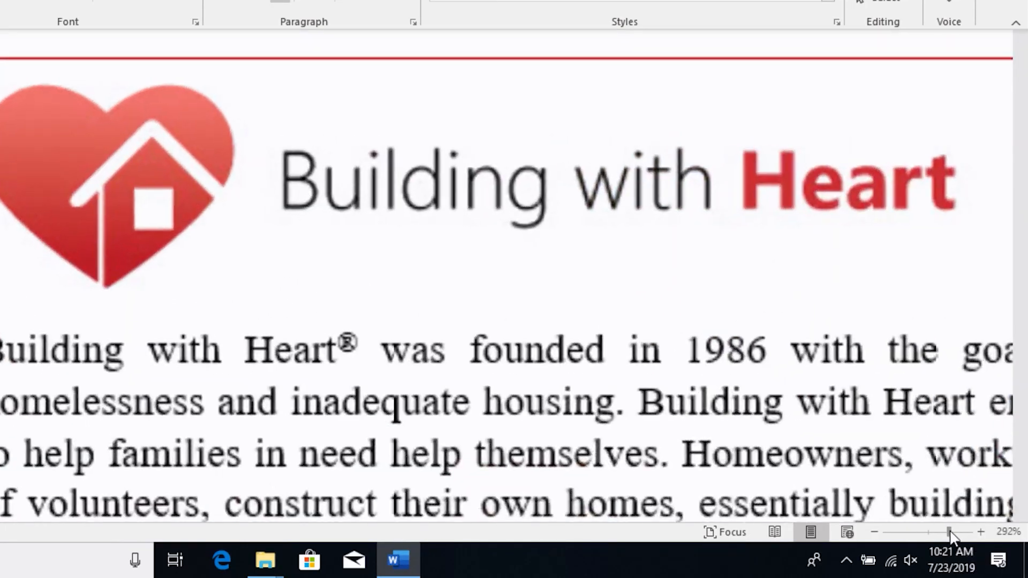
Zoom far in and out with the status-bar slider, then set the document back to 100%.
scroll("right", 3)
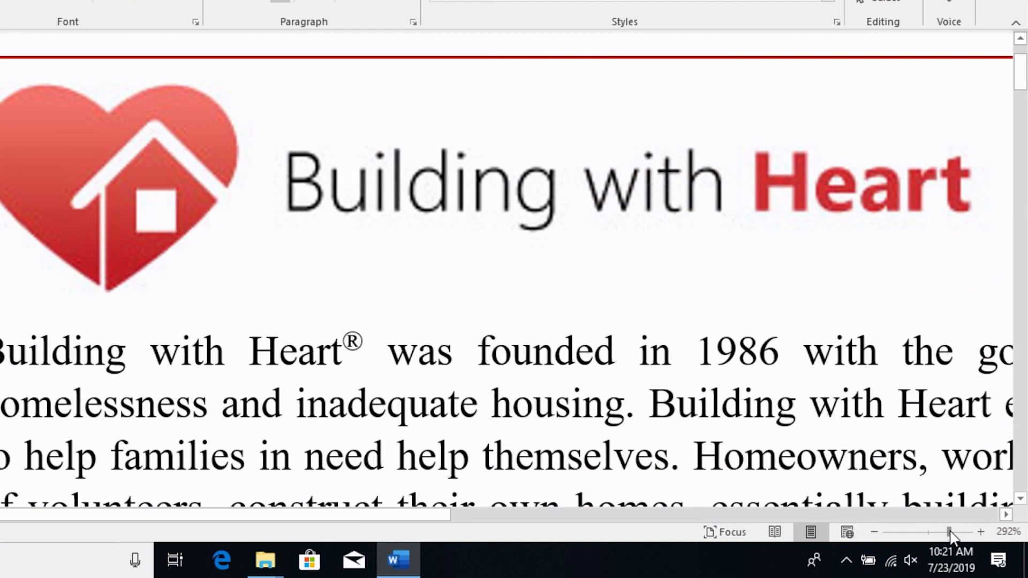
mouse_move(1010, 538)
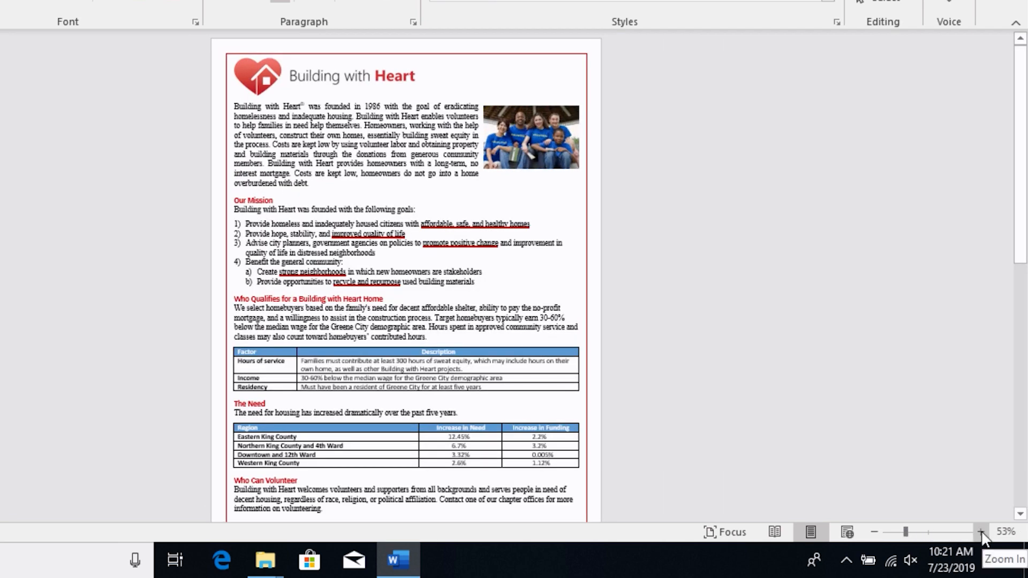
left_click(982, 533)
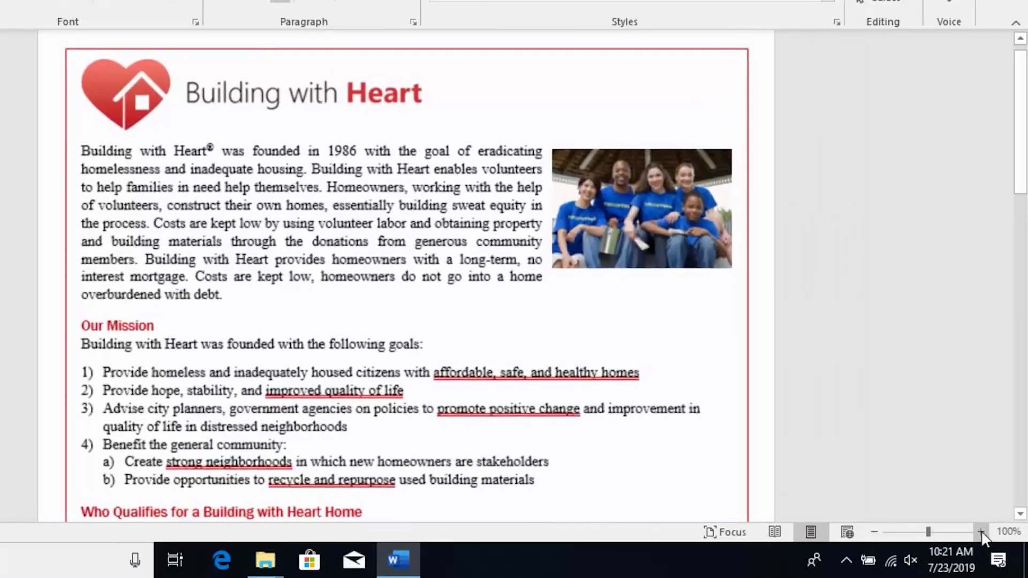